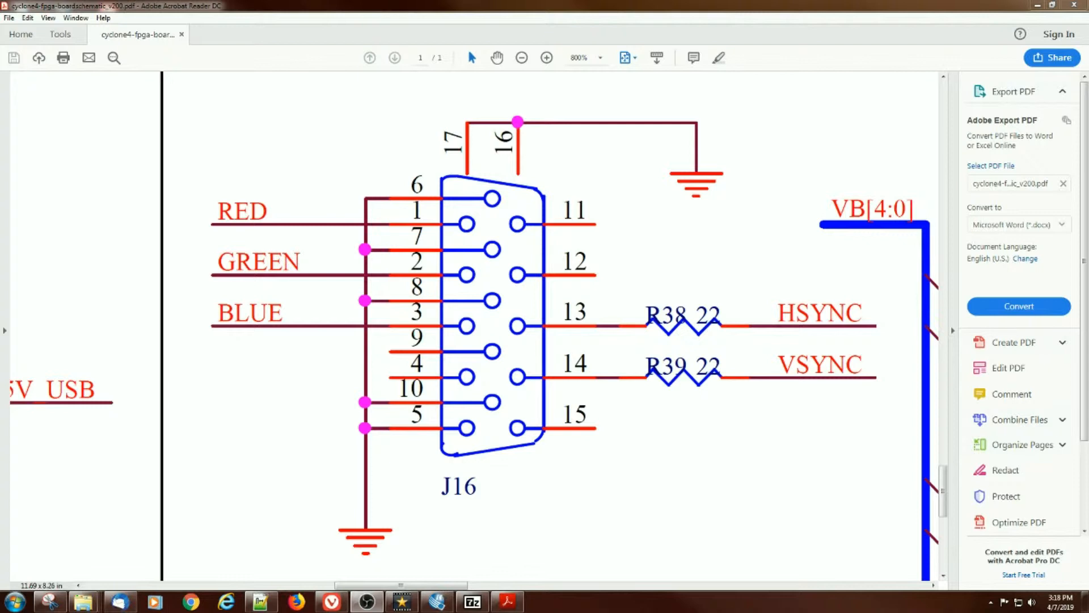
pyautogui.moveTo(293, 217)
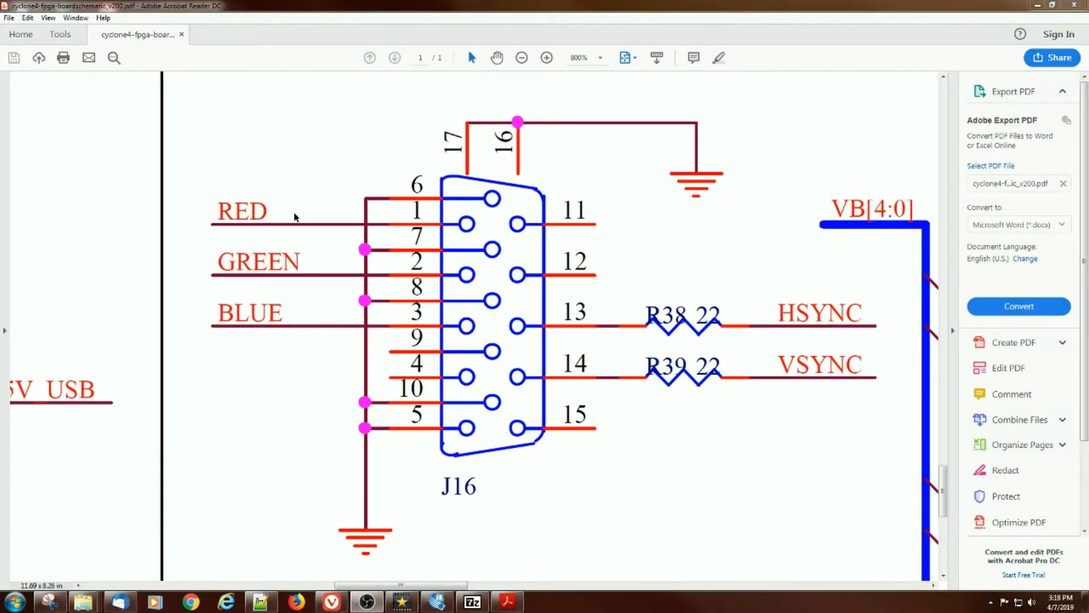
pyautogui.moveTo(388, 180)
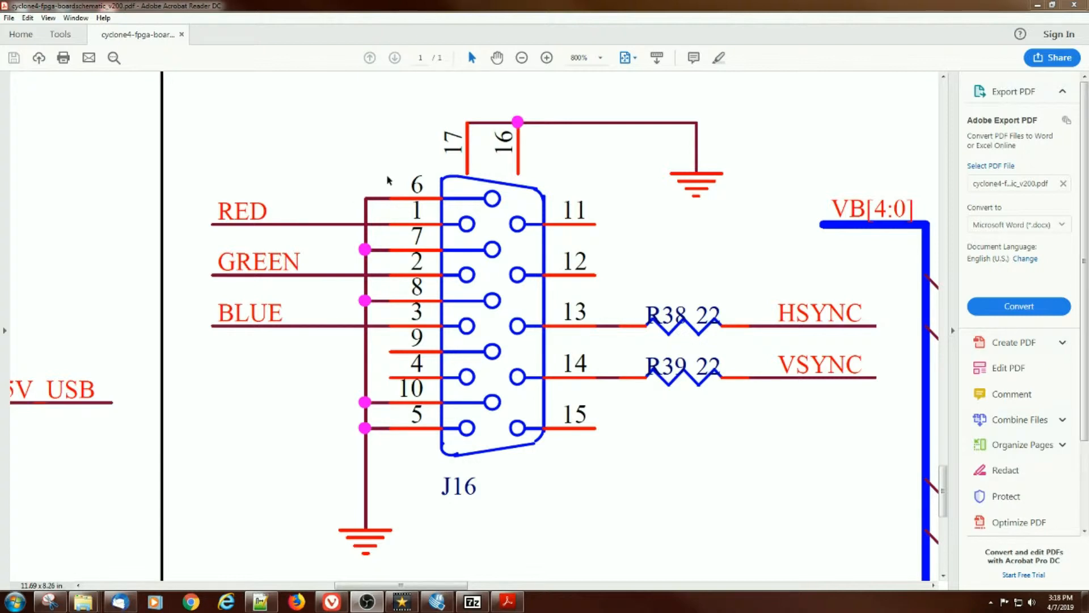
# - Zoom out from connector J16, then slightly back in on the blue resistor packs
pyautogui.click(522, 58)
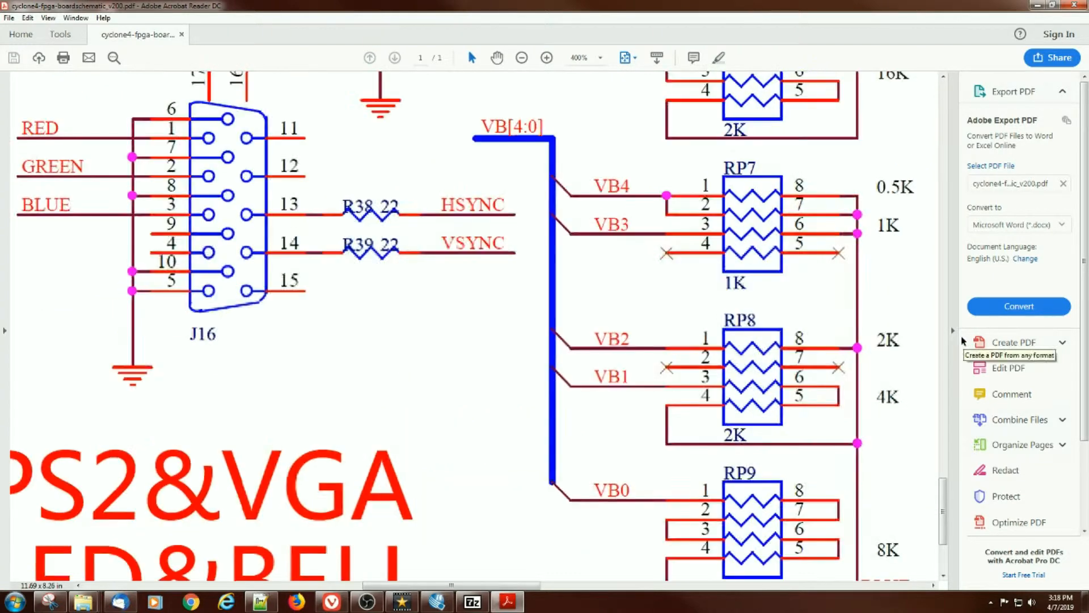
pyautogui.click(547, 58)
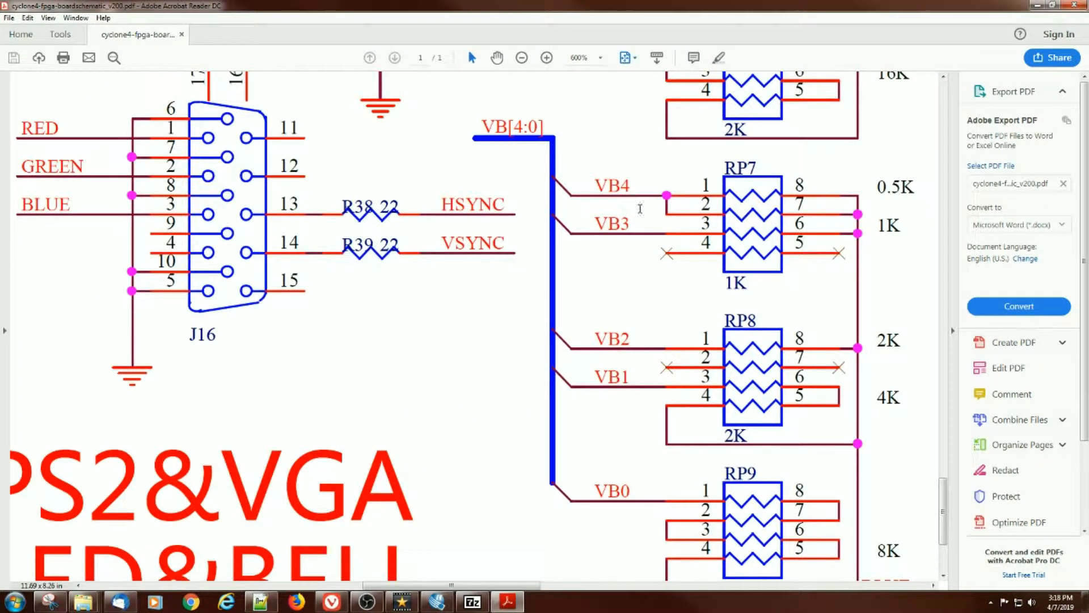
pyautogui.moveTo(600, 316)
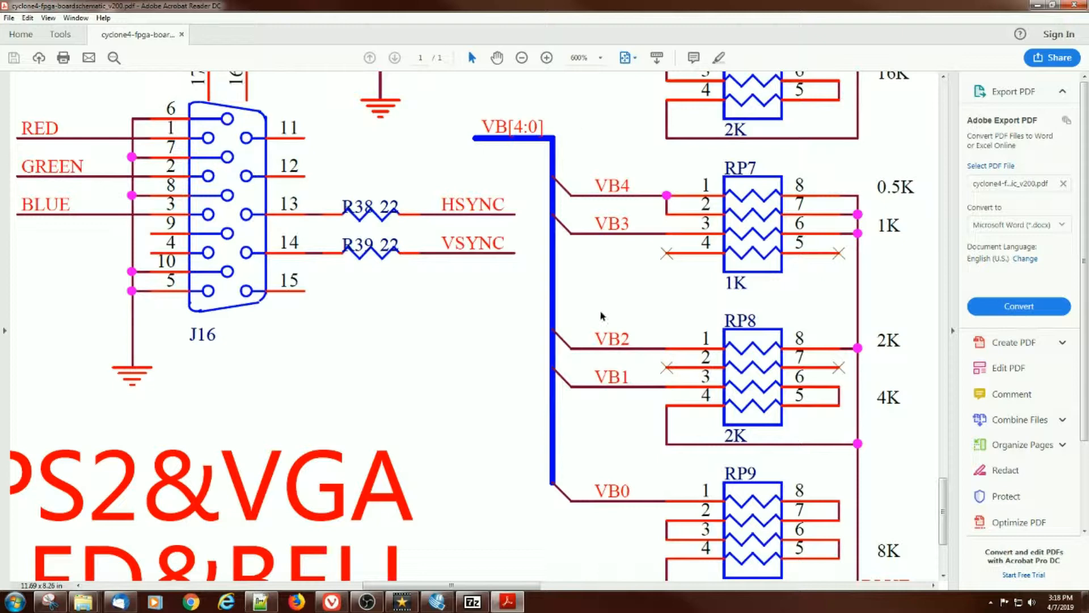
pyautogui.scroll(-3)
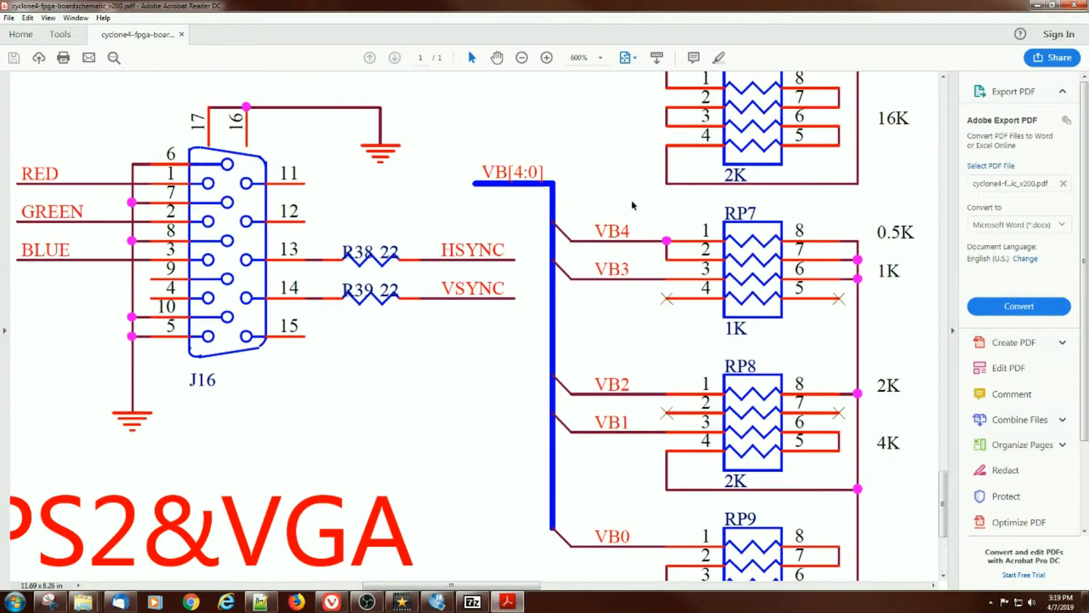
pyautogui.scroll(3)
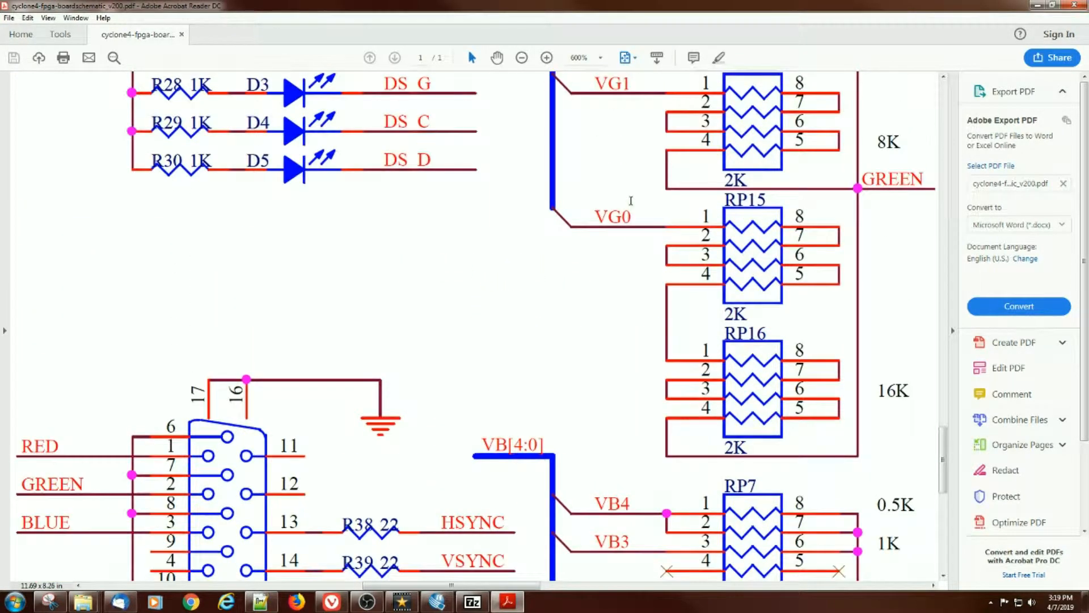
# - Zoom out to the whole VGA section and scan the VG[5:0] and VB[4:0] packs
pyautogui.click(522, 58)
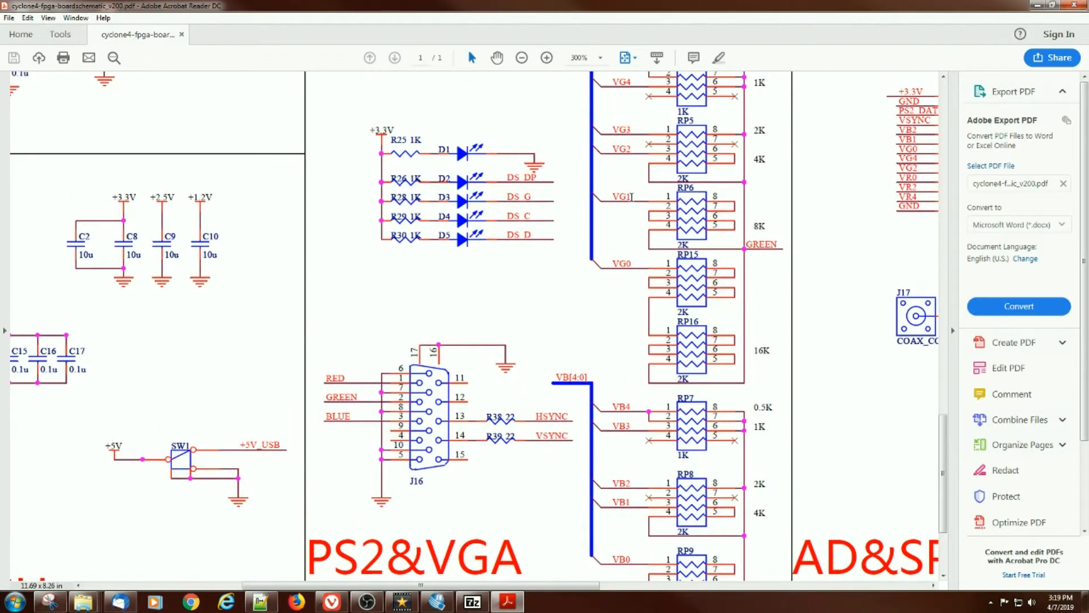
pyautogui.scroll(3)
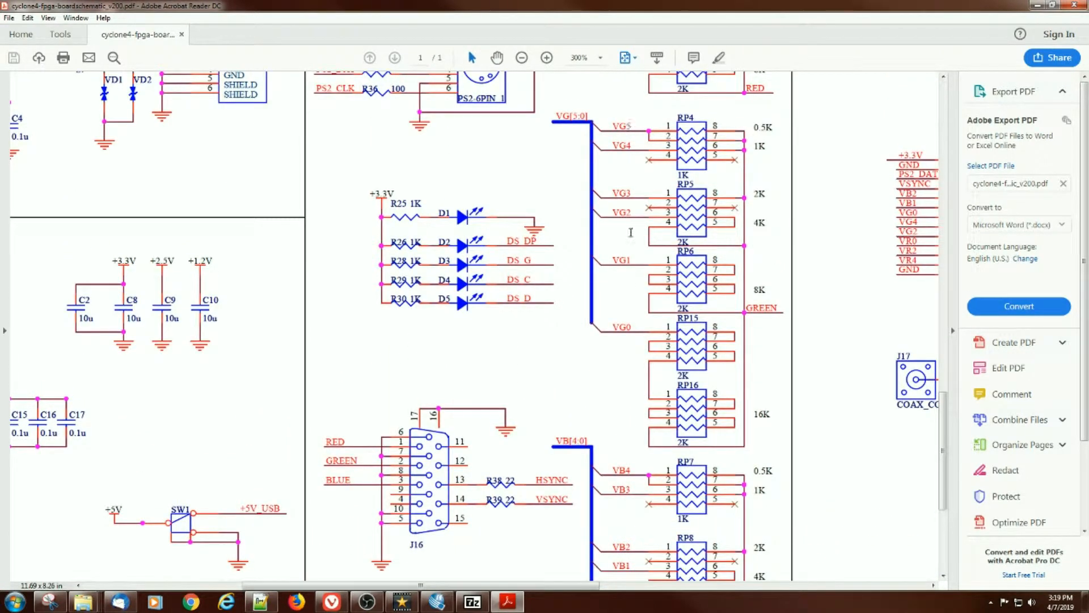
pyautogui.scroll(3)
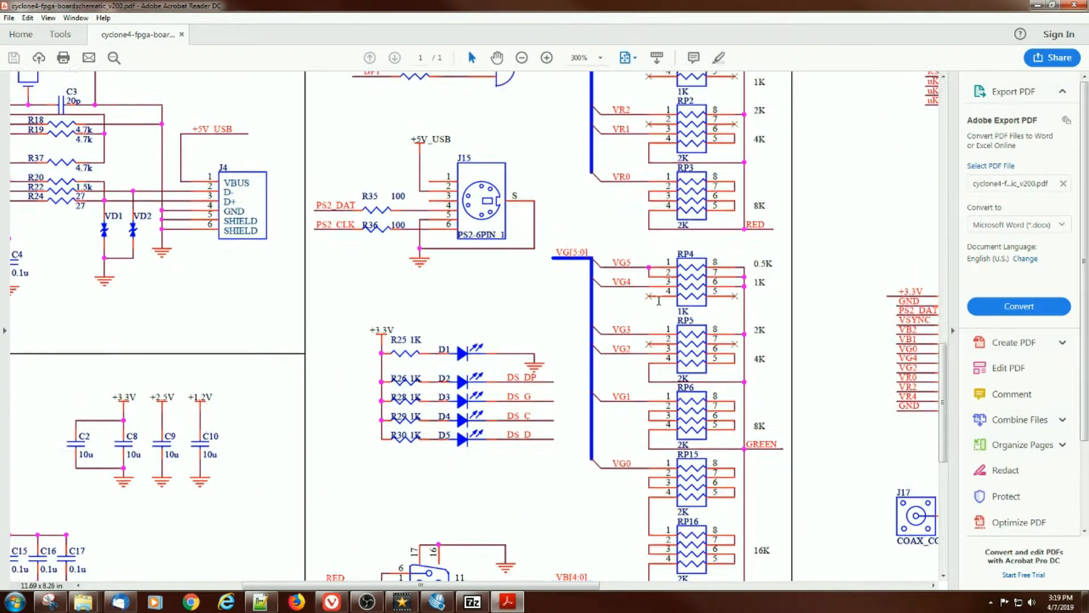
pyautogui.scroll(3)
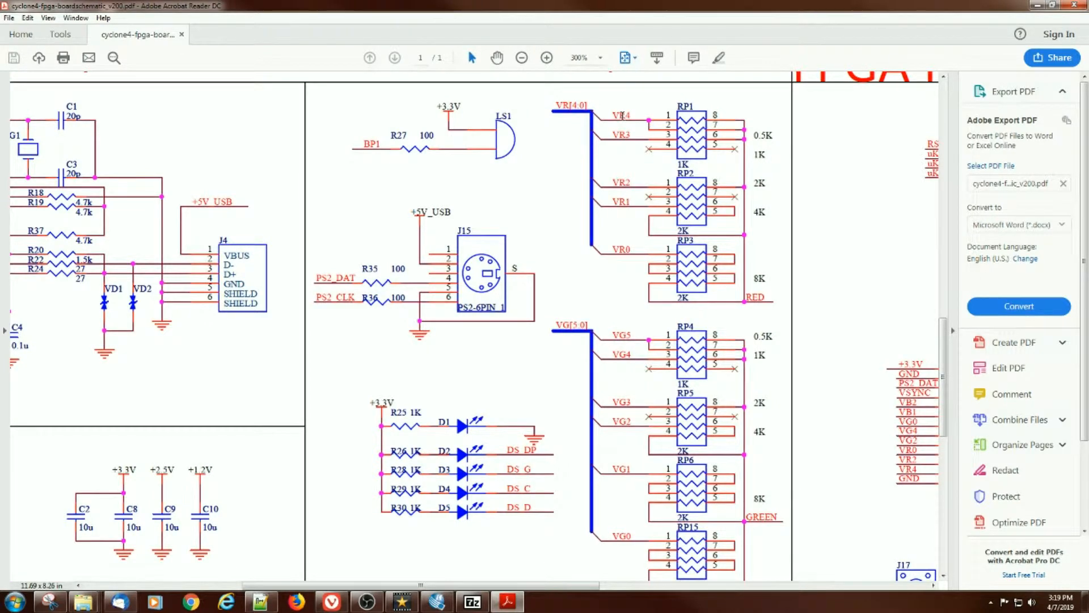
pyautogui.scroll(-3)
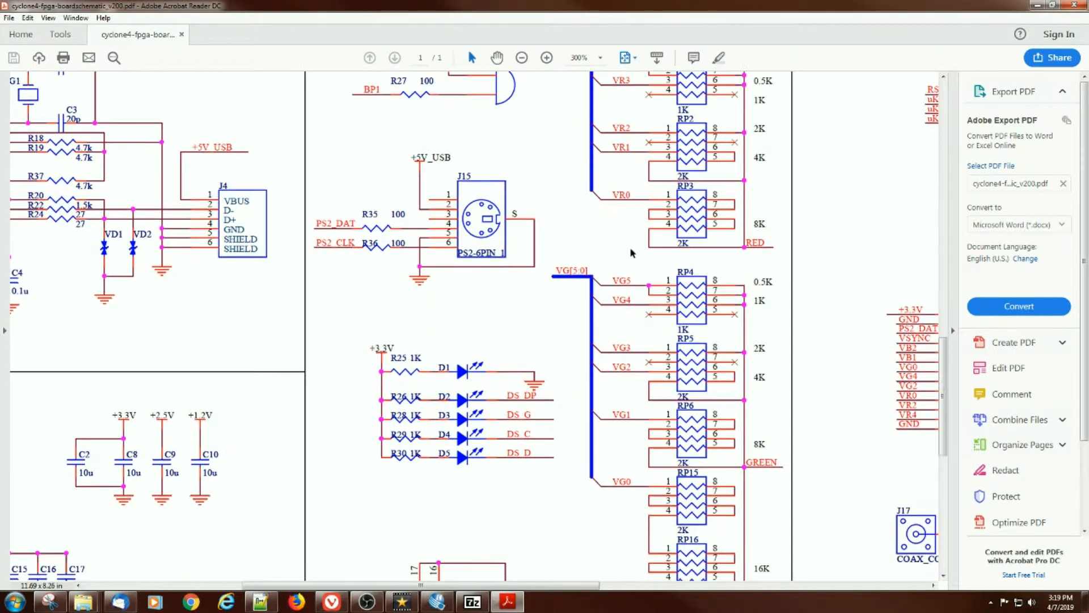
pyautogui.scroll(-3)
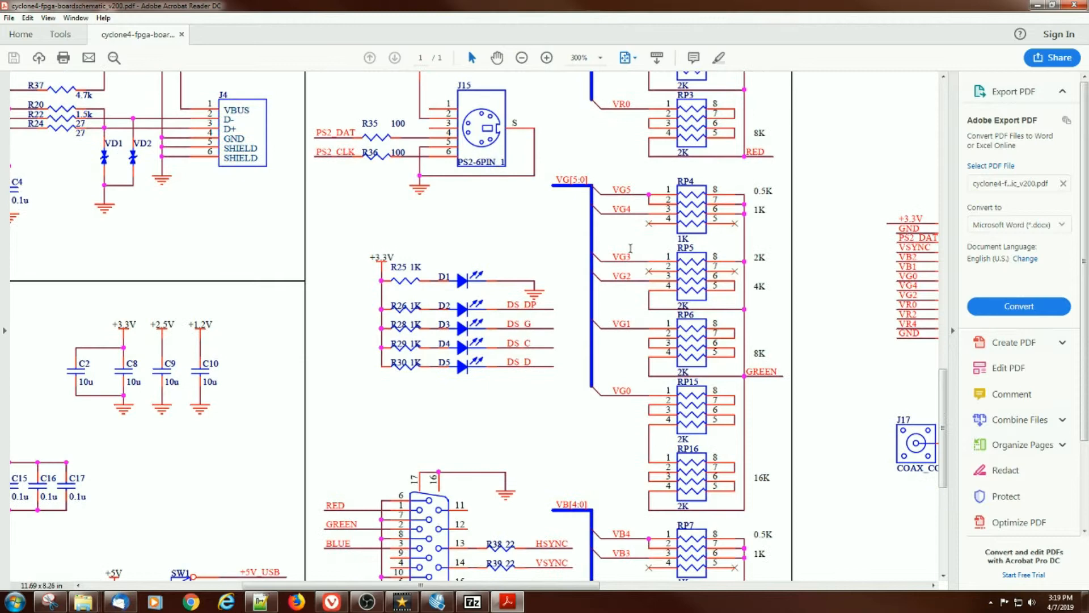
pyautogui.scroll(-3)
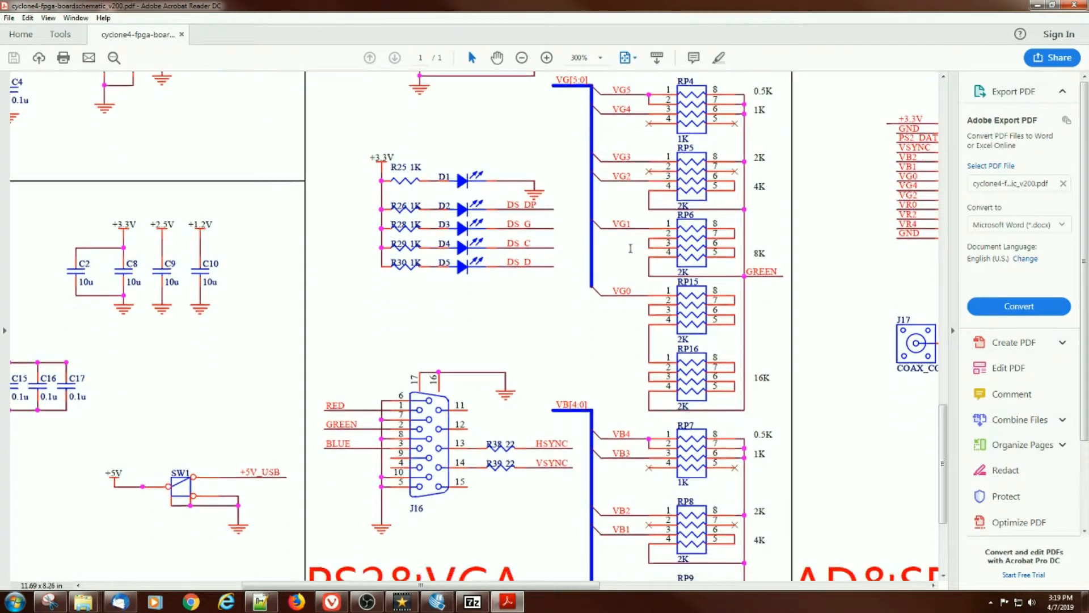
pyautogui.scroll(-3)
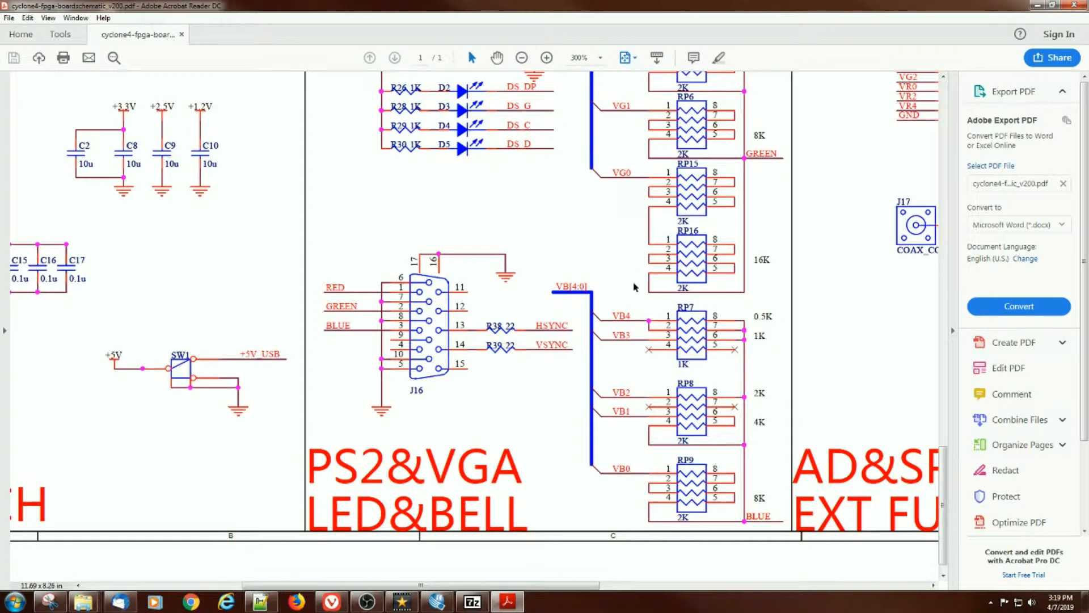
pyautogui.moveTo(629, 290)
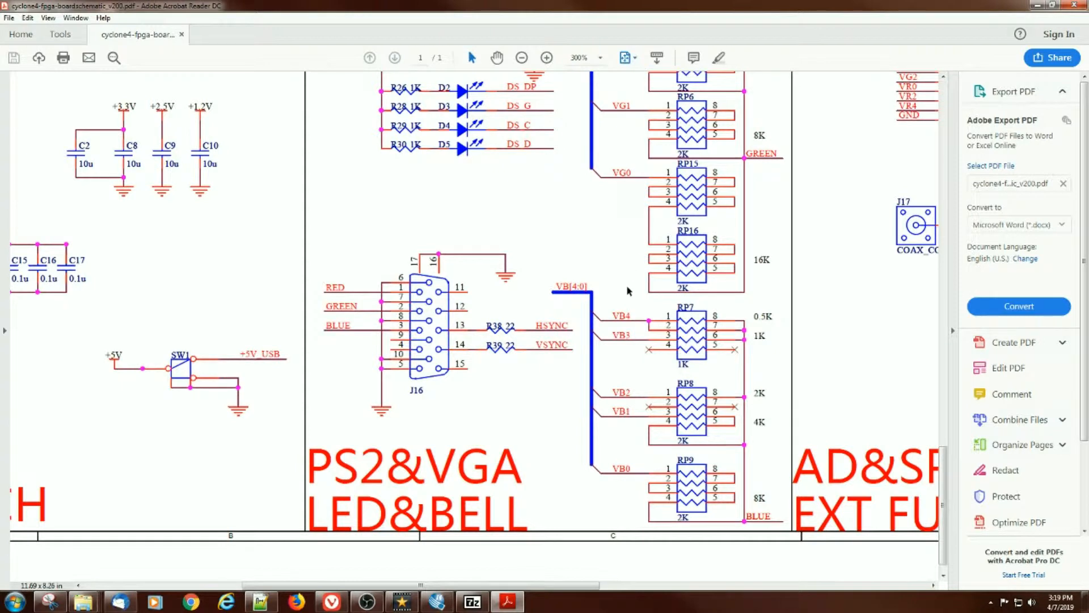
pyautogui.moveTo(586, 381)
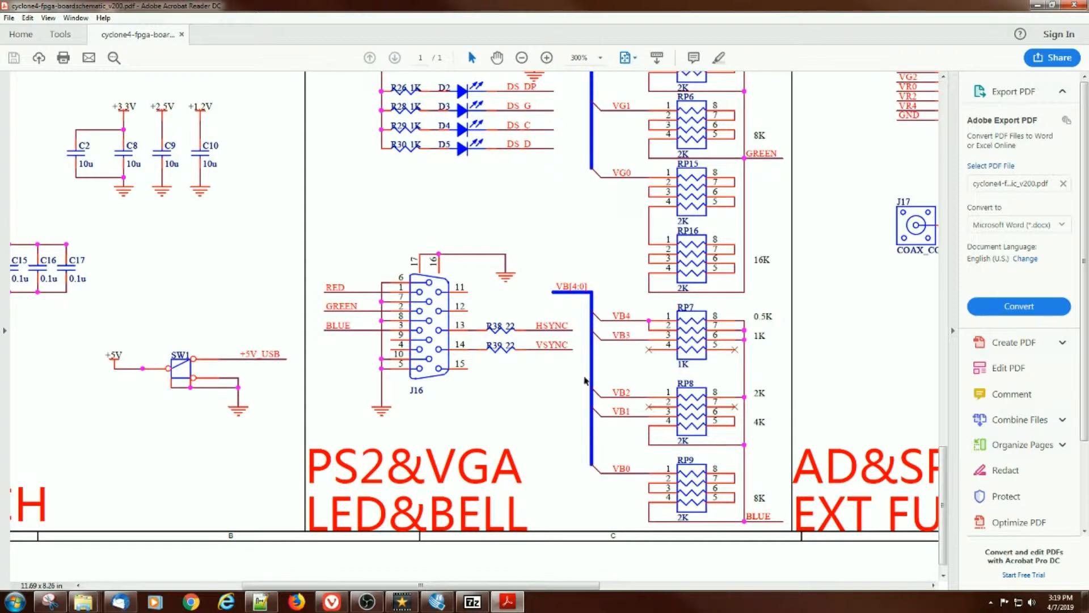
pyautogui.moveTo(462, 585)
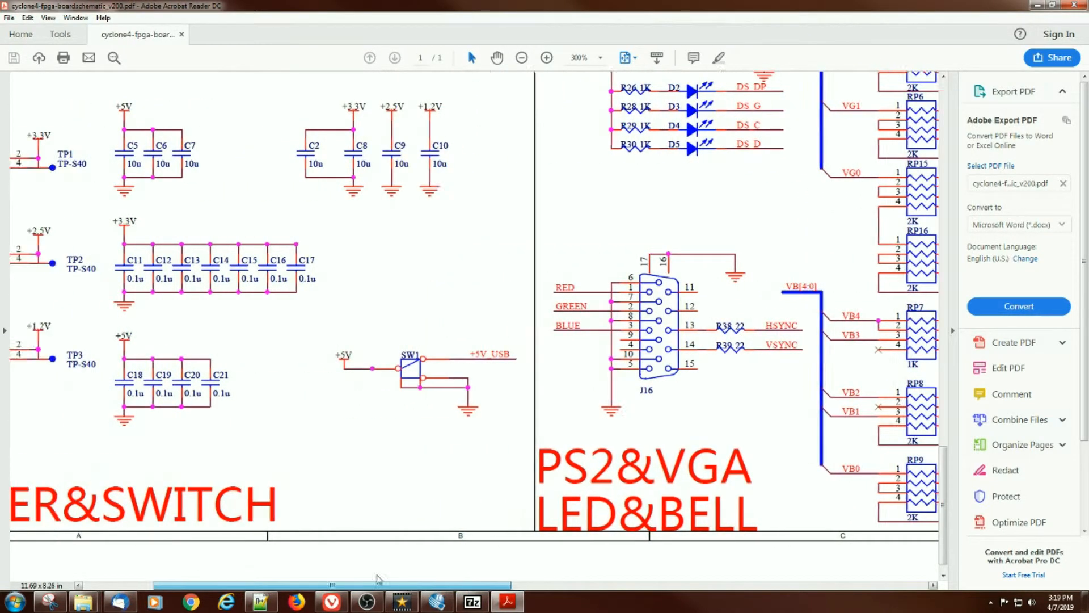
pyautogui.hscroll(3)
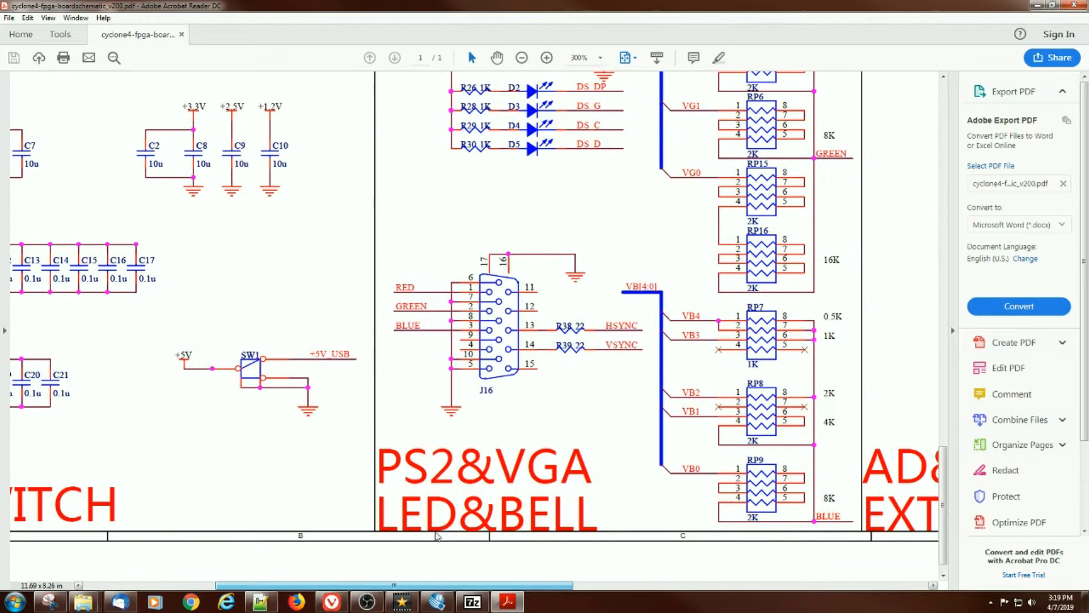
pyautogui.scroll(3)
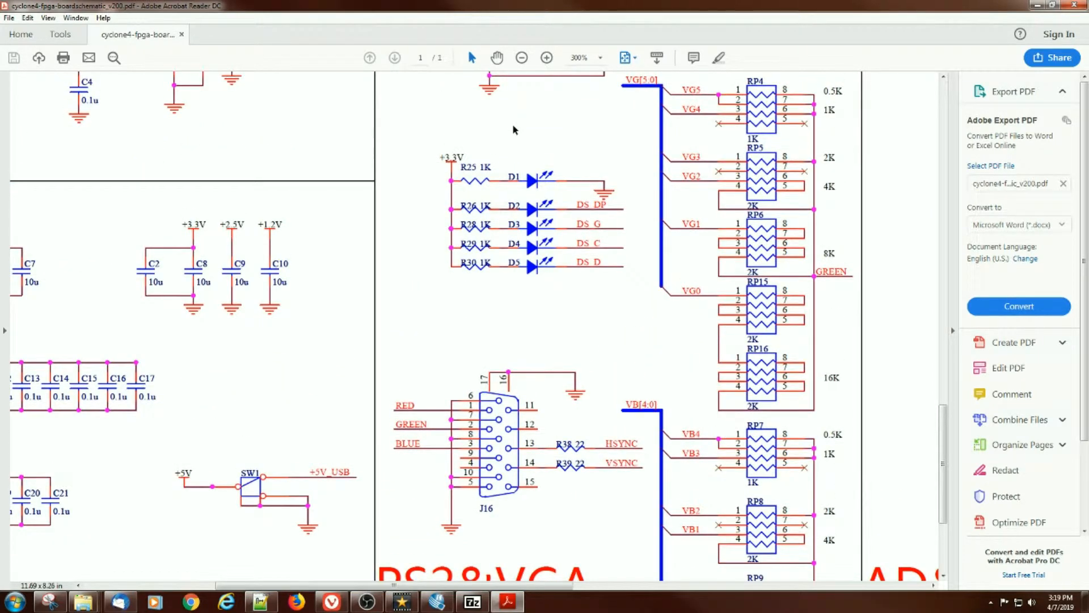
pyautogui.click(522, 58)
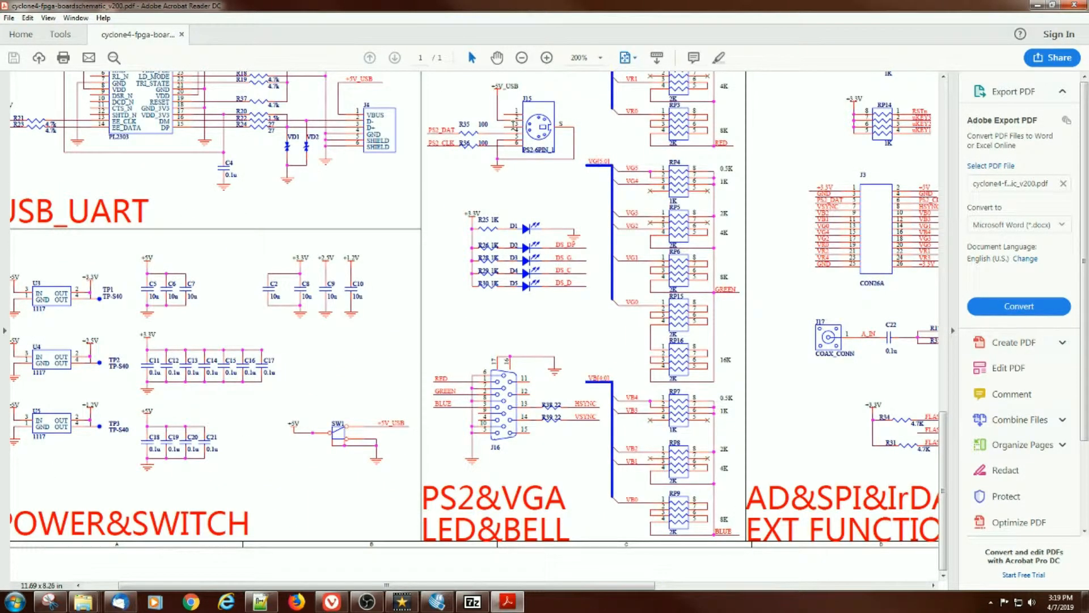
pyautogui.click(547, 58)
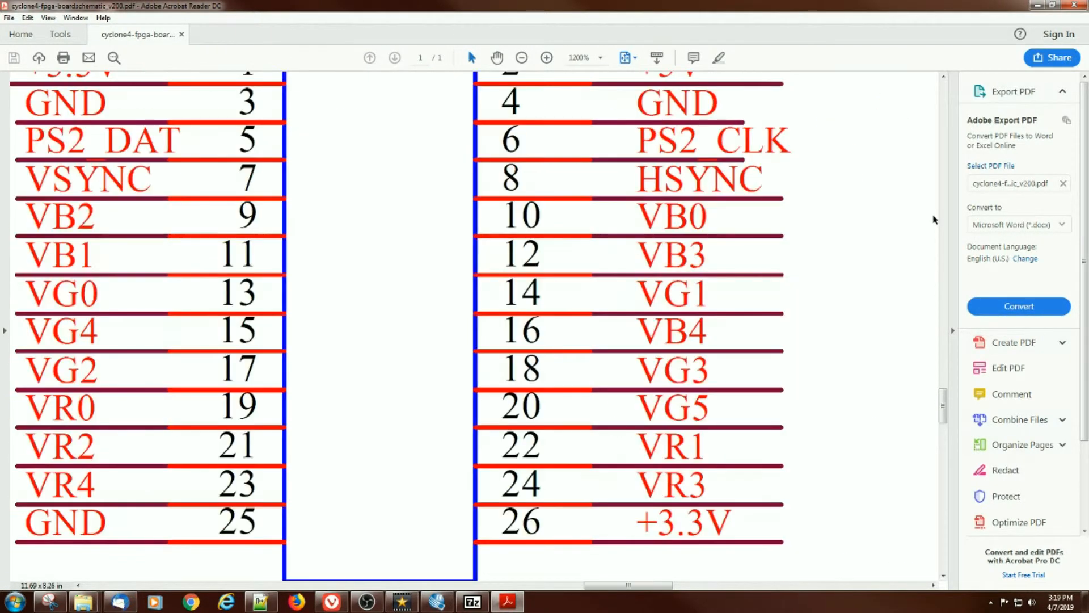
pyautogui.click(522, 58)
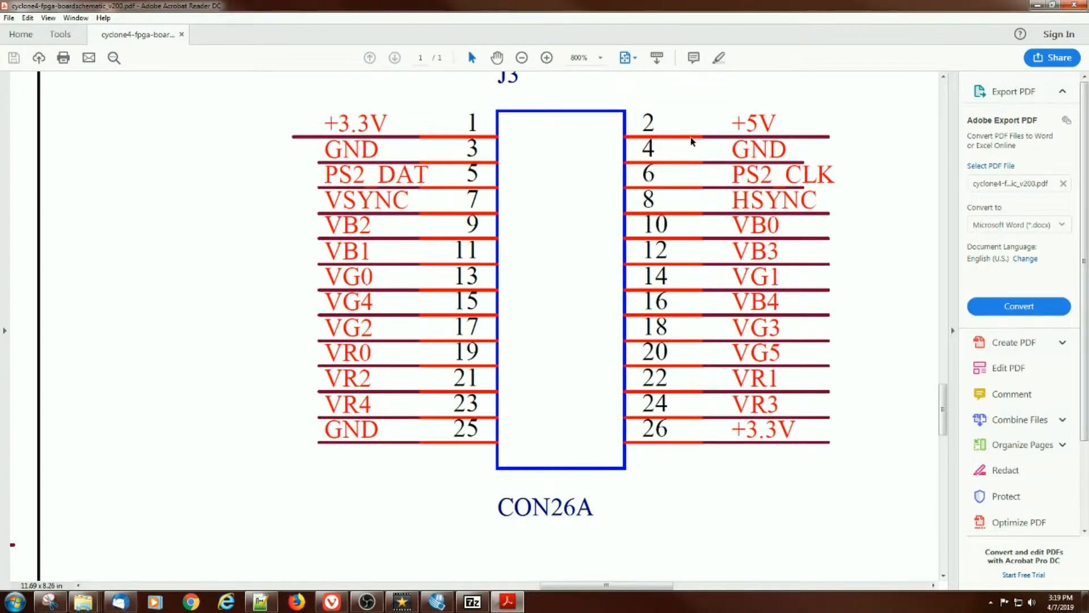
pyautogui.moveTo(708, 142)
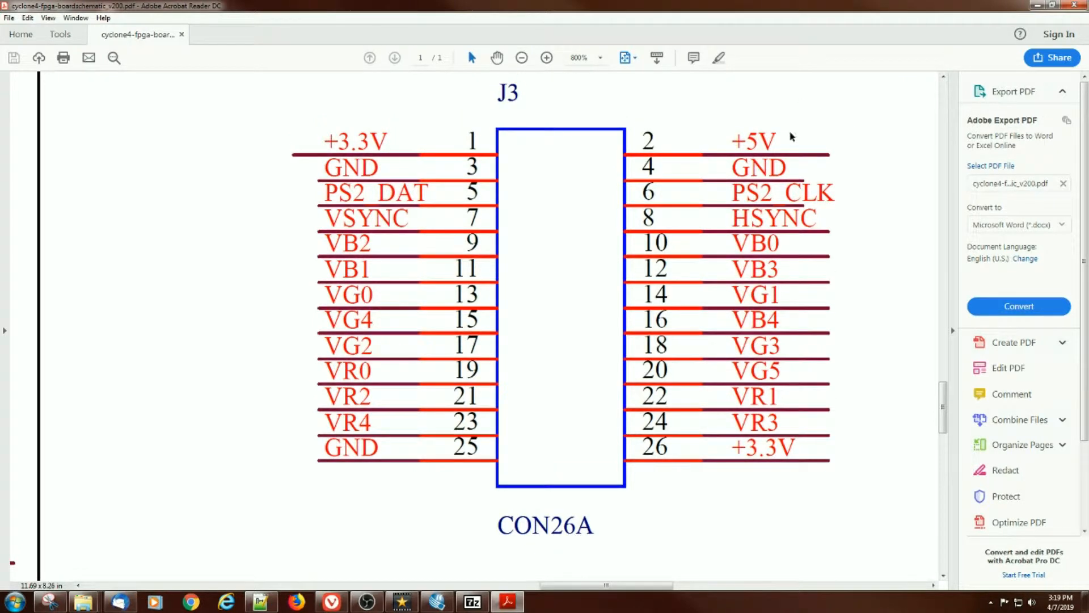
pyautogui.moveTo(444, 170)
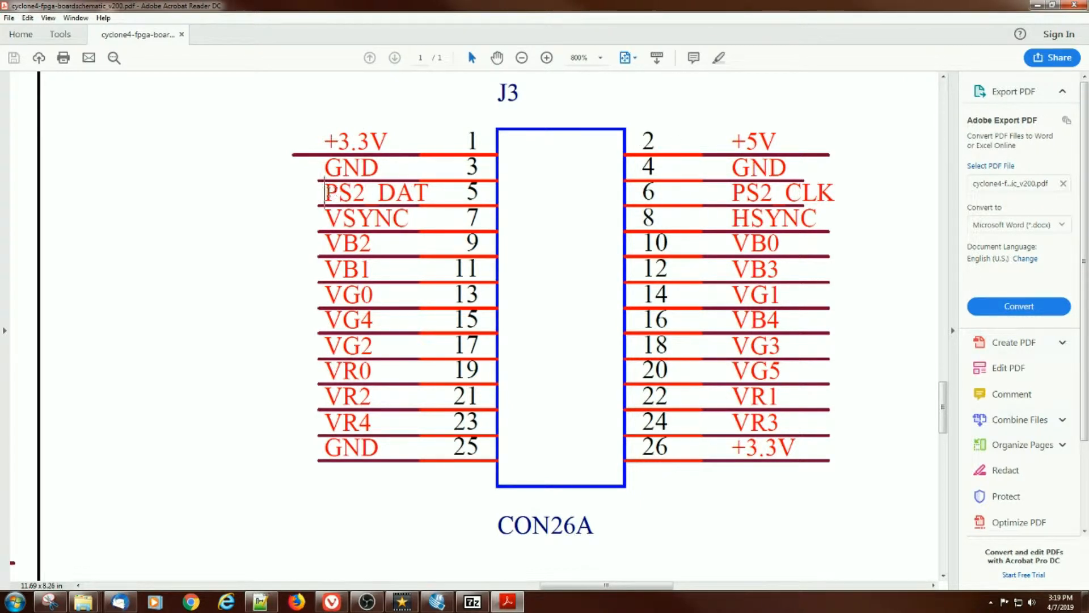
pyautogui.doubleClick(375, 192)
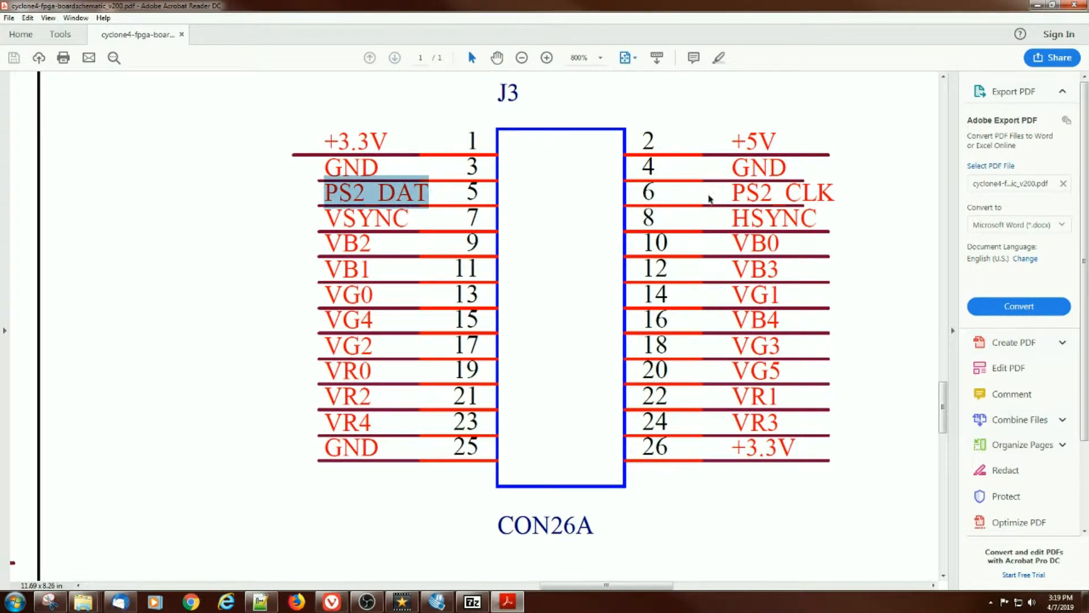
pyautogui.doubleClick(782, 193)
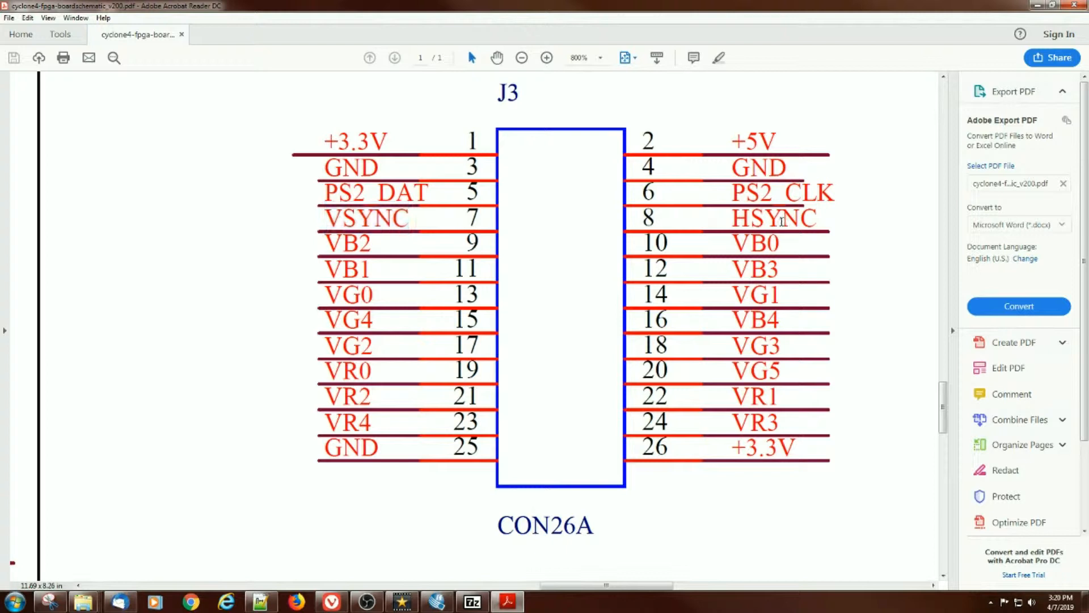
pyautogui.doubleClick(365, 218)
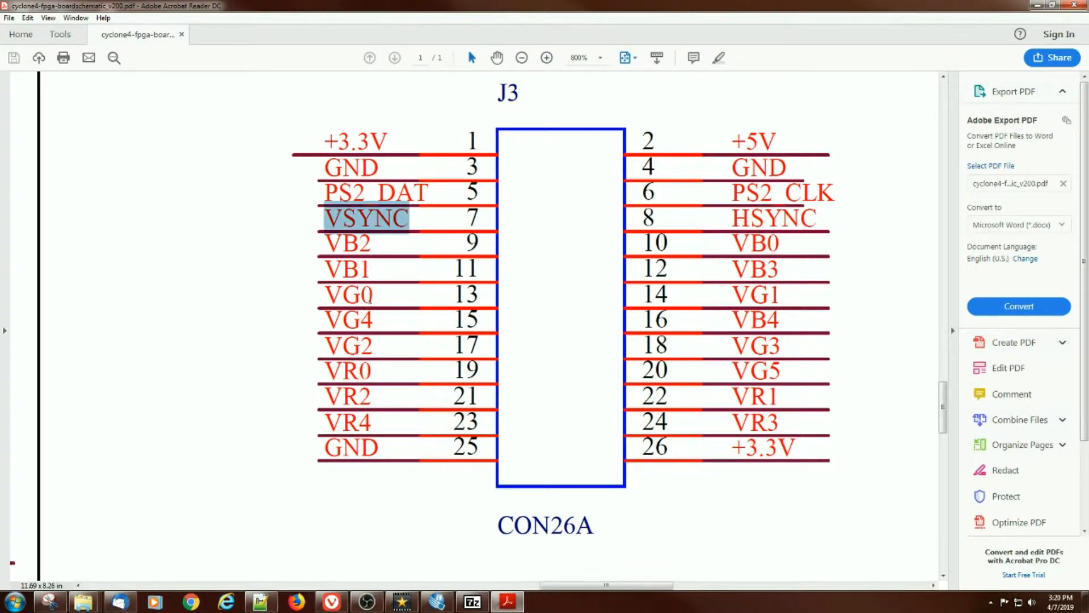
pyautogui.moveTo(792, 411)
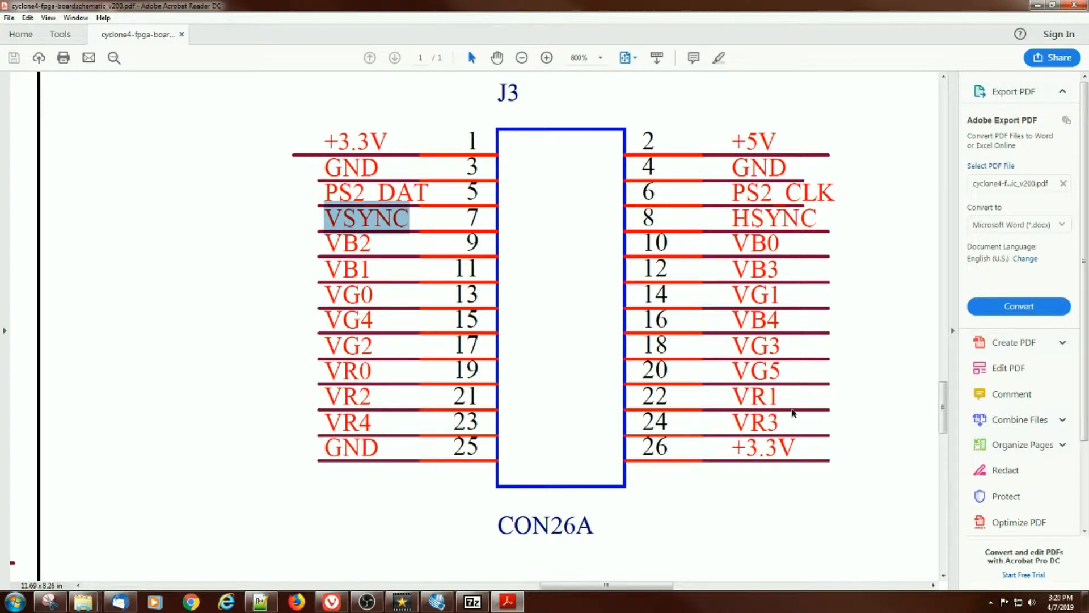
pyautogui.moveTo(758, 184)
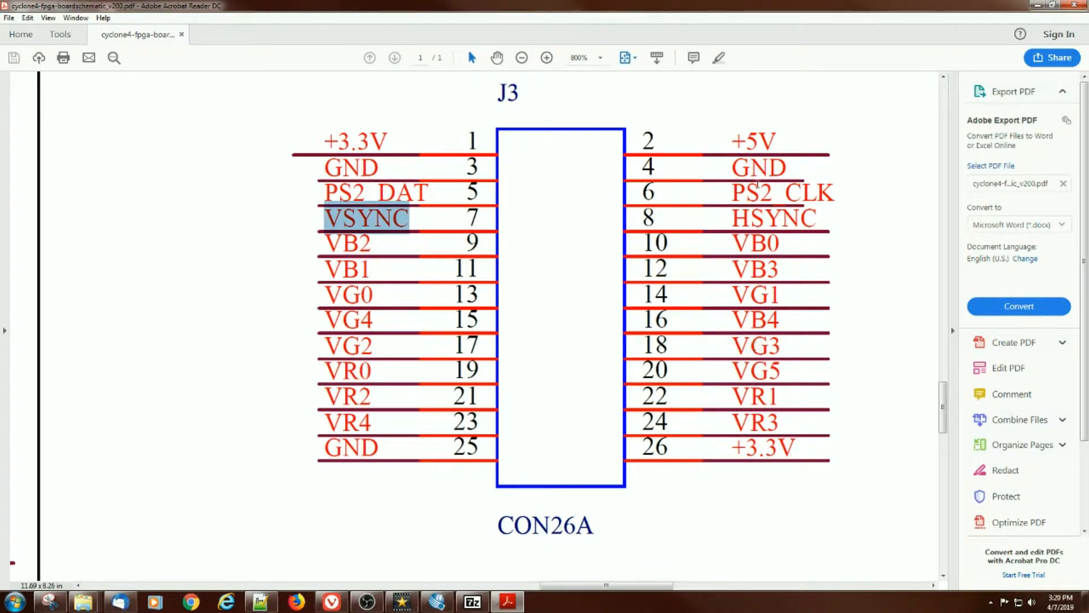
pyautogui.moveTo(758, 248)
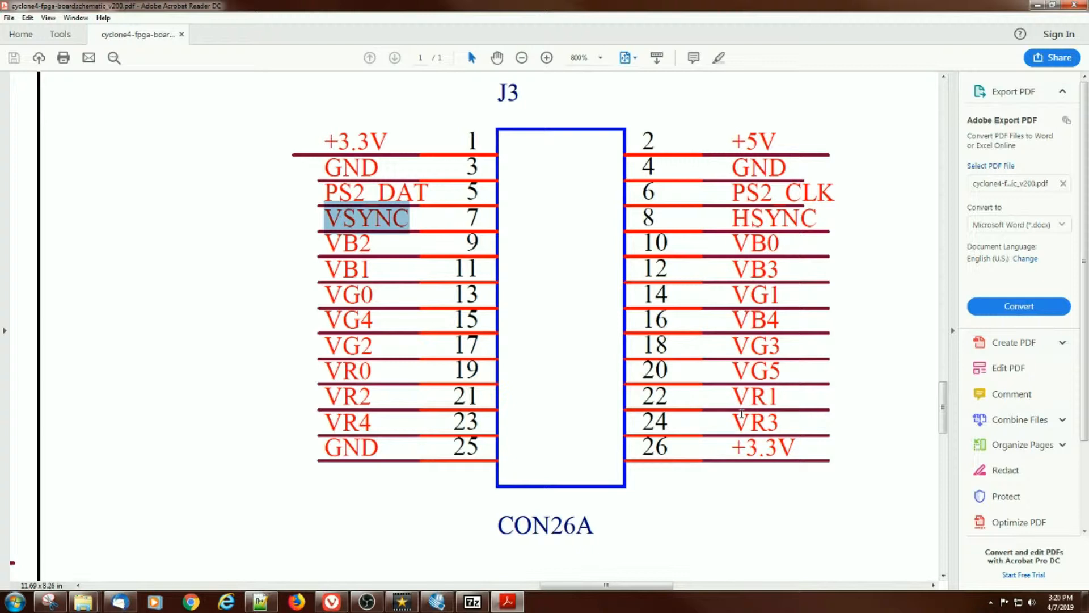
pyautogui.moveTo(764, 354)
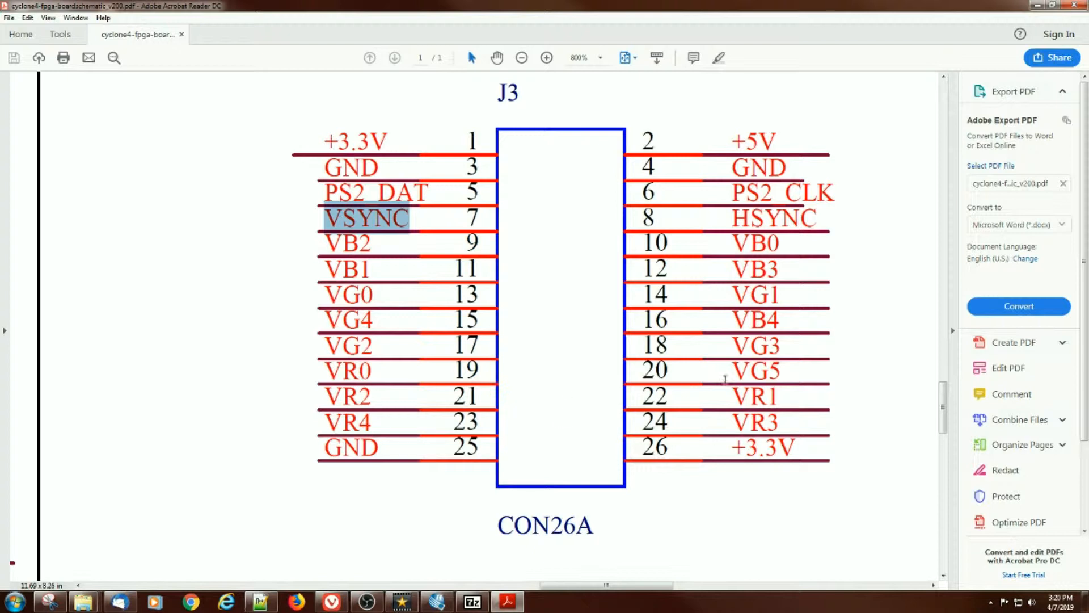
pyautogui.moveTo(610, 272)
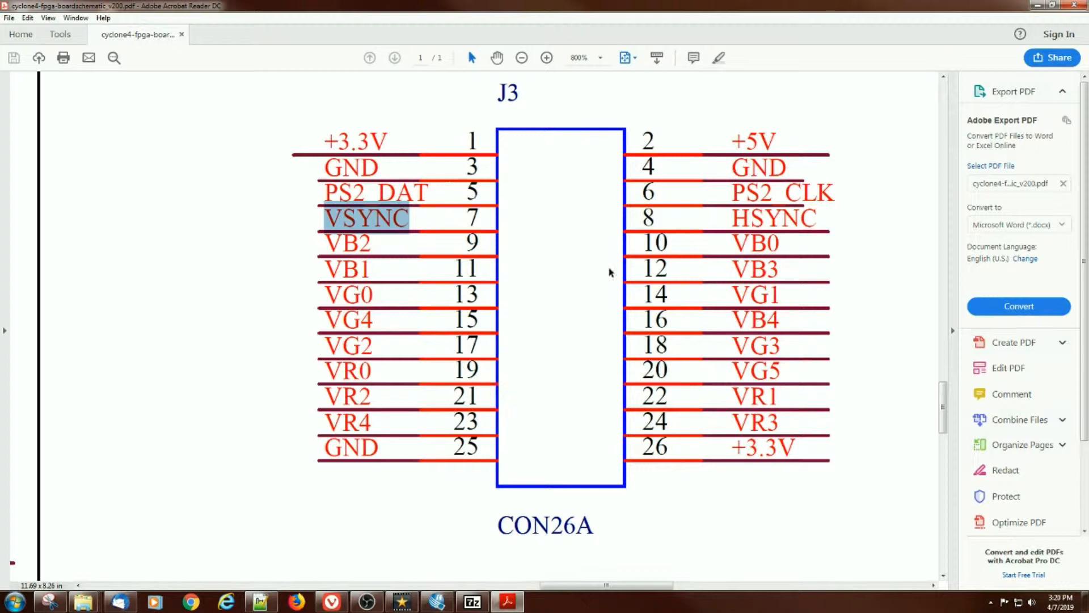
pyautogui.moveTo(759, 243)
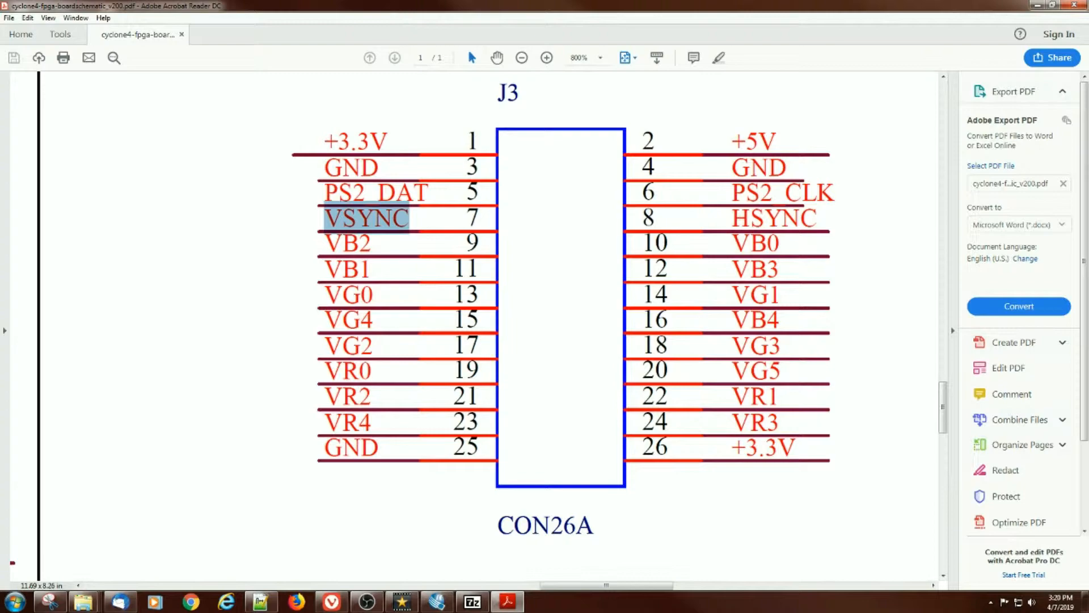
# - Zoom to the VR[4:0] network RP1–RP3 and select the 8K weighting label
pyautogui.click(522, 57)
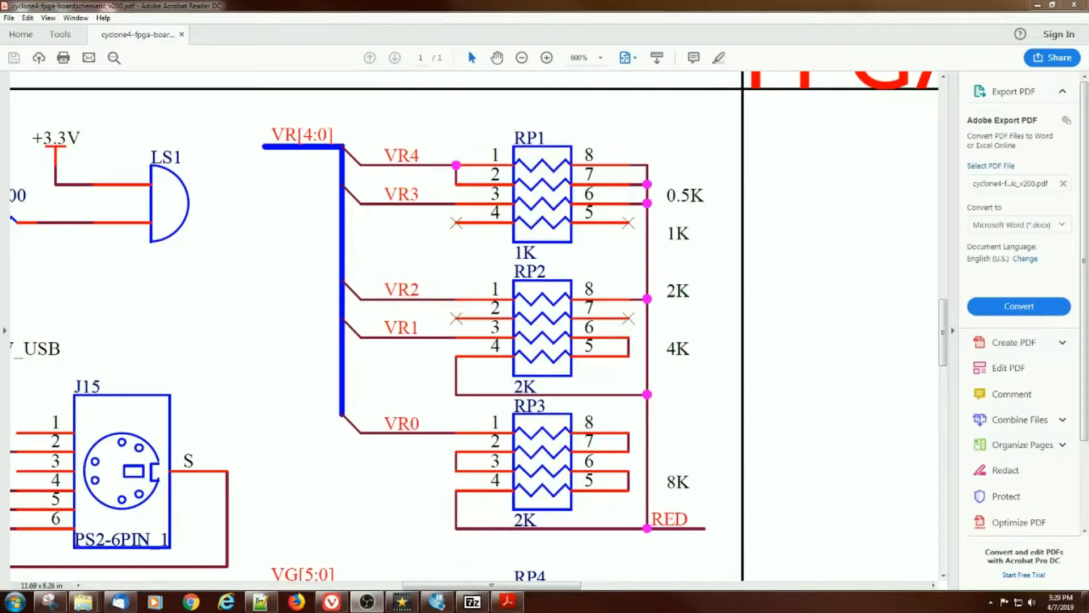
pyautogui.moveTo(712, 208)
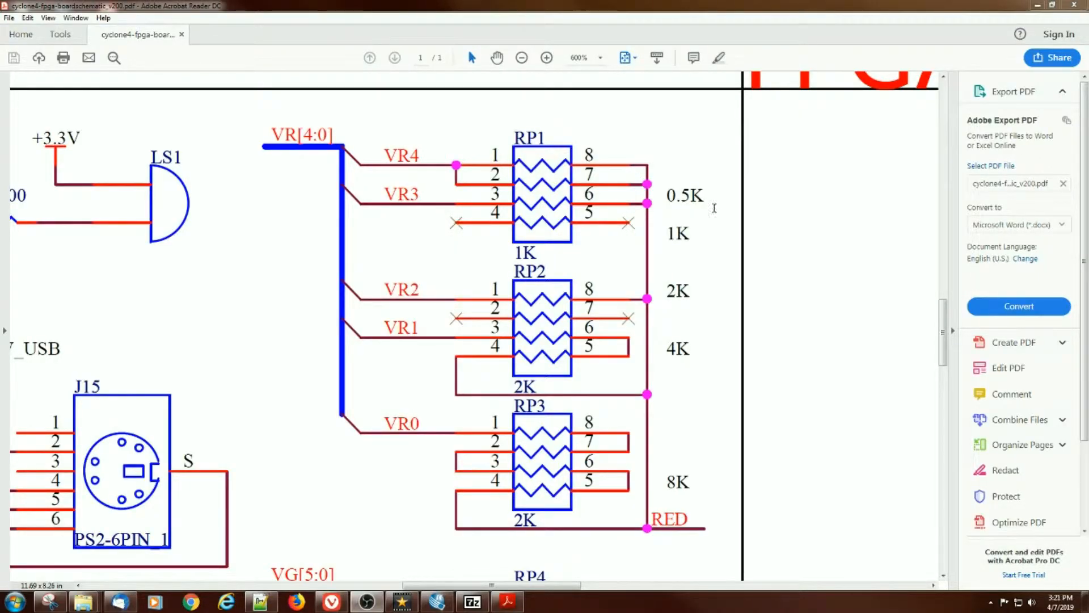
pyautogui.moveTo(445, 174)
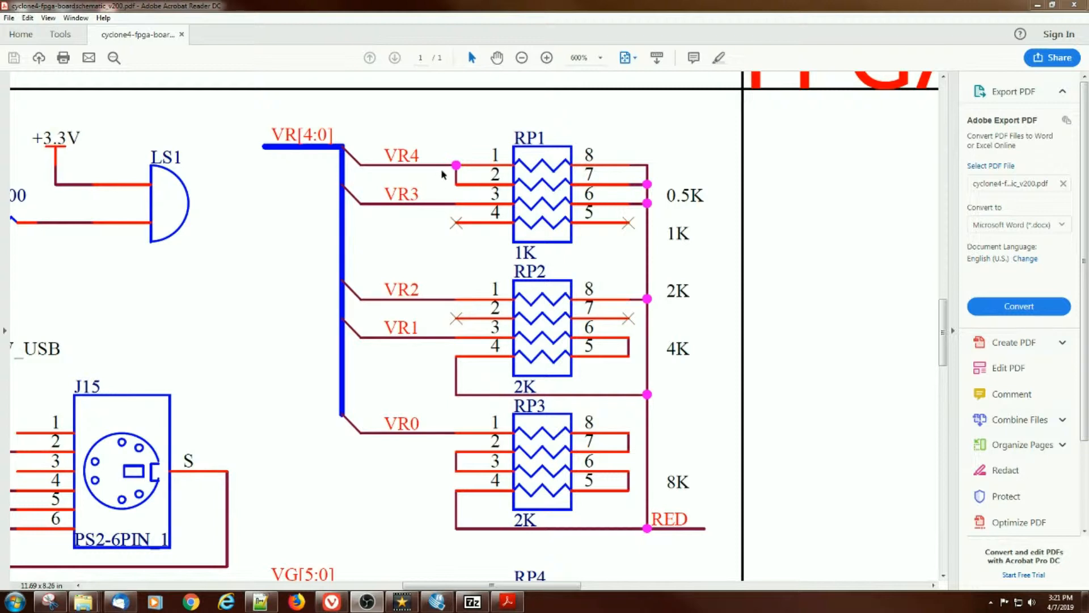
pyautogui.moveTo(516, 186)
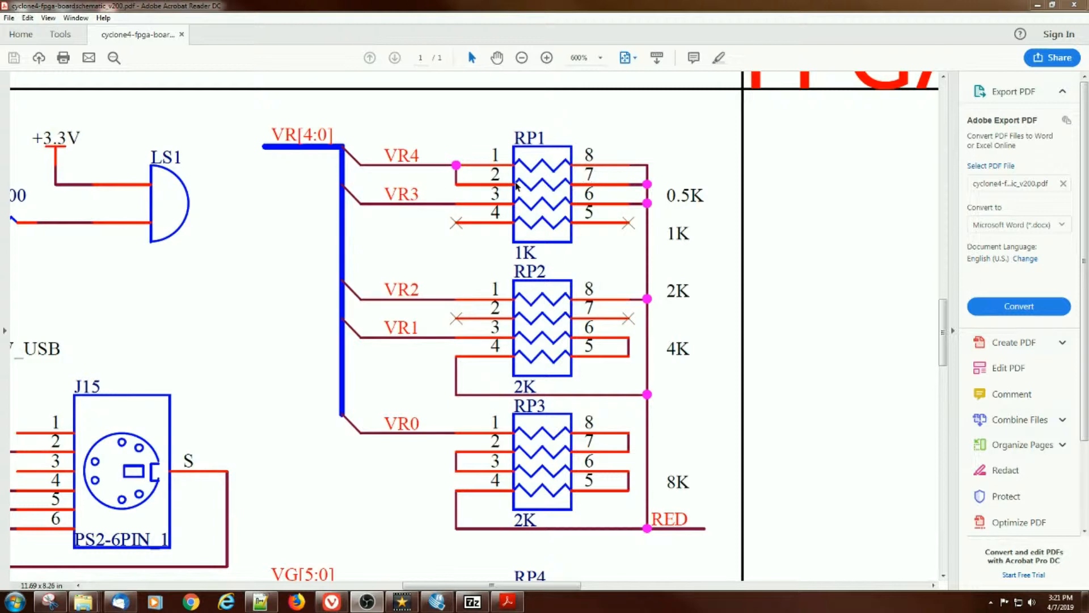
pyautogui.moveTo(653, 183)
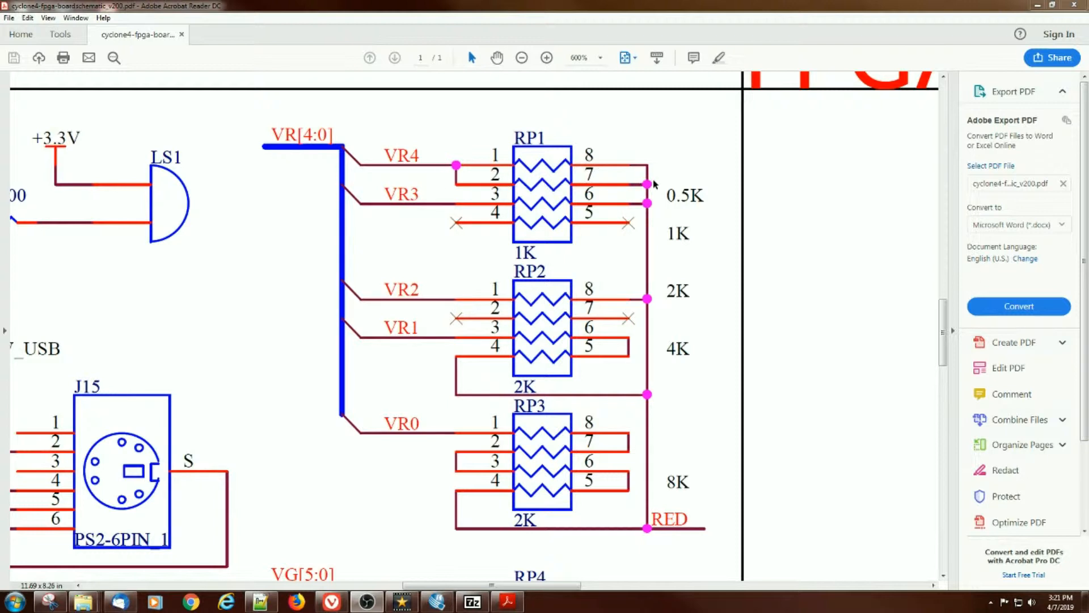
pyautogui.moveTo(609, 436)
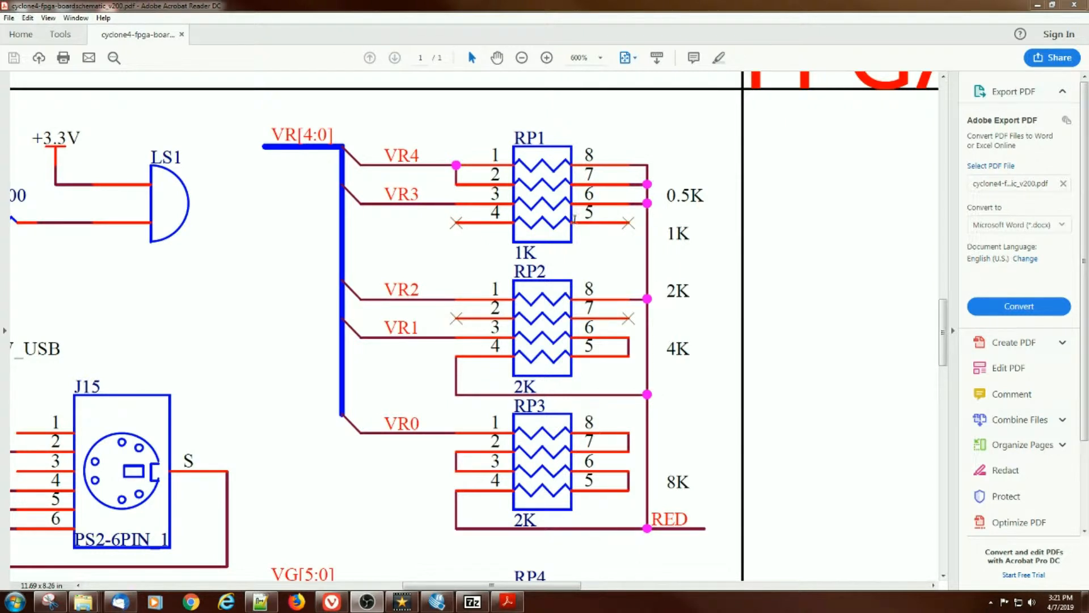
pyautogui.moveTo(556, 189)
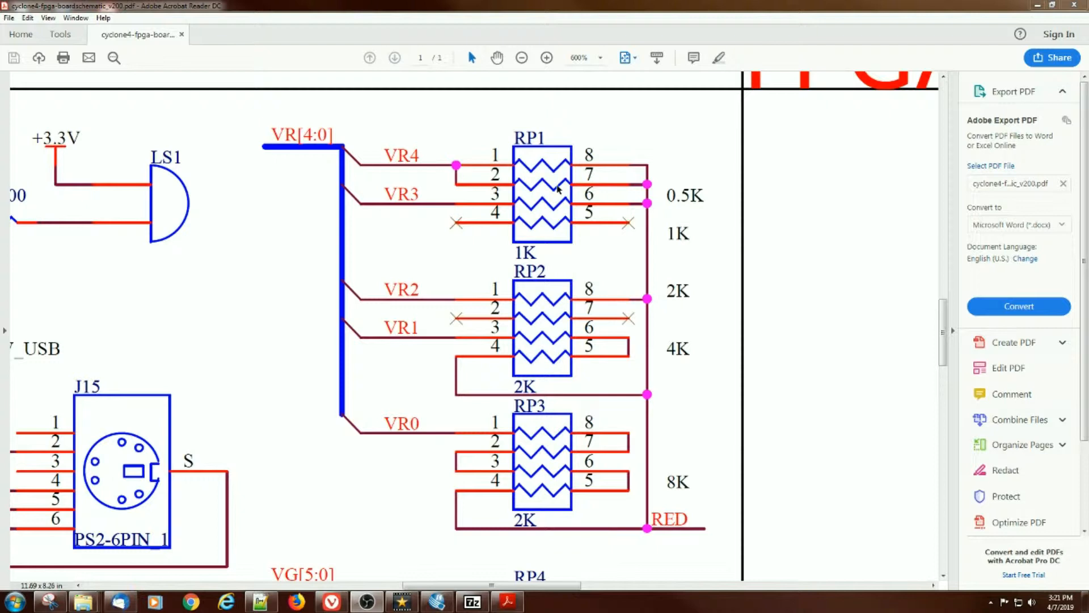
pyautogui.moveTo(615, 194)
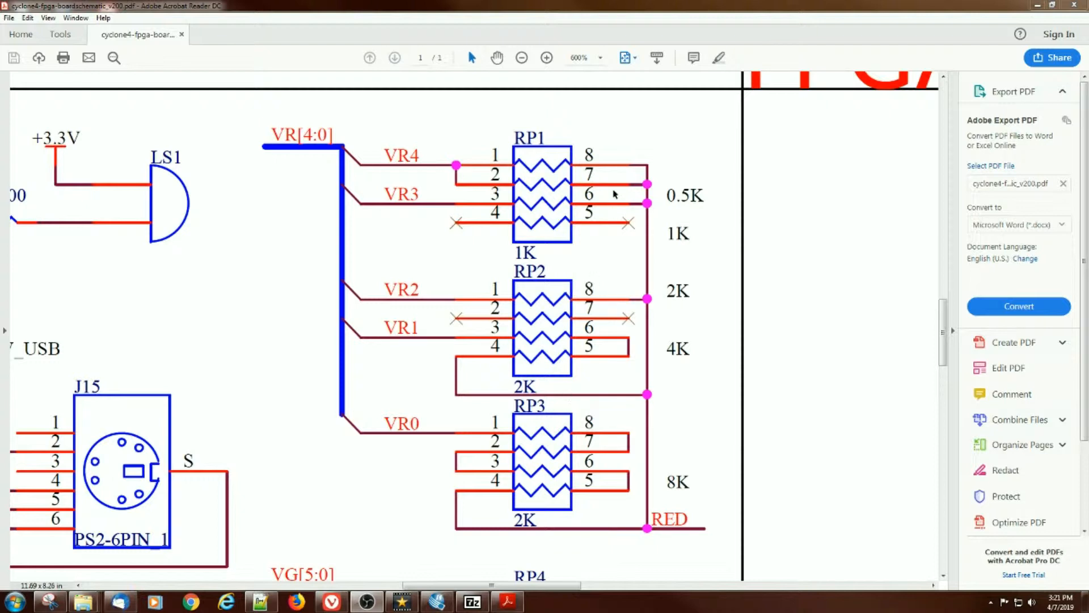
pyautogui.moveTo(617, 211)
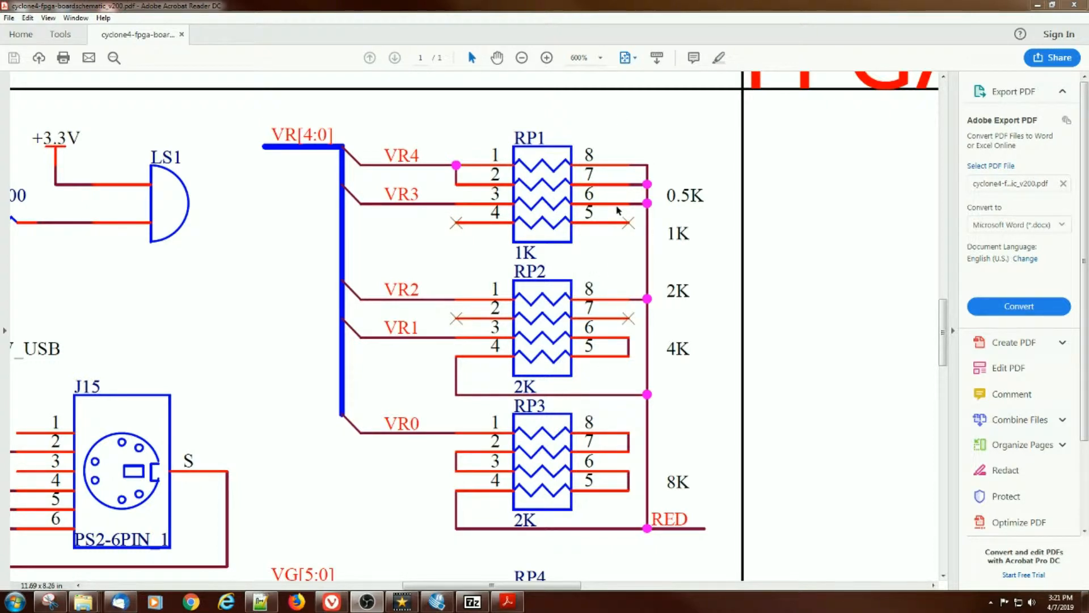
pyautogui.moveTo(595, 509)
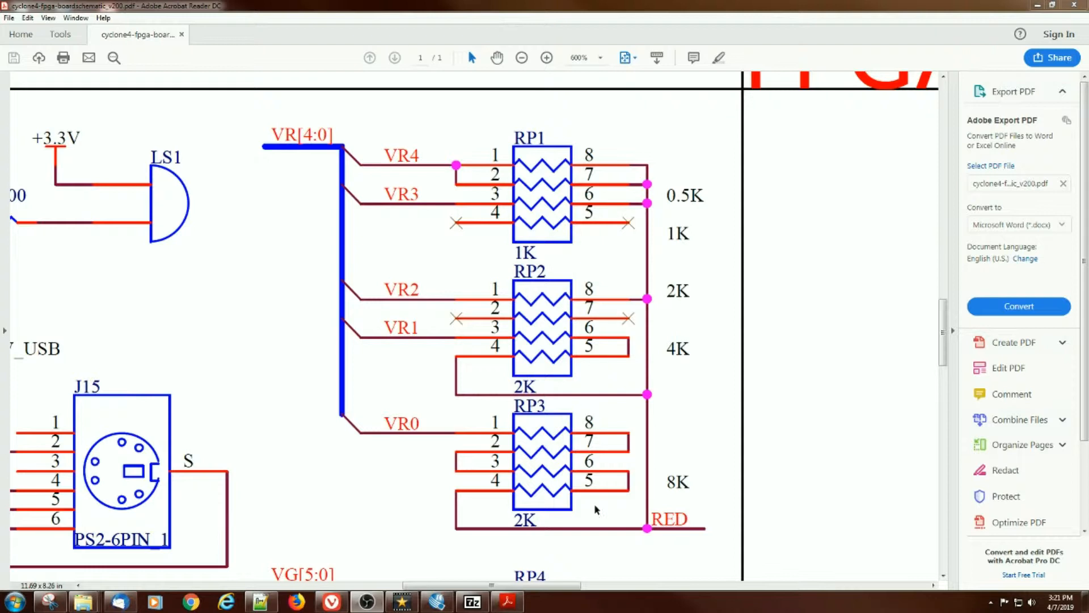
pyautogui.moveTo(609, 415)
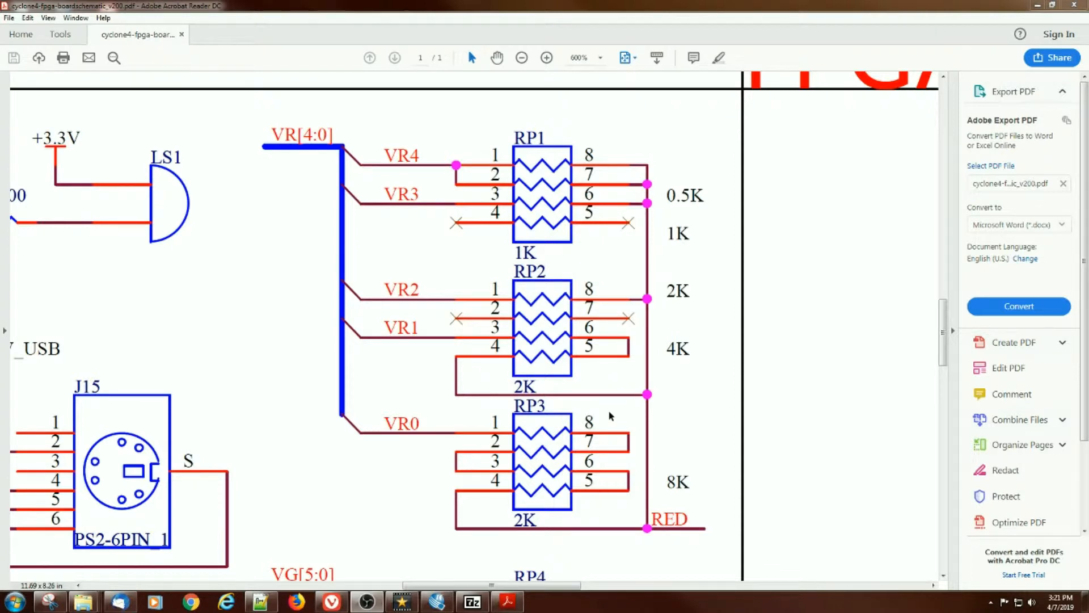
pyautogui.moveTo(625, 188)
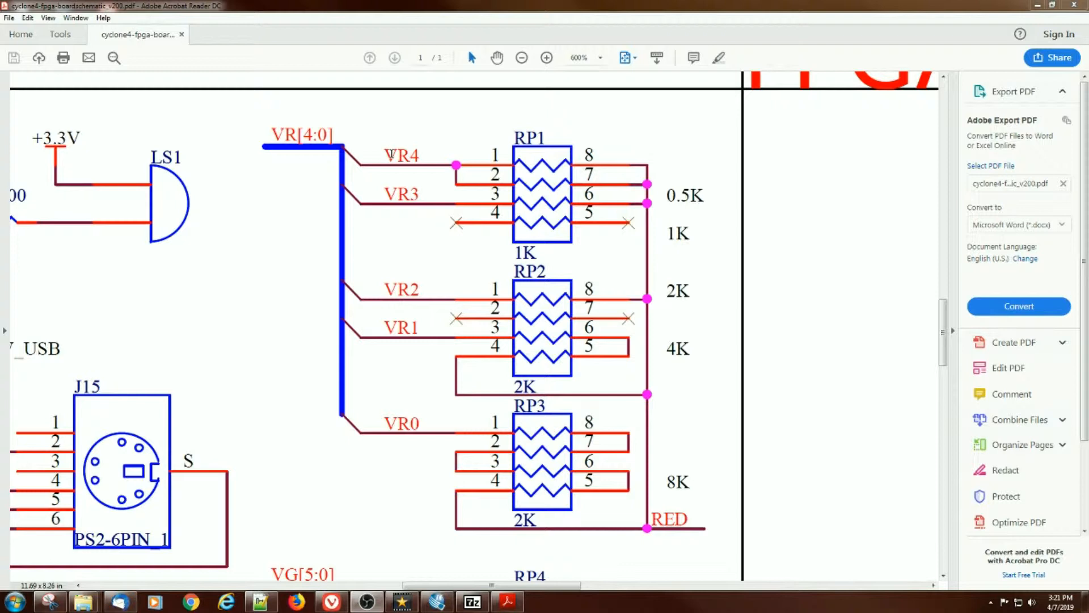
pyautogui.moveTo(677, 266)
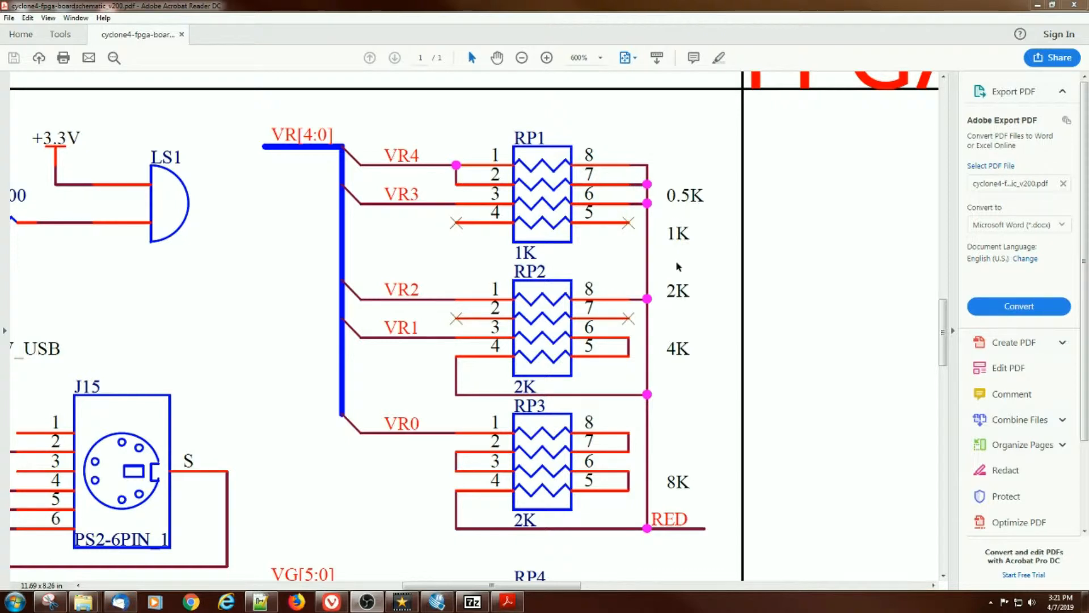
pyautogui.moveTo(664, 483)
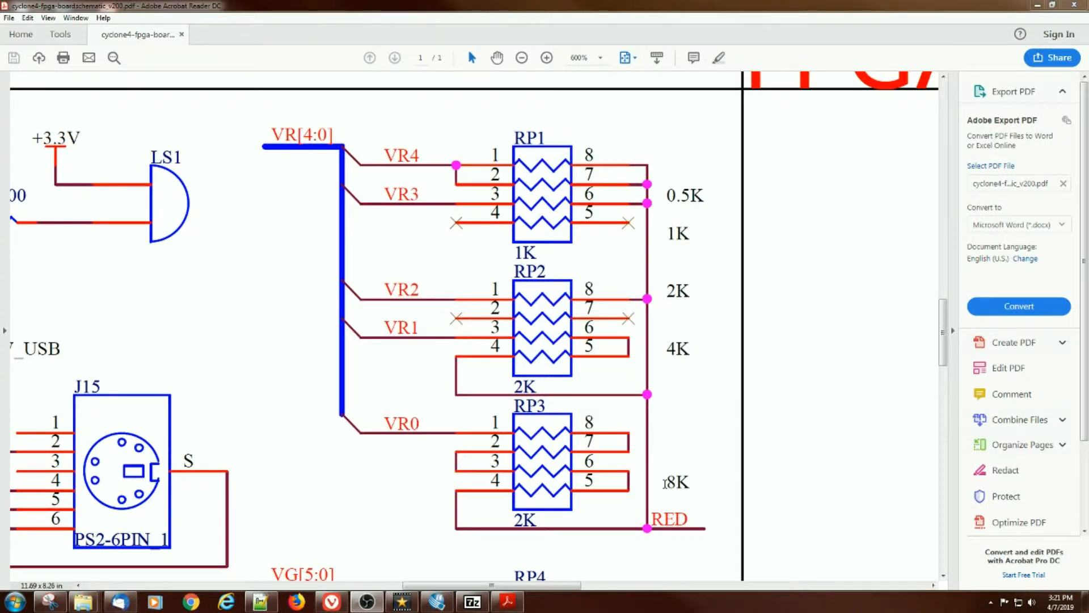
pyautogui.doubleClick(676, 482)
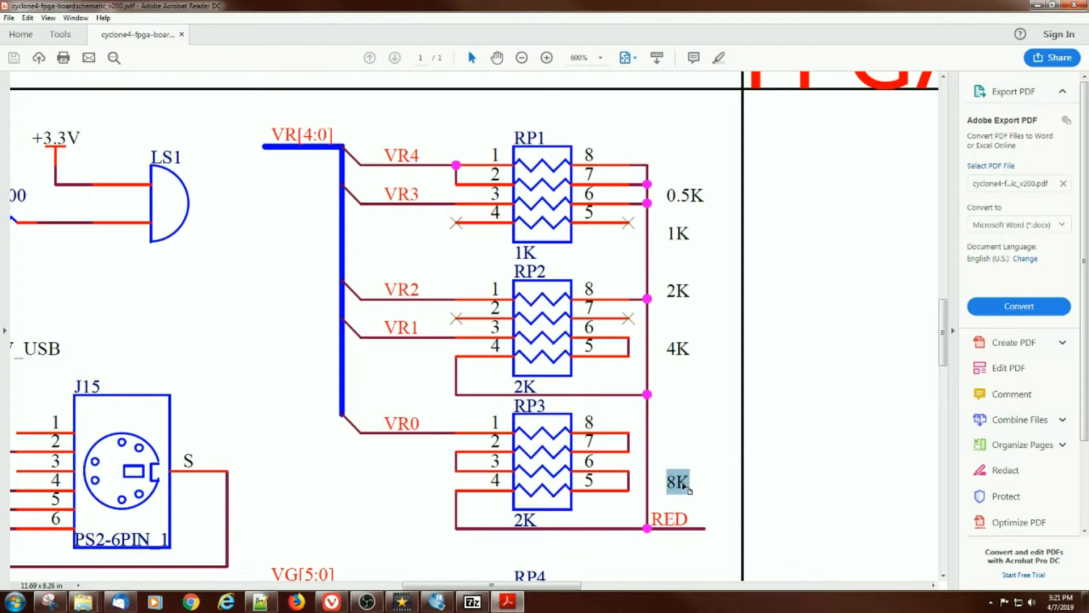
pyautogui.moveTo(691, 204)
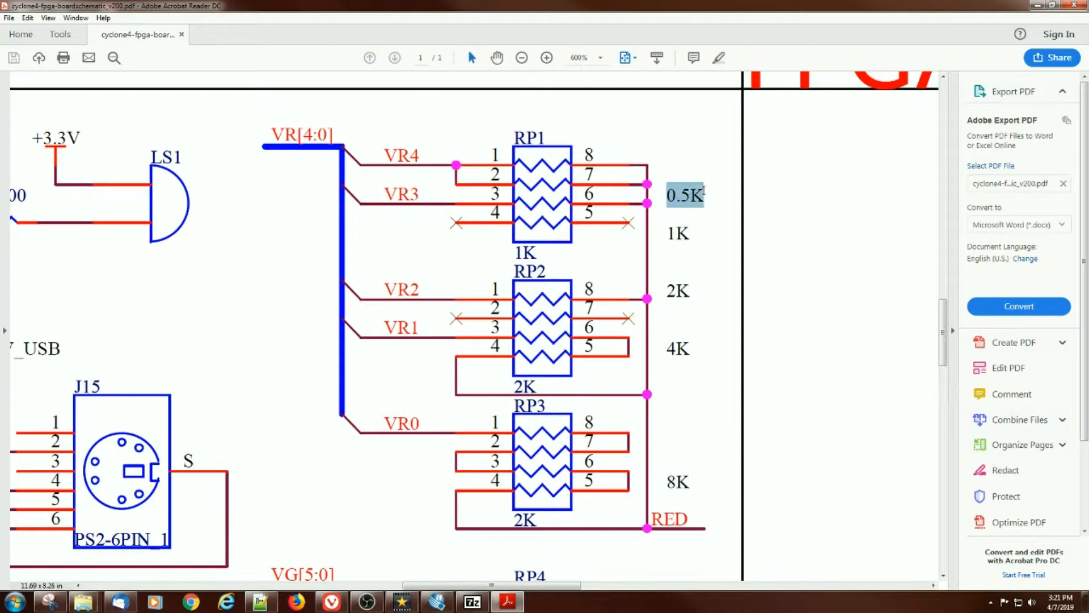
pyautogui.moveTo(591, 399)
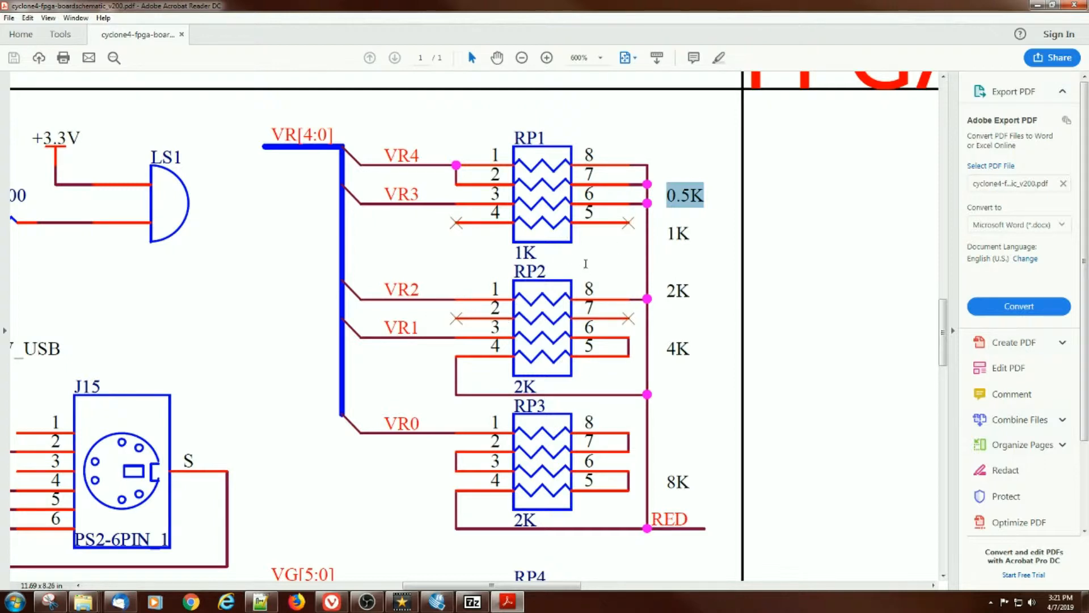
pyautogui.moveTo(576, 323)
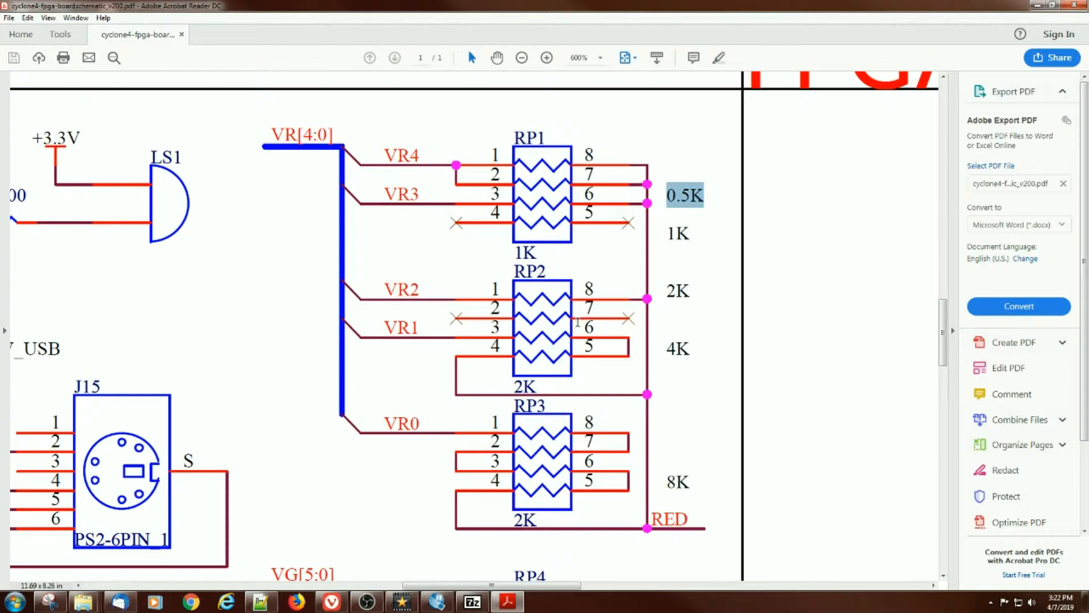
pyautogui.moveTo(439, 456)
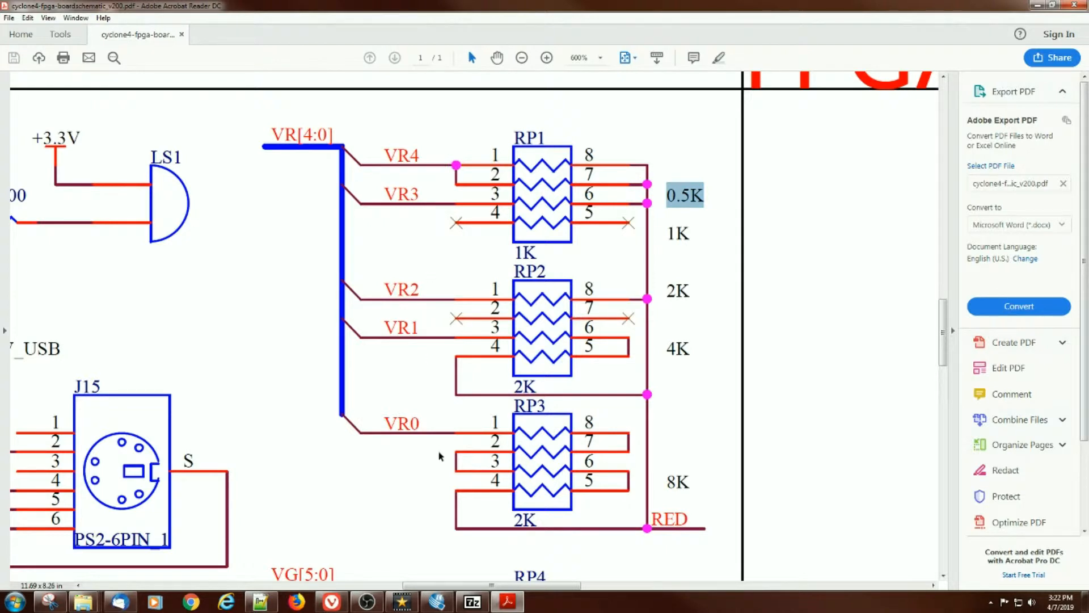
pyautogui.moveTo(464, 443)
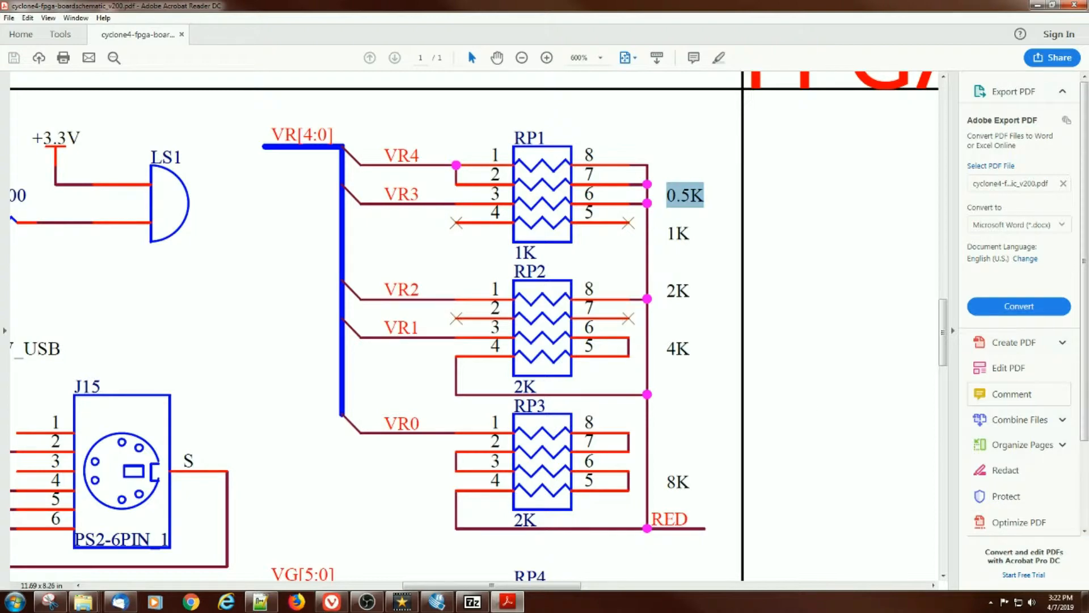
# - Scroll past RP6, RP15 and RP16 down to the VB[4:0] packs RP7–RP9
pyautogui.scroll(-3)
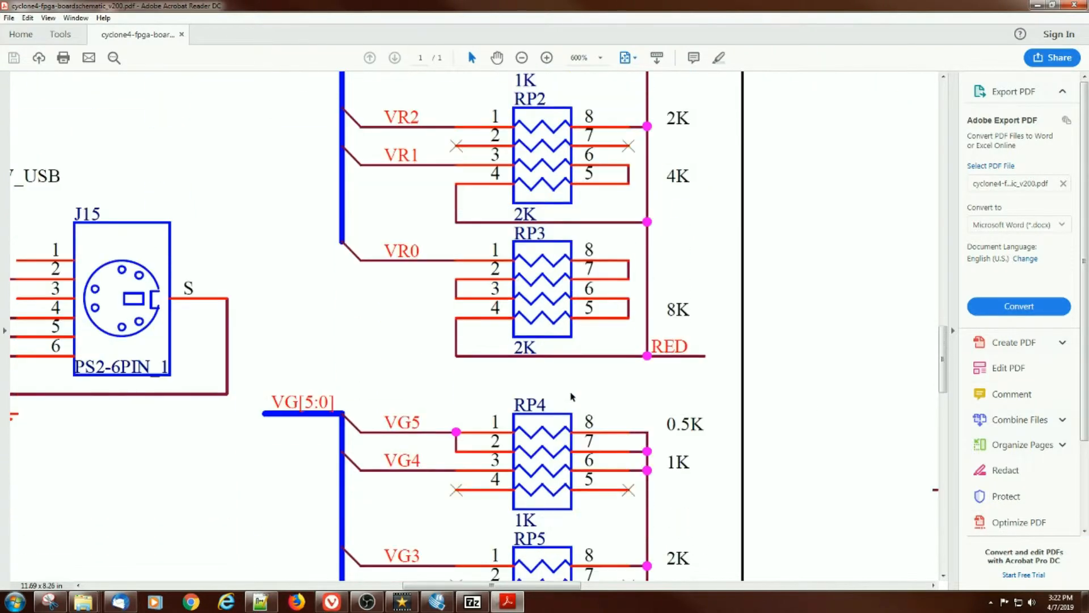
pyautogui.scroll(-3)
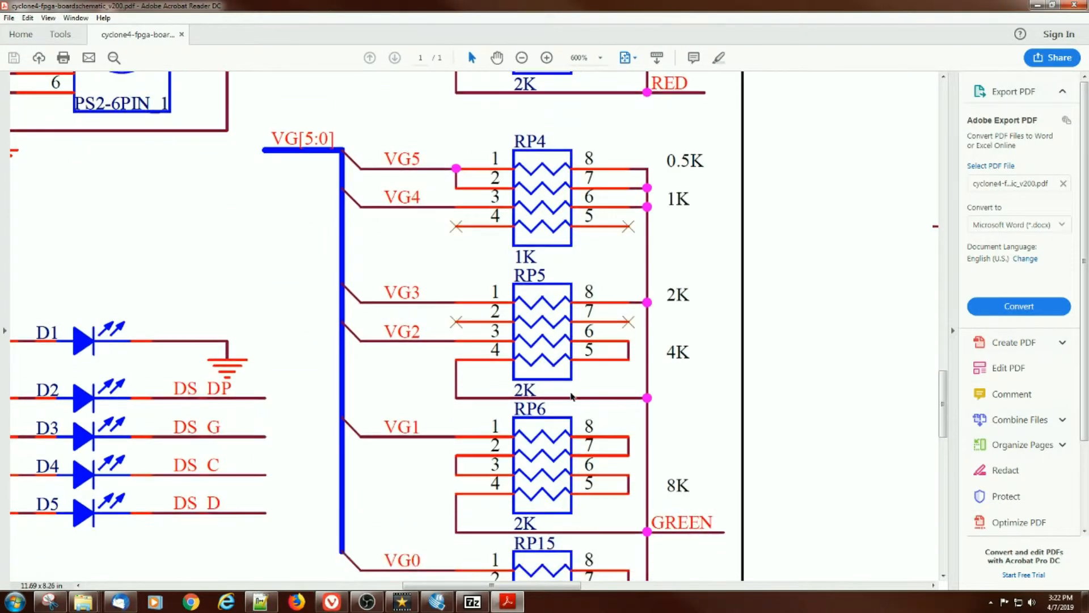
pyautogui.scroll(-3)
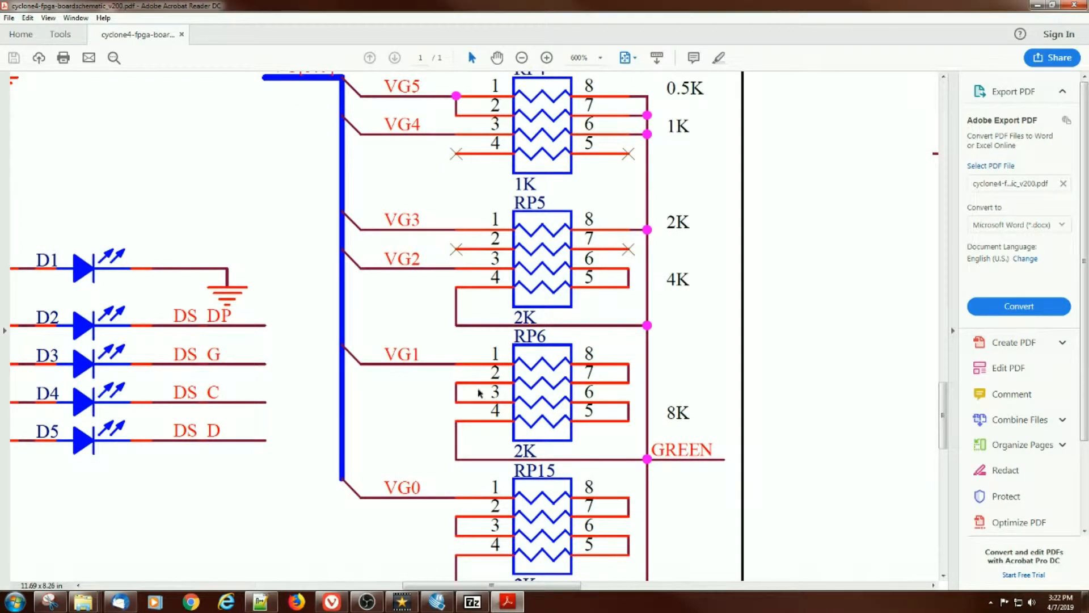
pyautogui.scroll(-3)
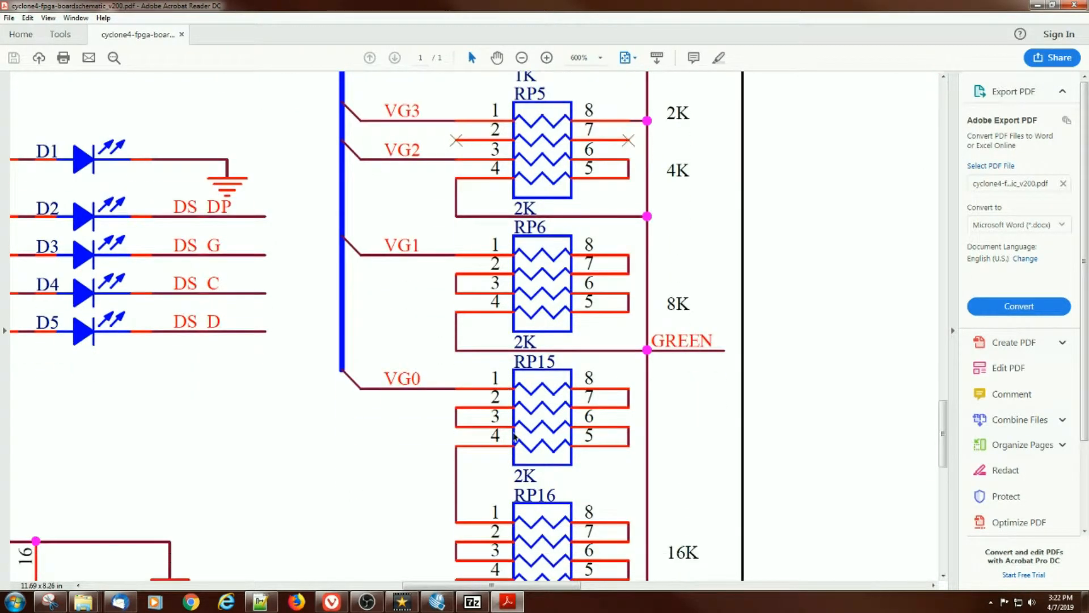
pyautogui.scroll(-3)
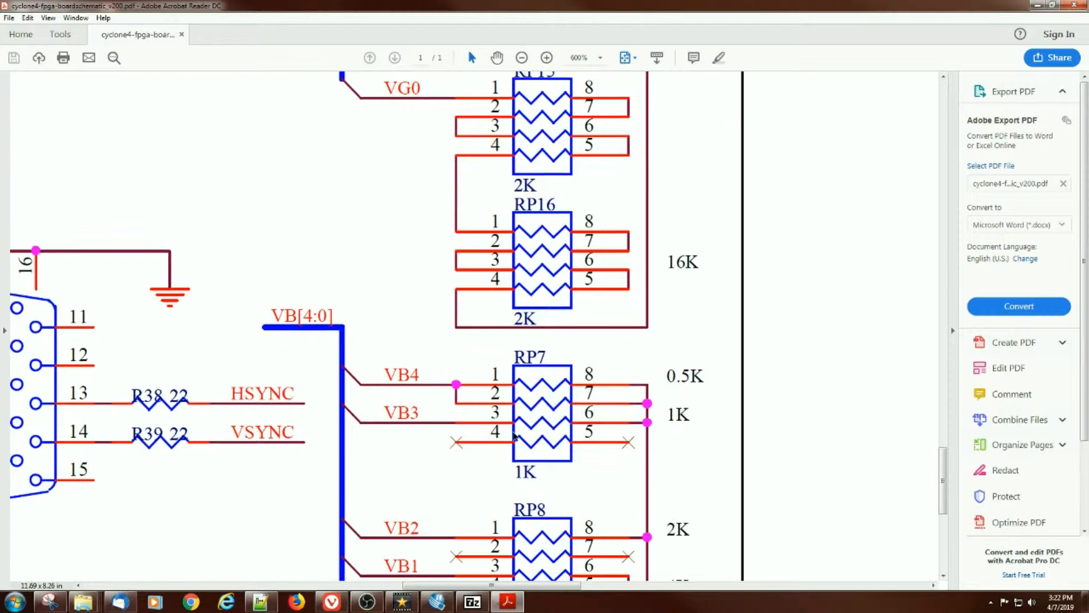
pyautogui.scroll(-3)
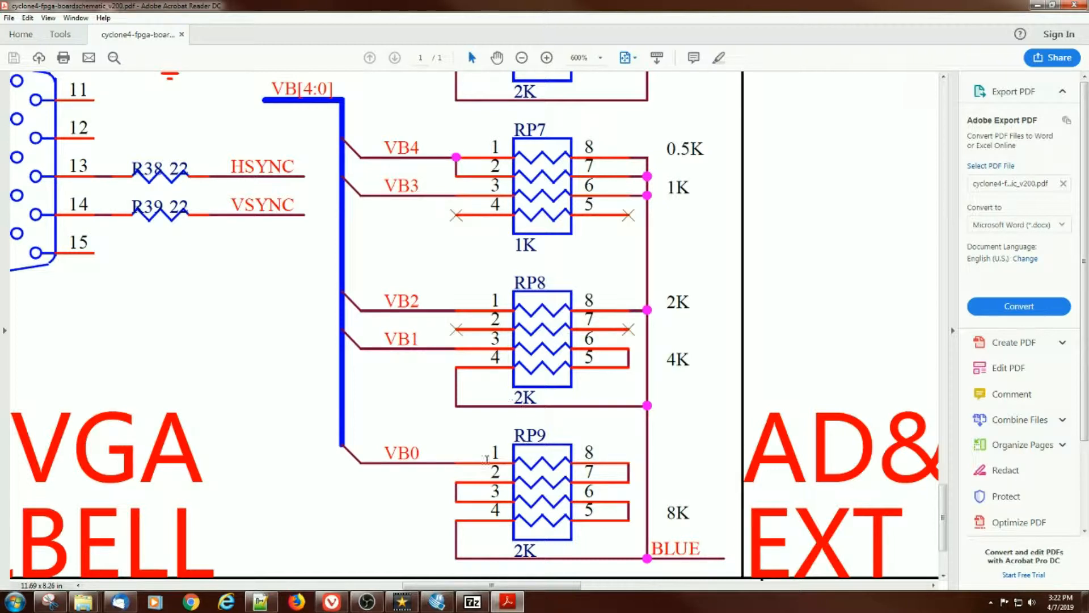
pyautogui.moveTo(261, 601)
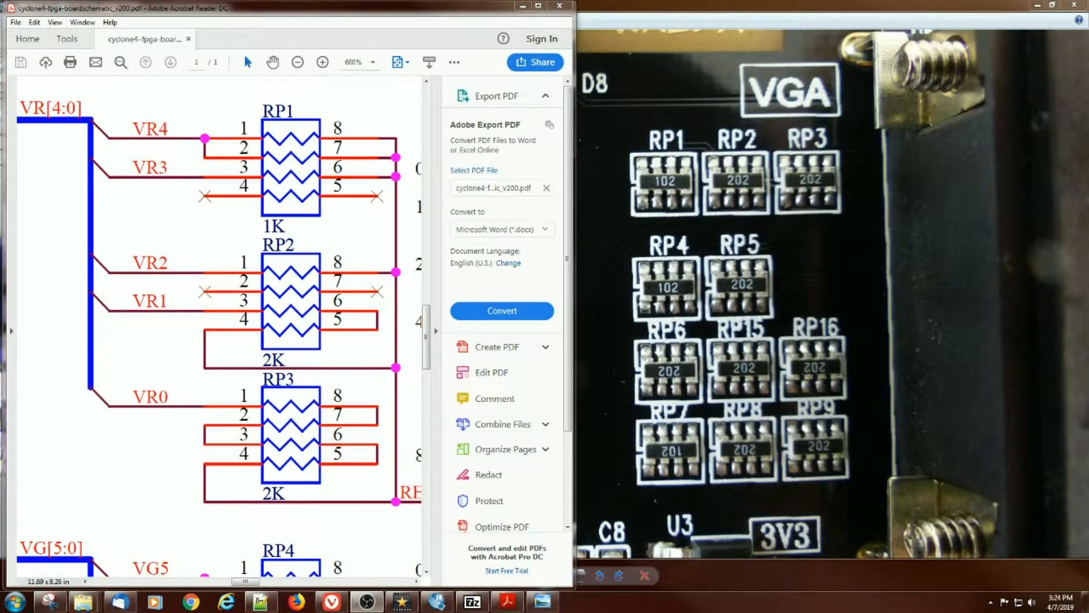
pyautogui.moveTo(273, 148)
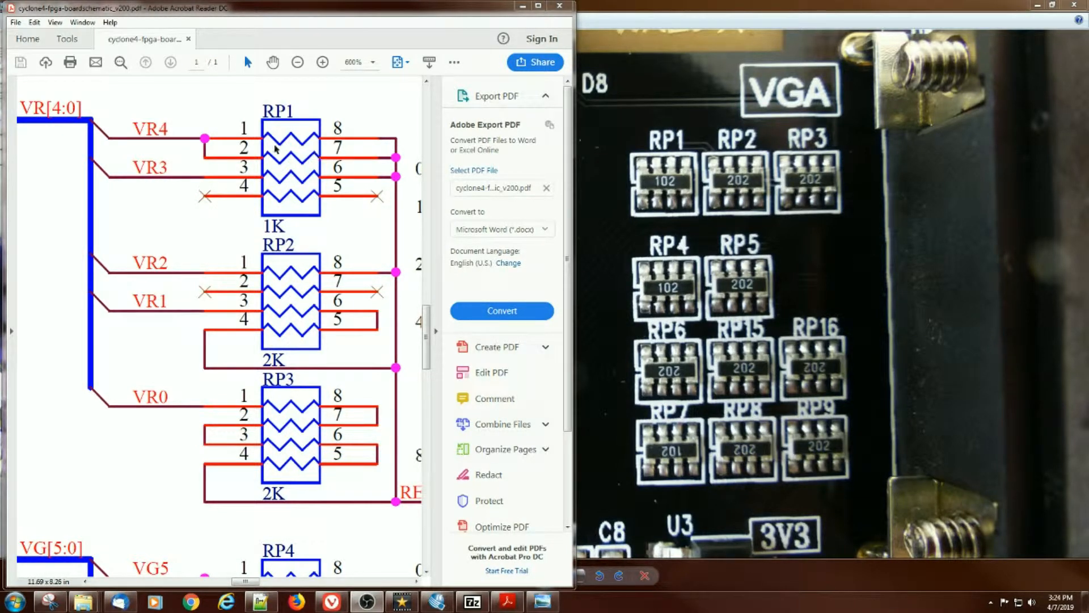
pyautogui.moveTo(292, 186)
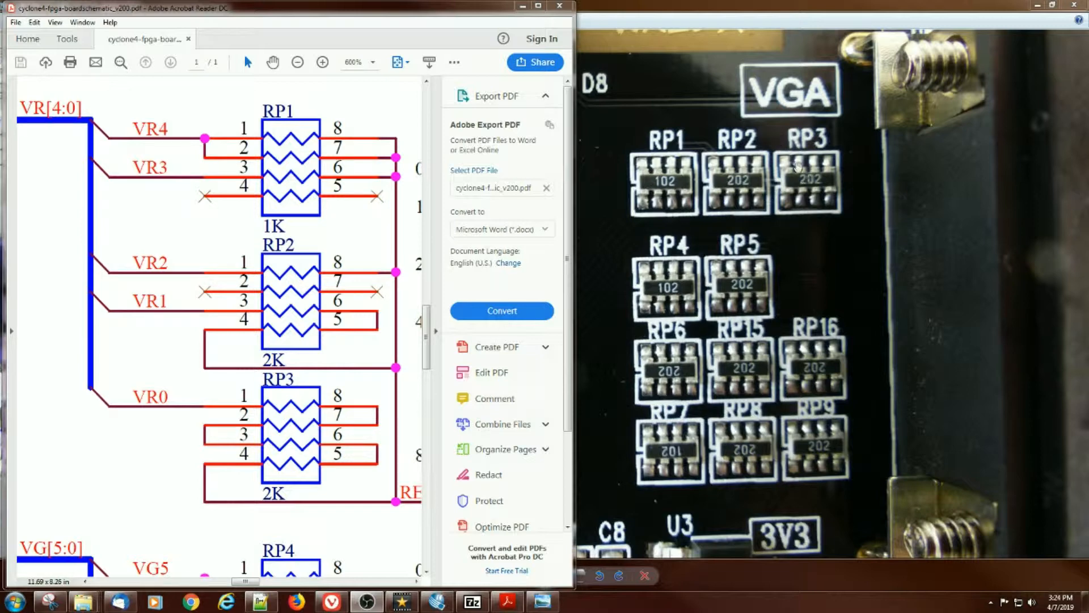
pyautogui.moveTo(788, 201)
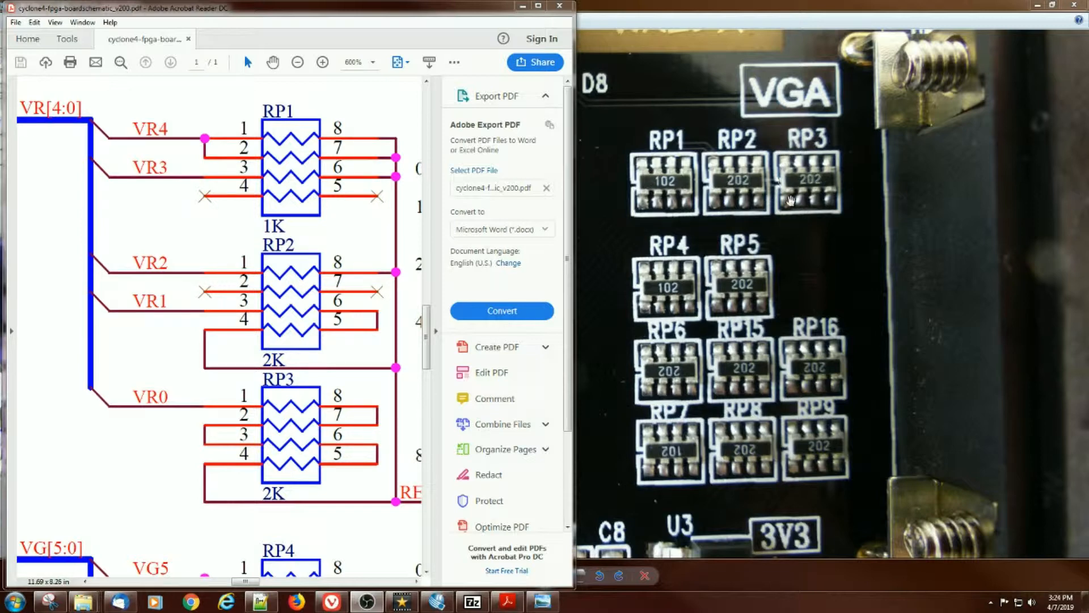
# - Scroll through green packs RP4–RP16 down to blue packs RP7–RP9, comparing with the photo
pyautogui.scroll(-3)
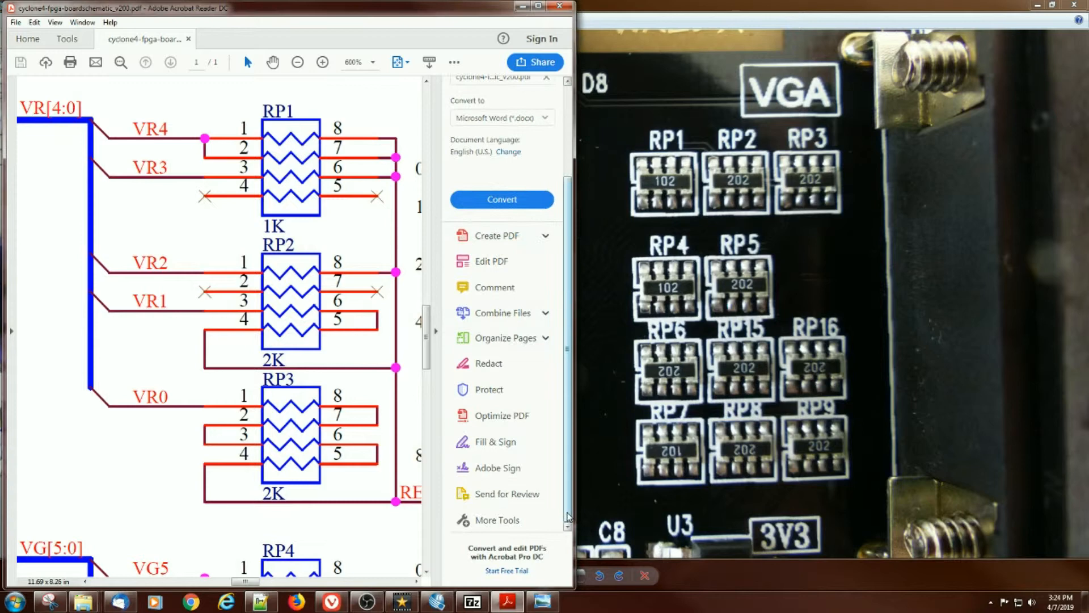
pyautogui.scroll(-3)
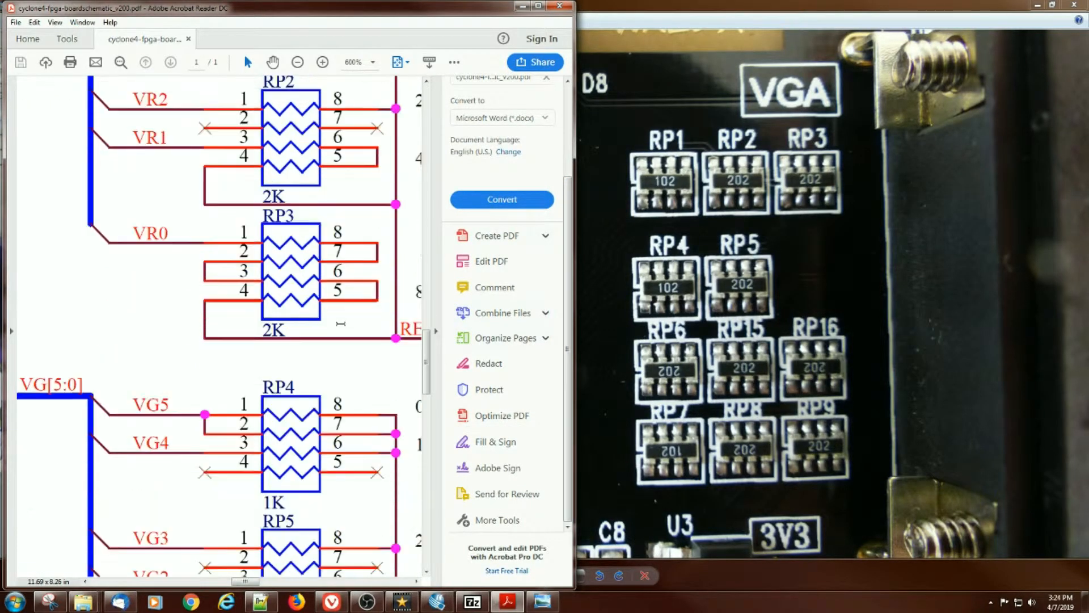
pyautogui.scroll(-3)
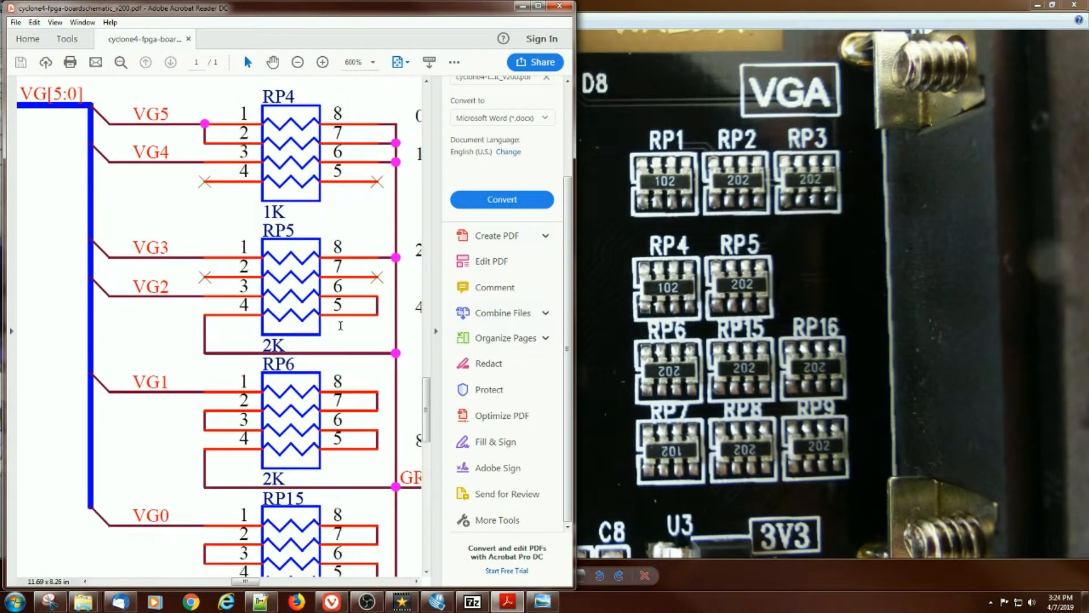
pyautogui.scroll(-3)
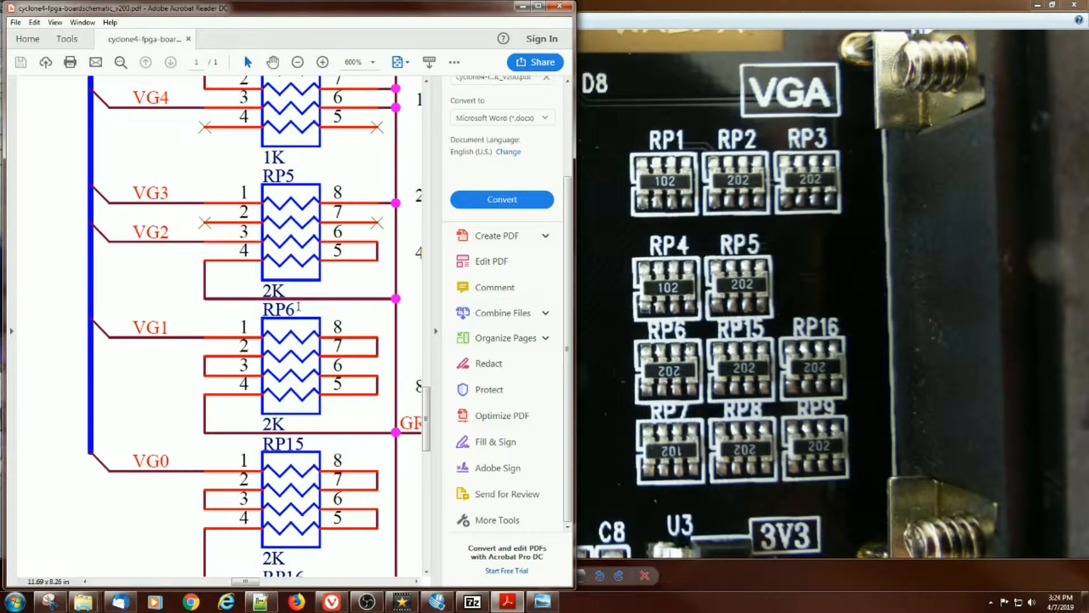
pyautogui.moveTo(672, 366)
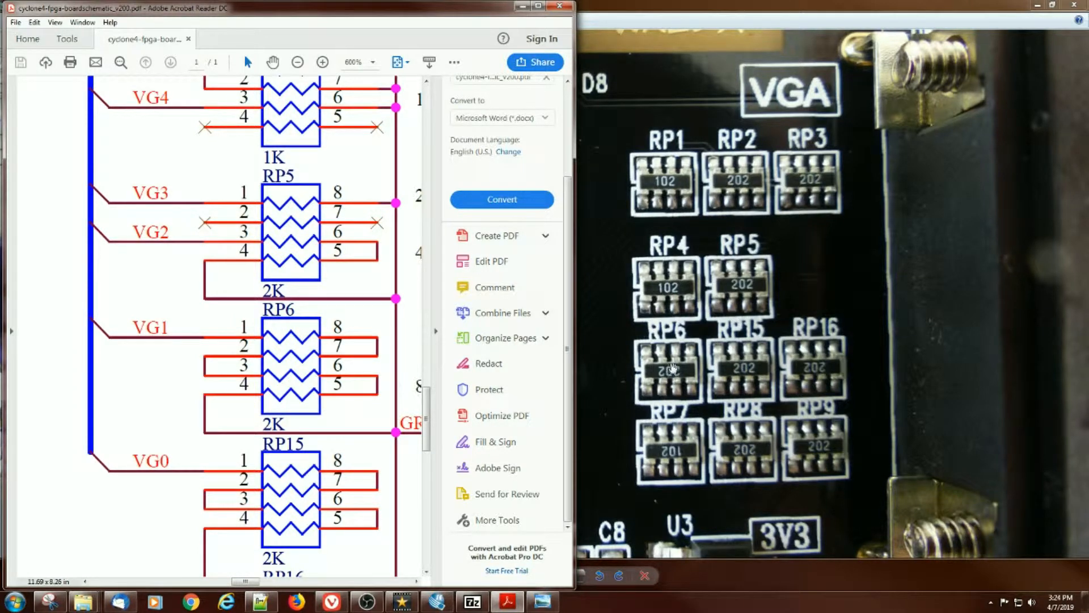
pyautogui.moveTo(722, 358)
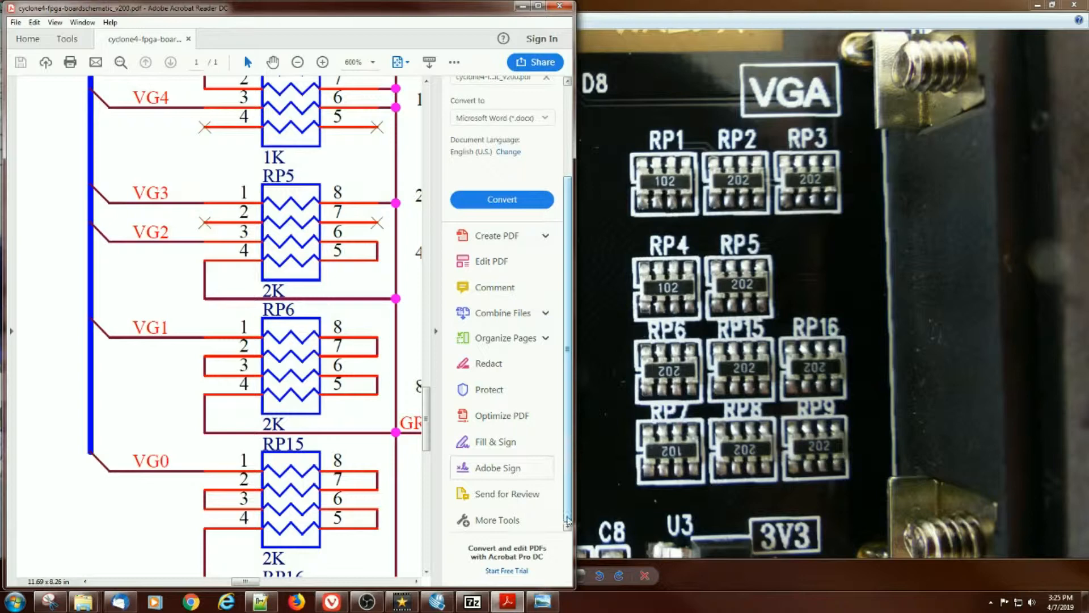
pyautogui.moveTo(568, 445)
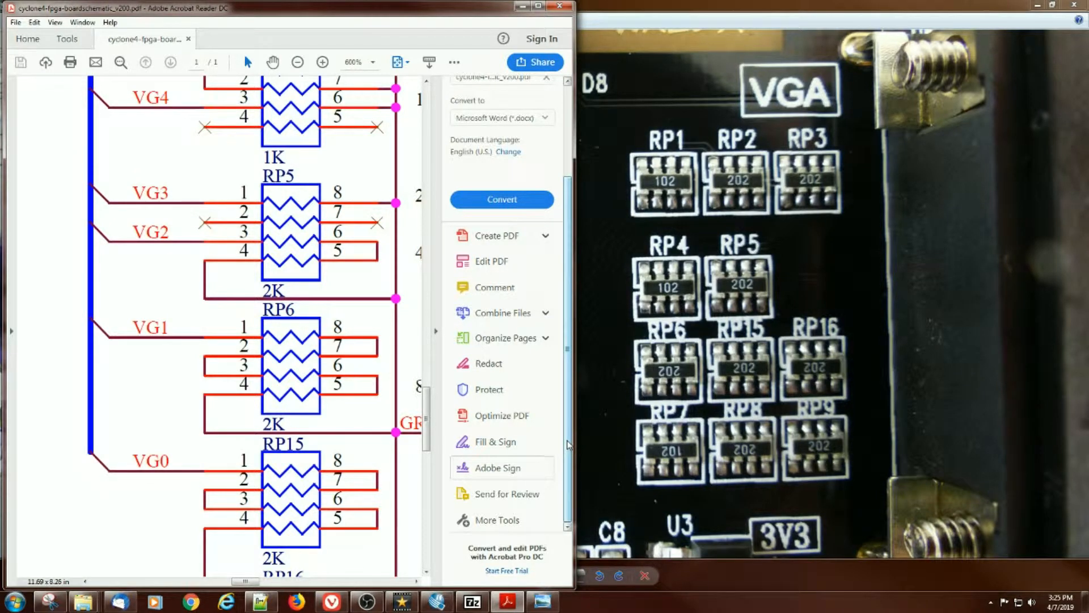
pyautogui.scroll(-3)
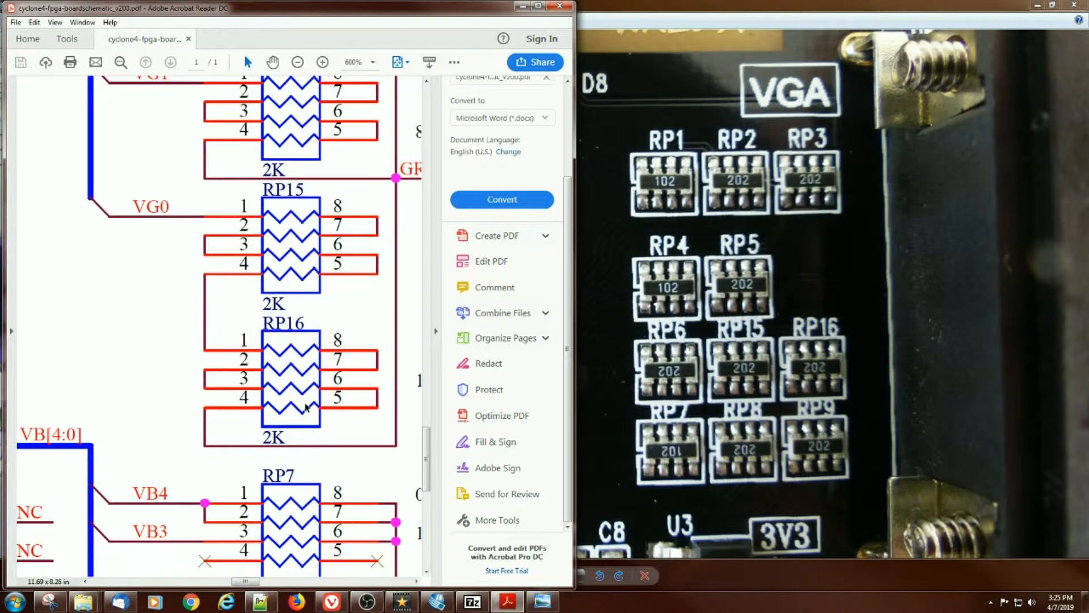
pyautogui.scroll(-3)
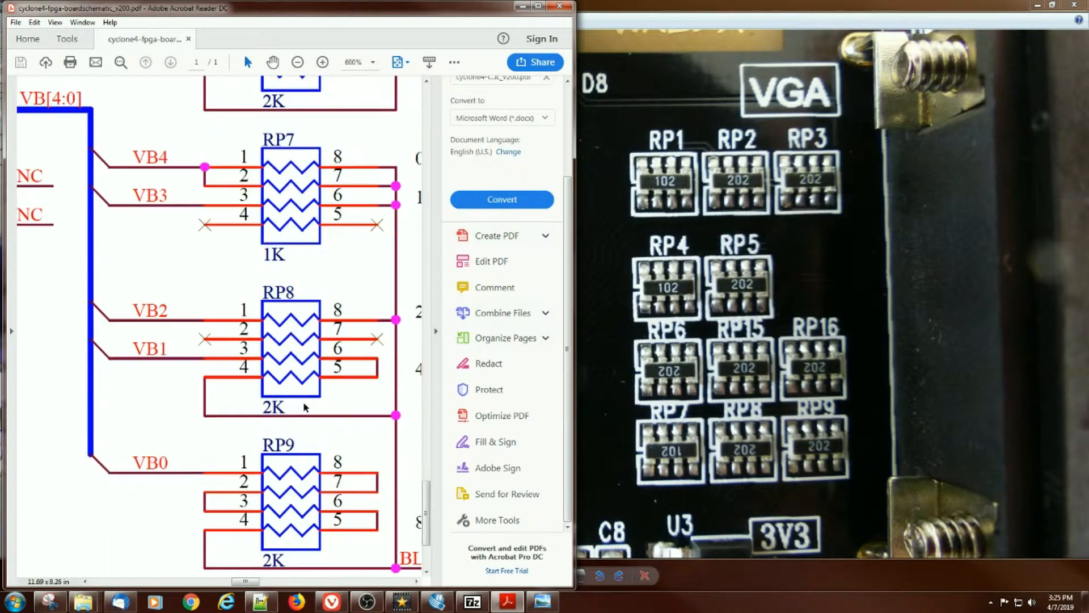
pyautogui.scroll(-3)
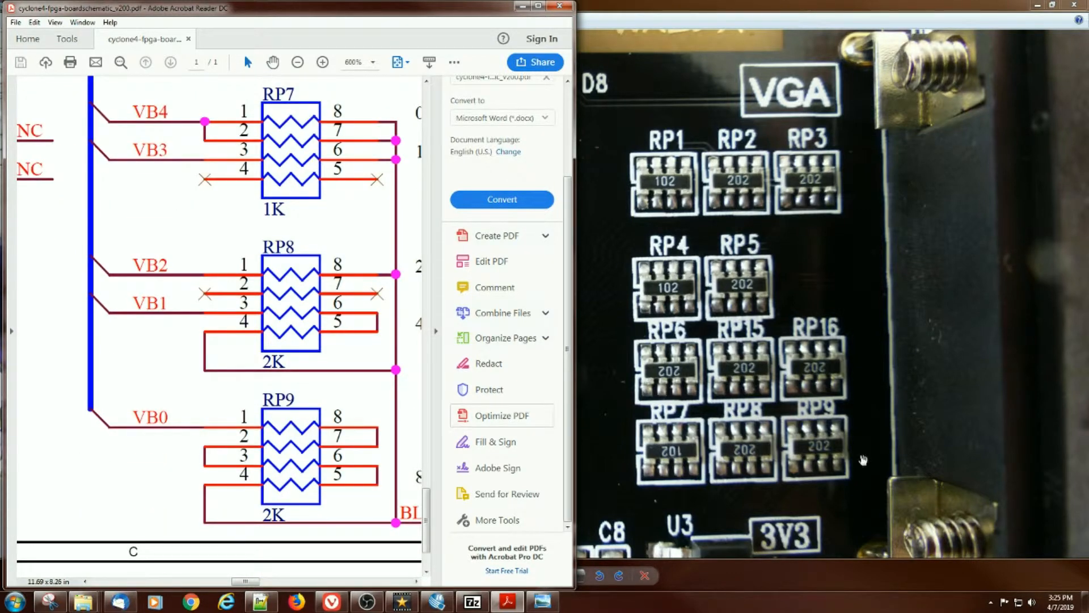
pyautogui.moveTo(856, 441)
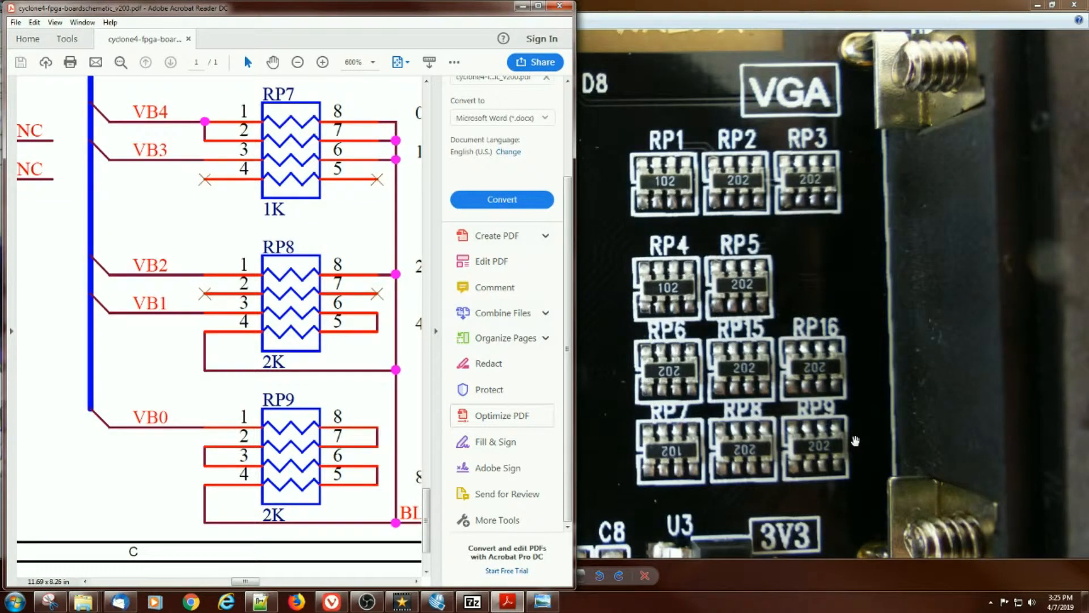
pyautogui.moveTo(922, 10)
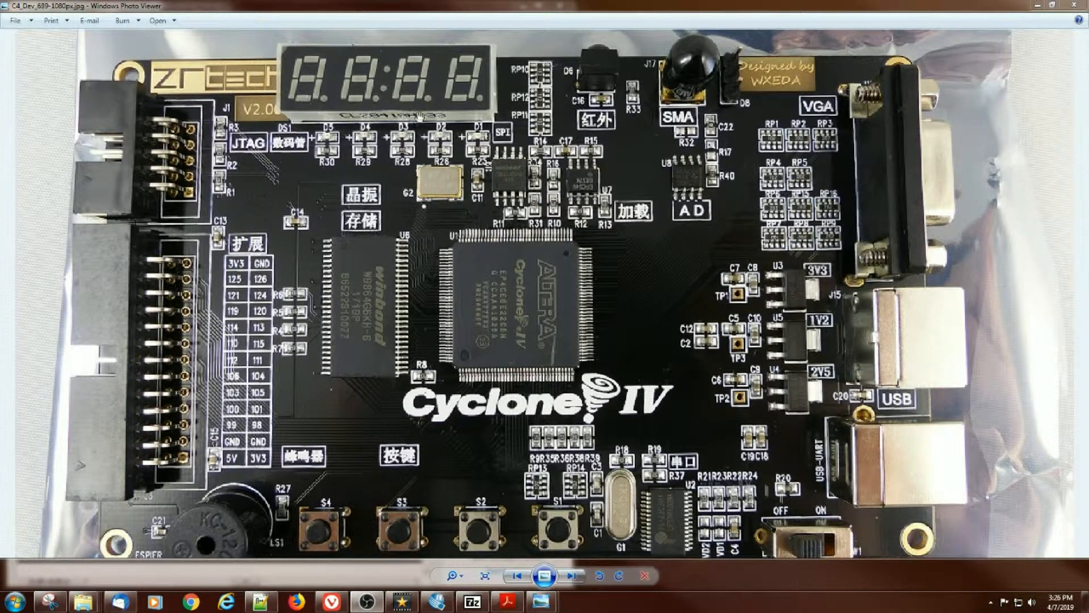
pyautogui.moveTo(337, 83)
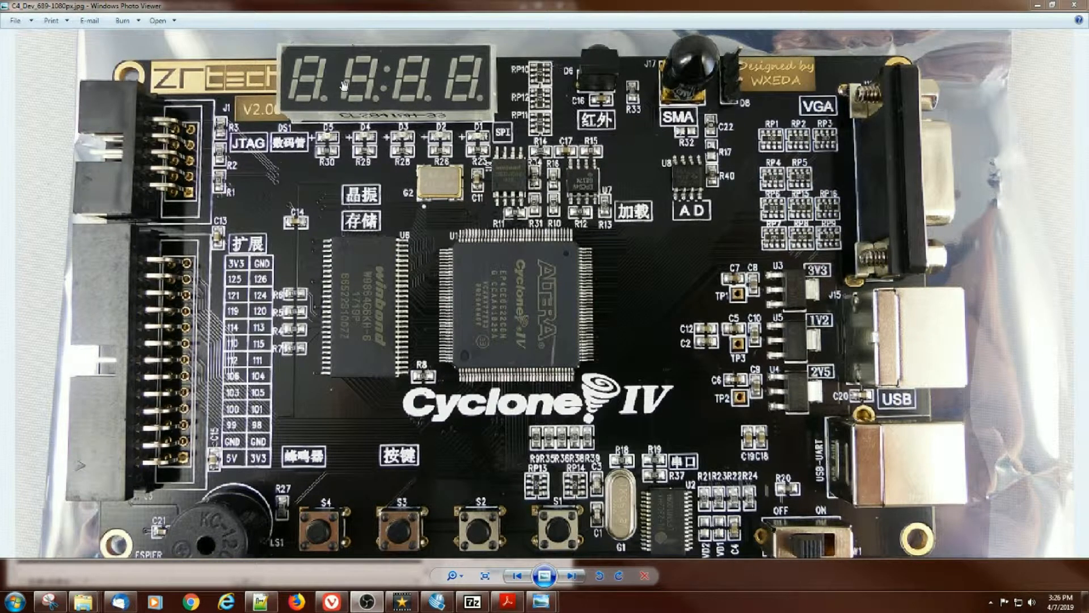
pyautogui.moveTo(300, 402)
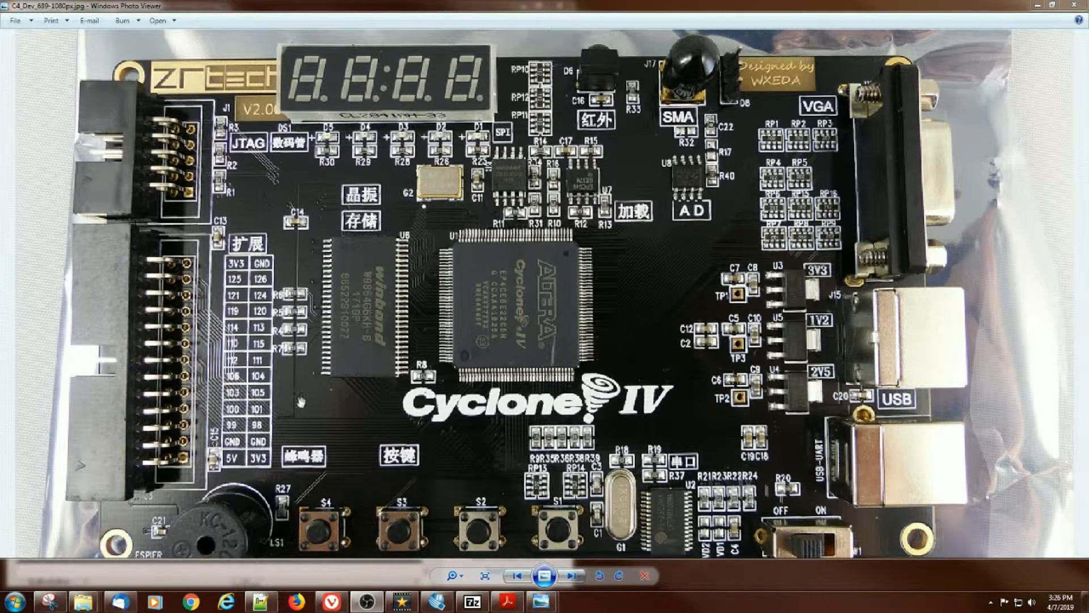
pyautogui.moveTo(799, 386)
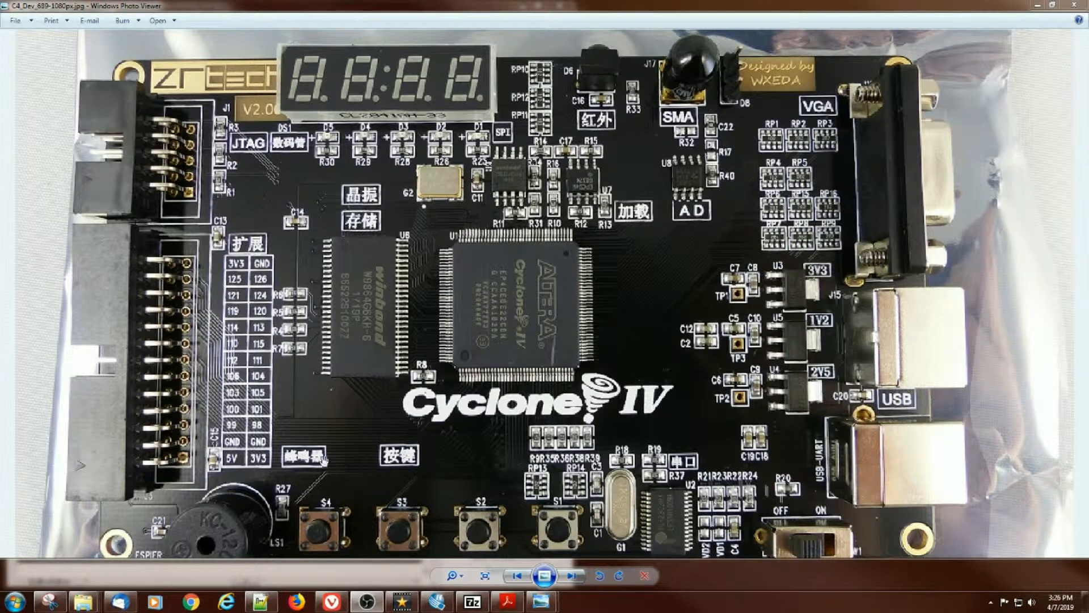
pyautogui.moveTo(708, 316)
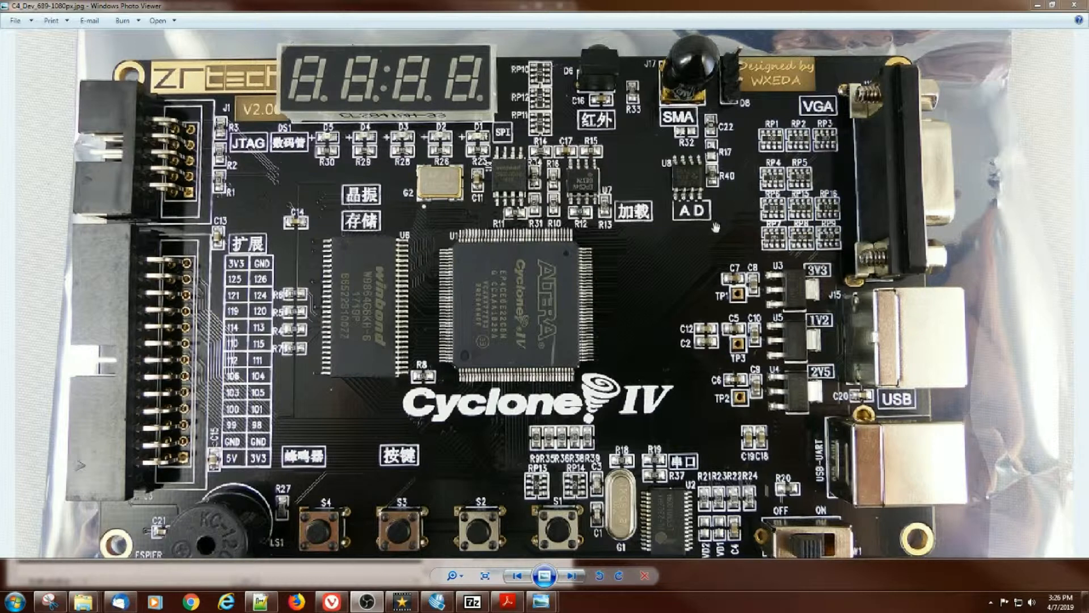
pyautogui.moveTo(629, 296)
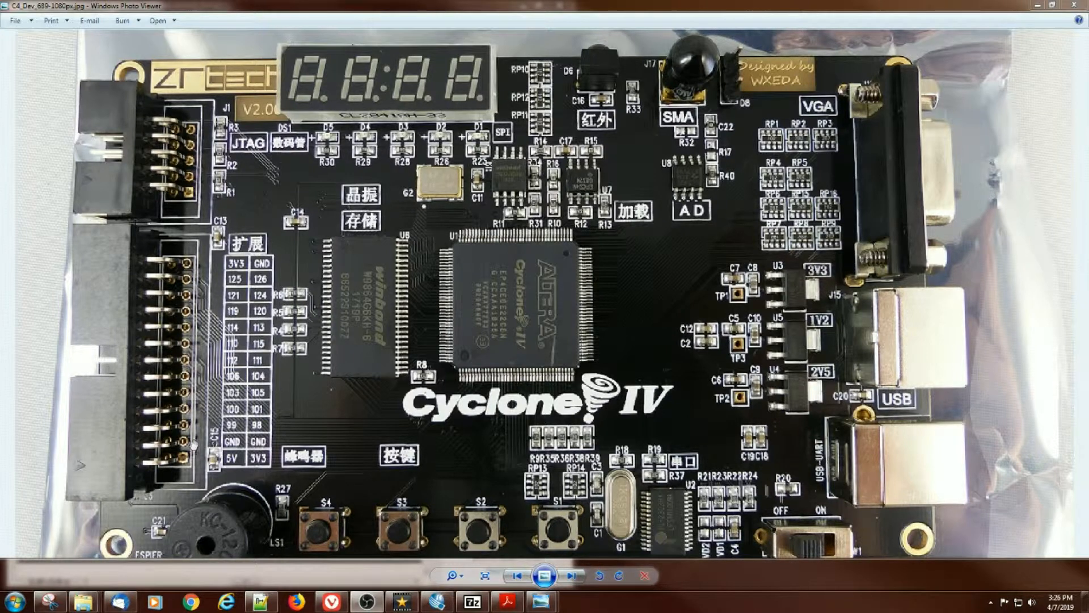
pyautogui.moveTo(448, 431)
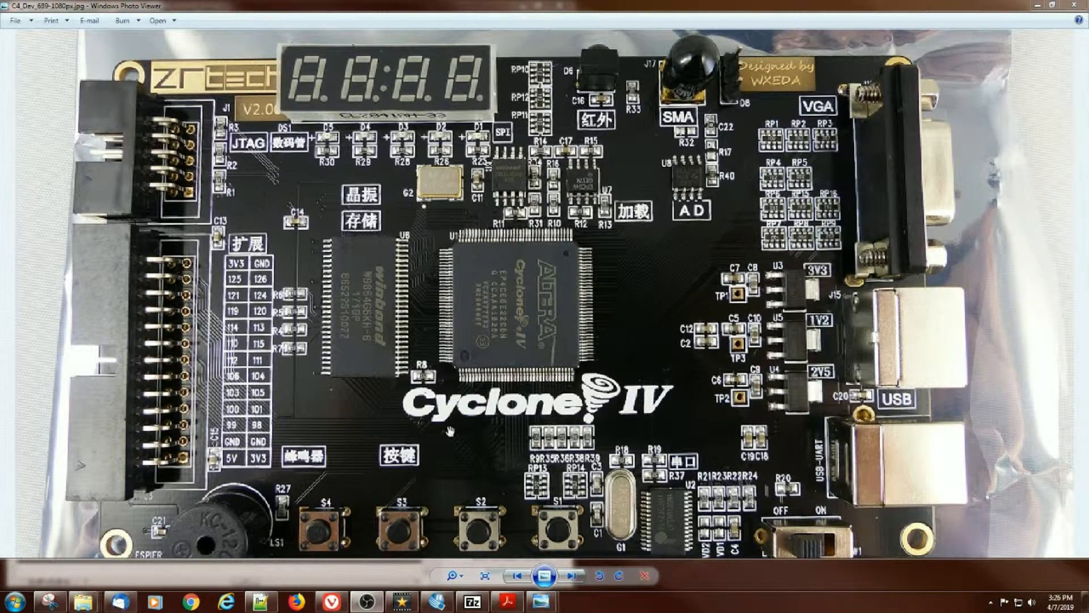
pyautogui.moveTo(476, 451)
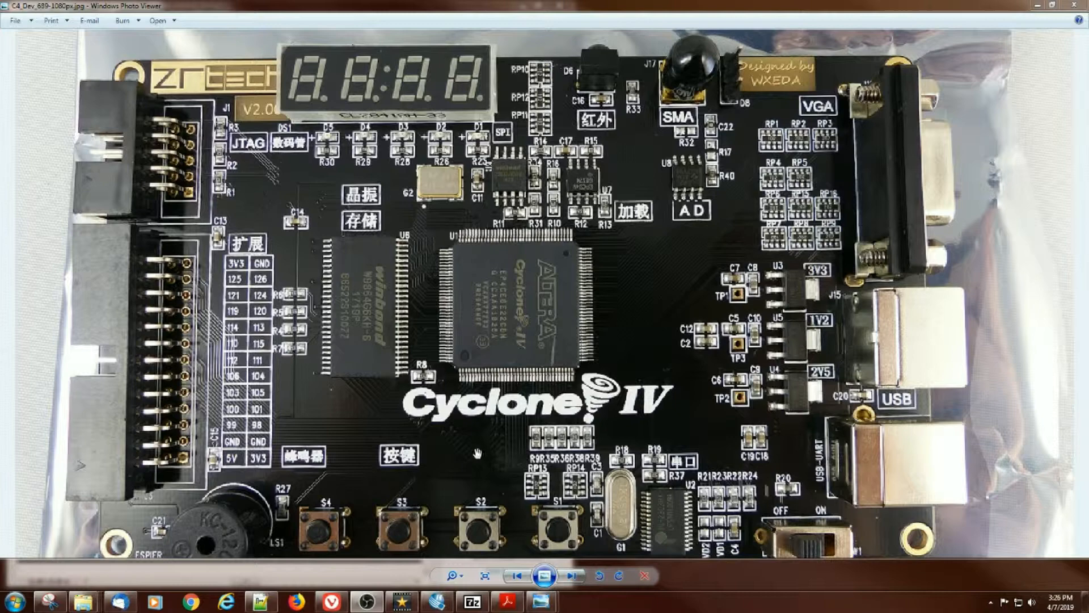
pyautogui.moveTo(622, 379)
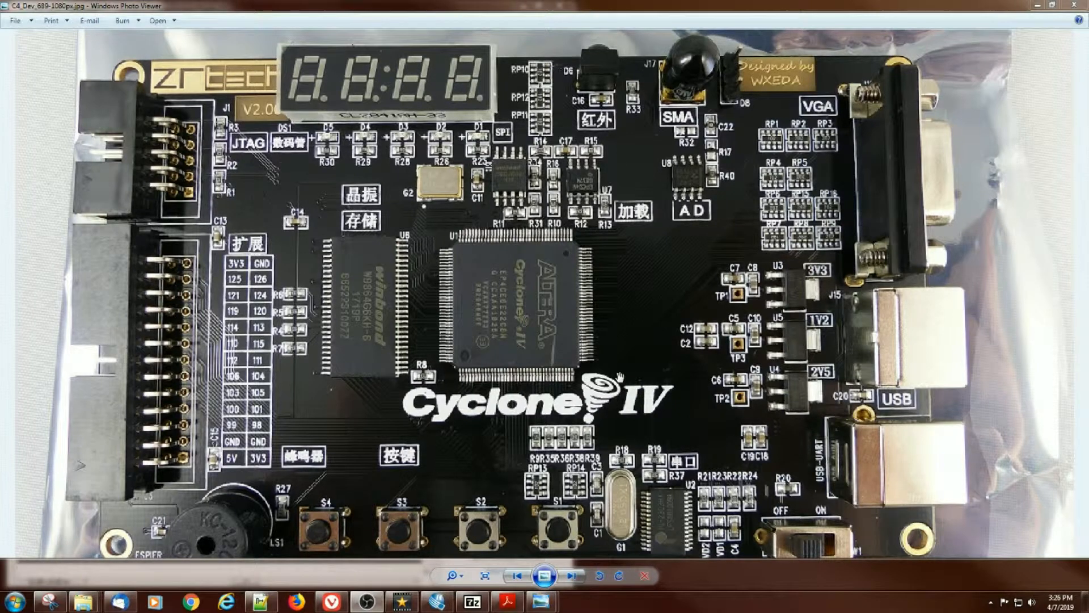
pyautogui.moveTo(1067, 12)
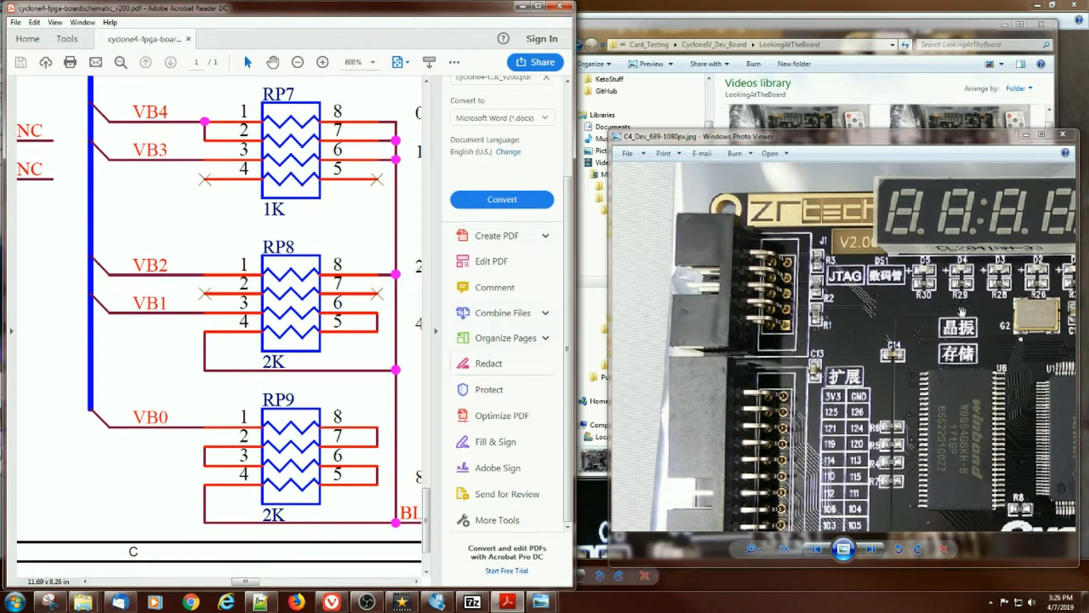
# - Maximize the Photo Viewer window so the board photo fills the screen
pyautogui.click(1043, 137)
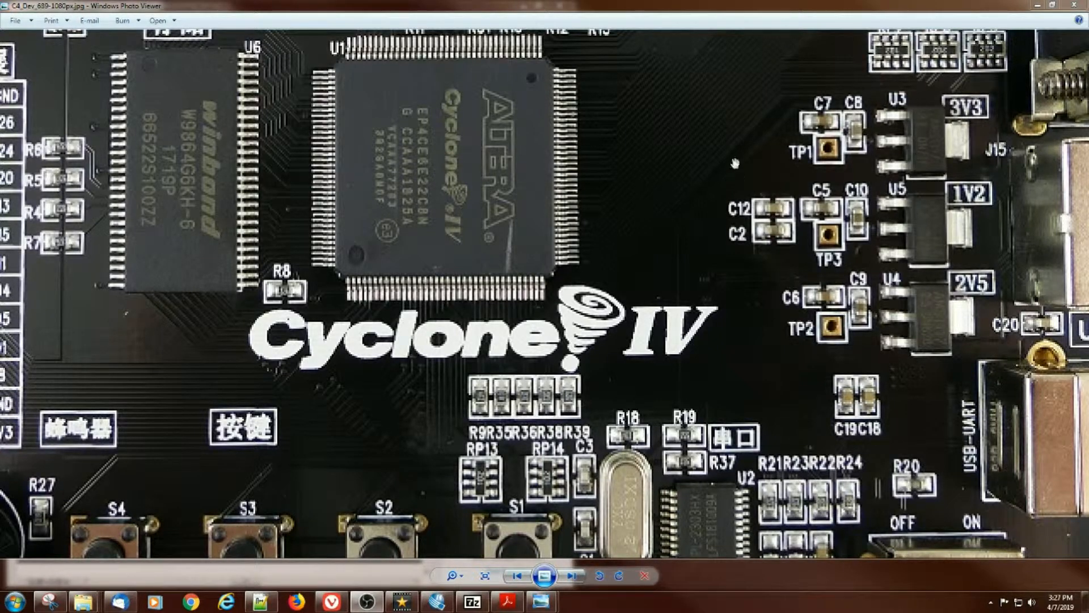
pyautogui.moveTo(665, 105)
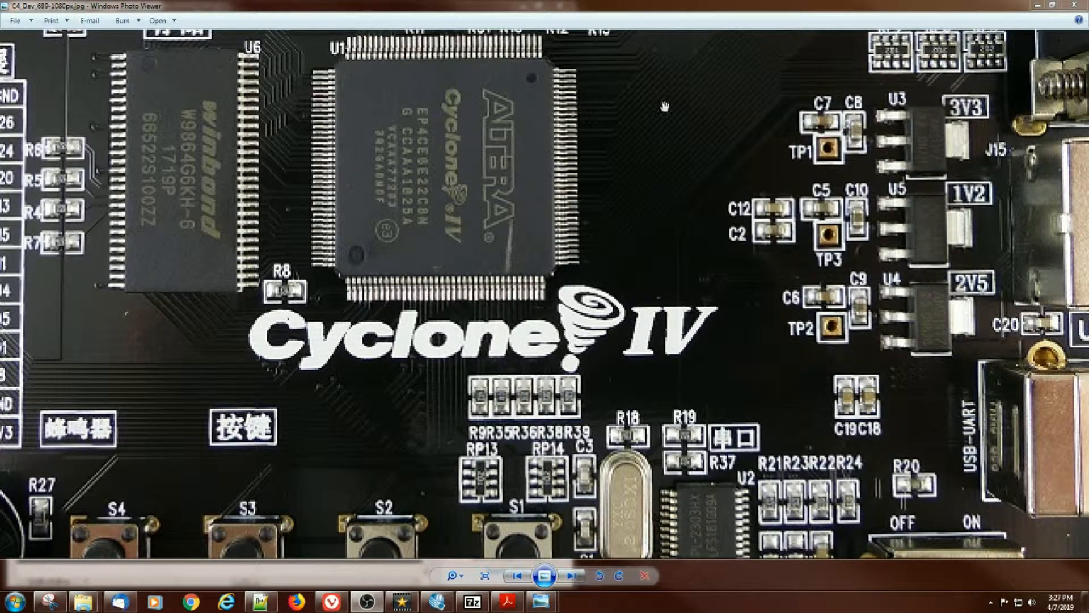
pyautogui.moveTo(378, 394)
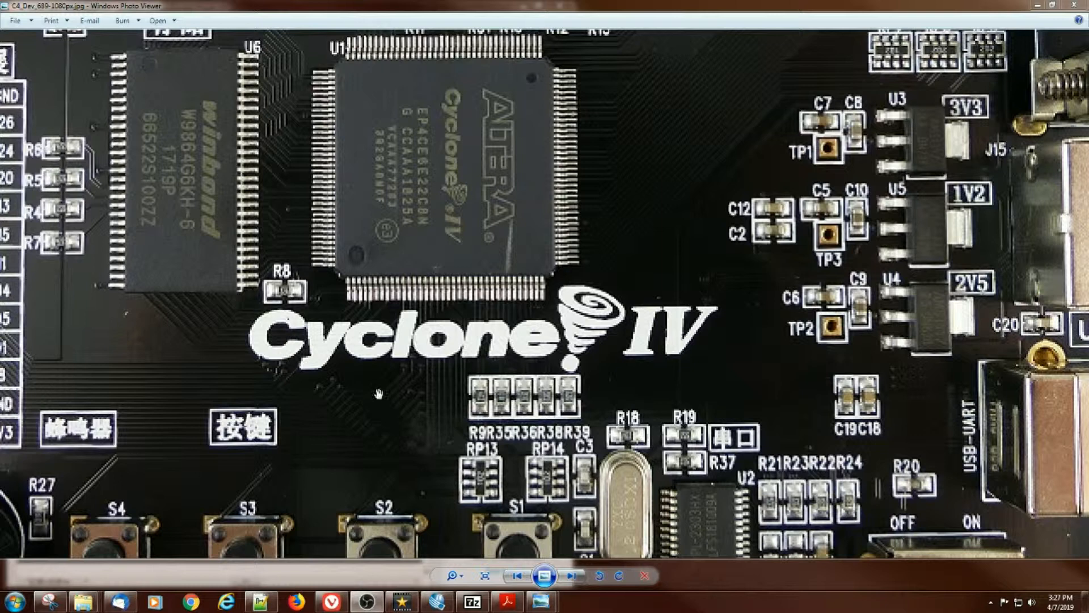
pyautogui.moveTo(434, 403)
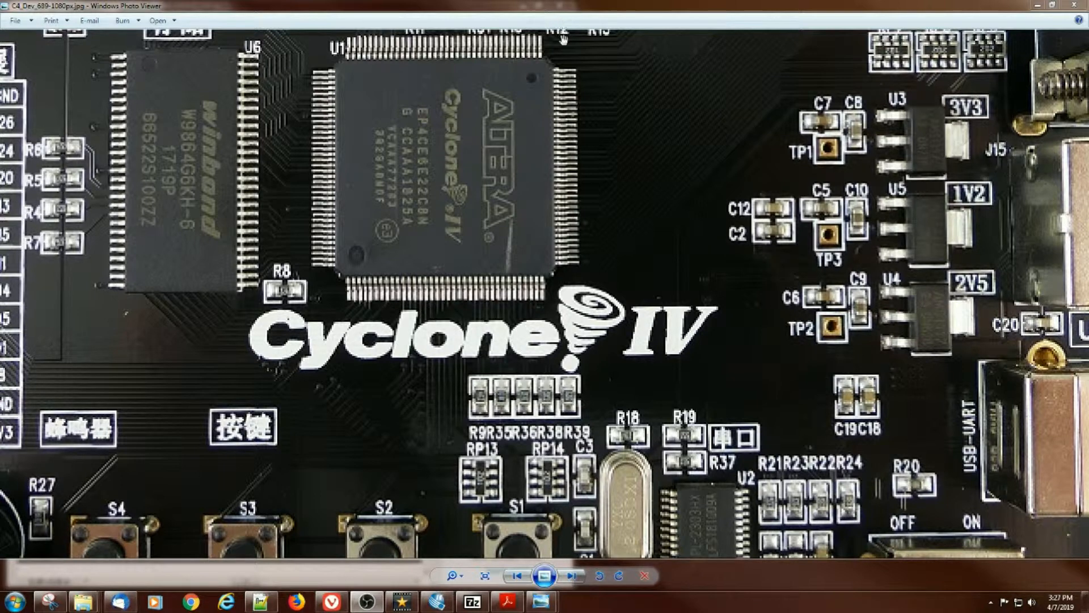
pyautogui.moveTo(552, 193)
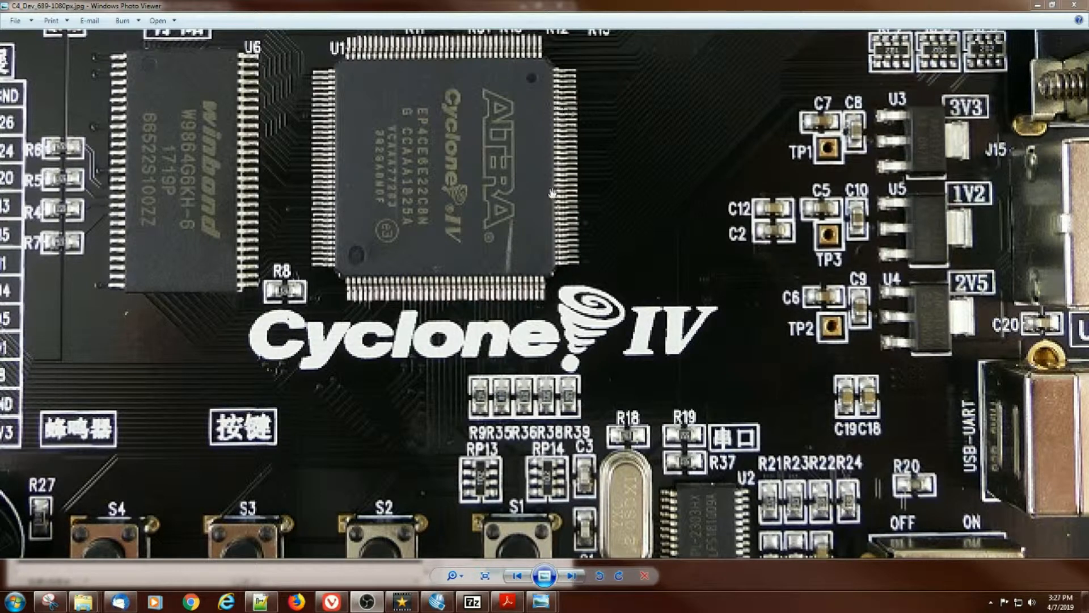
pyautogui.moveTo(323, 399)
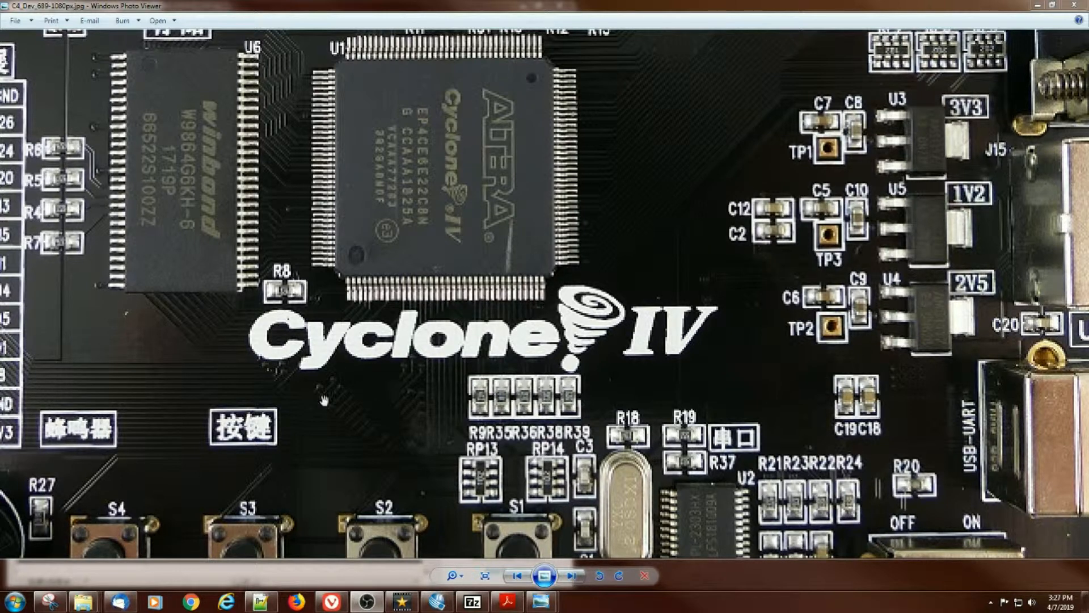
pyautogui.moveTo(327, 401)
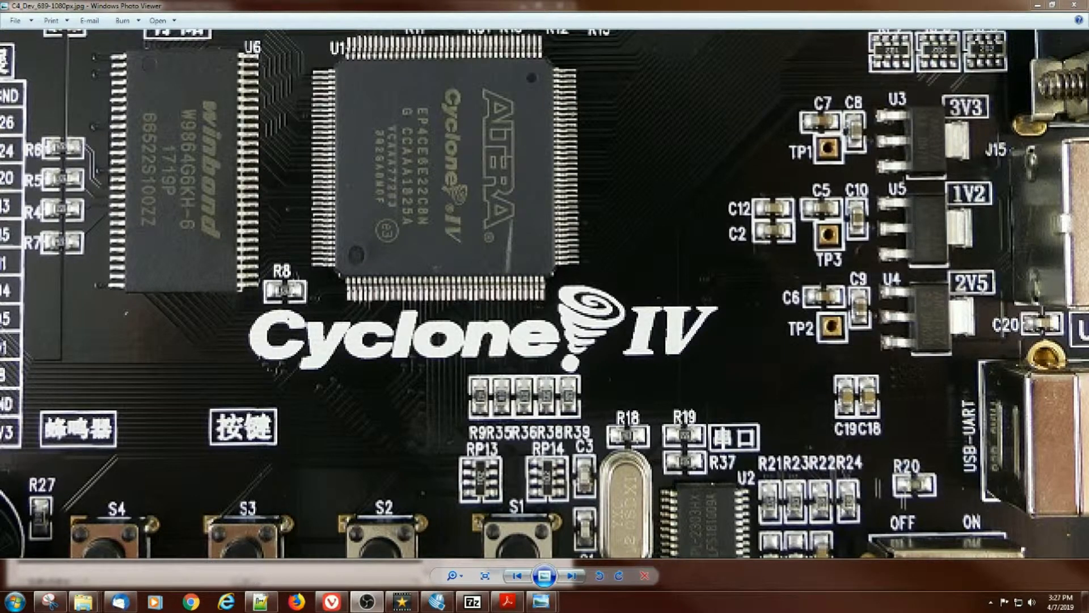
pyautogui.moveTo(146, 109)
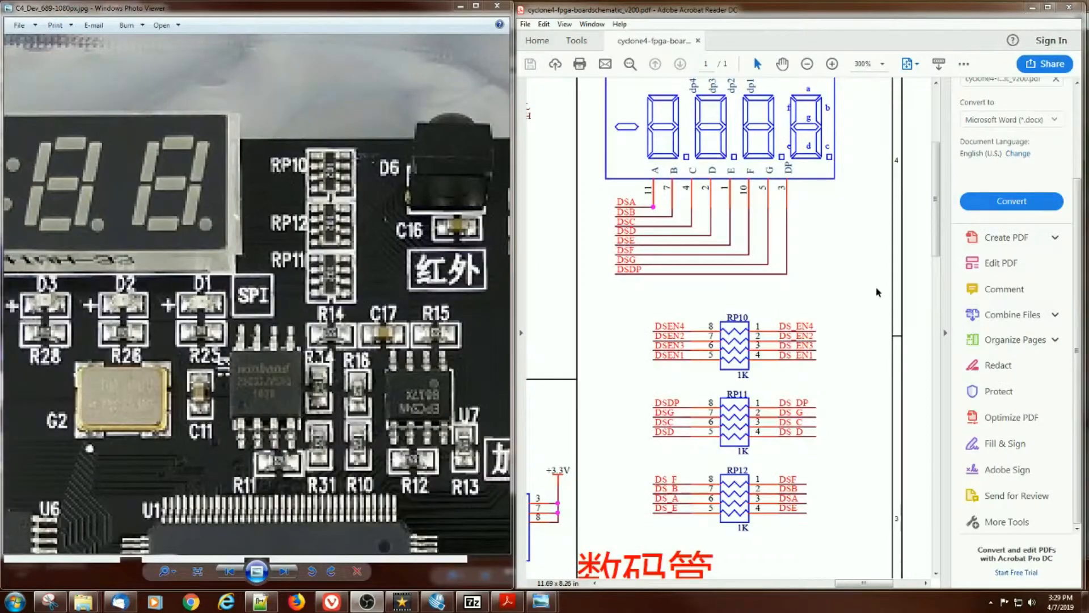
pyautogui.moveTo(762, 233)
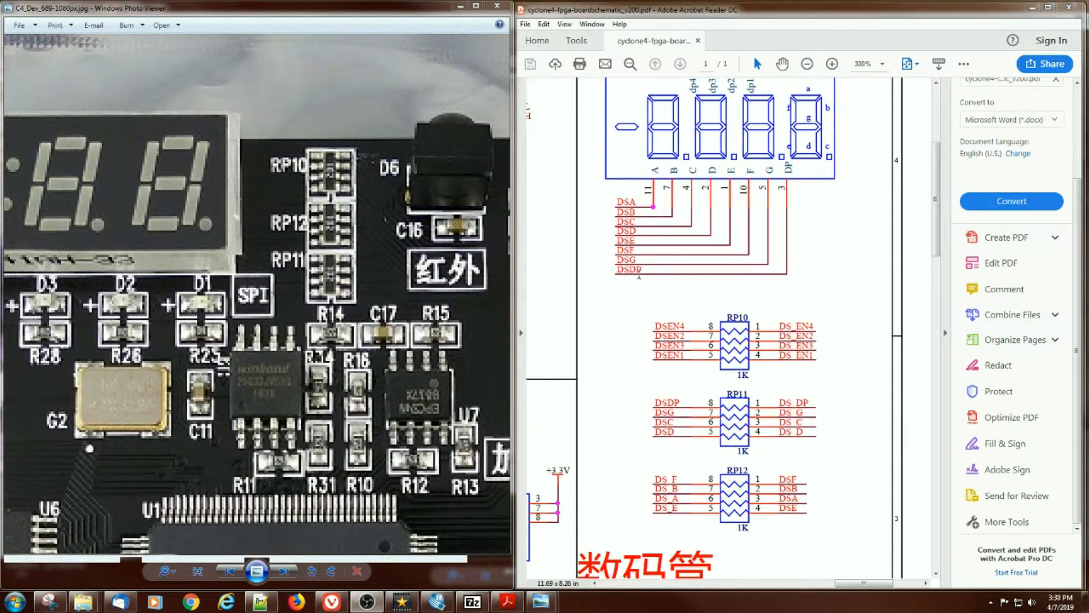
pyautogui.moveTo(816, 304)
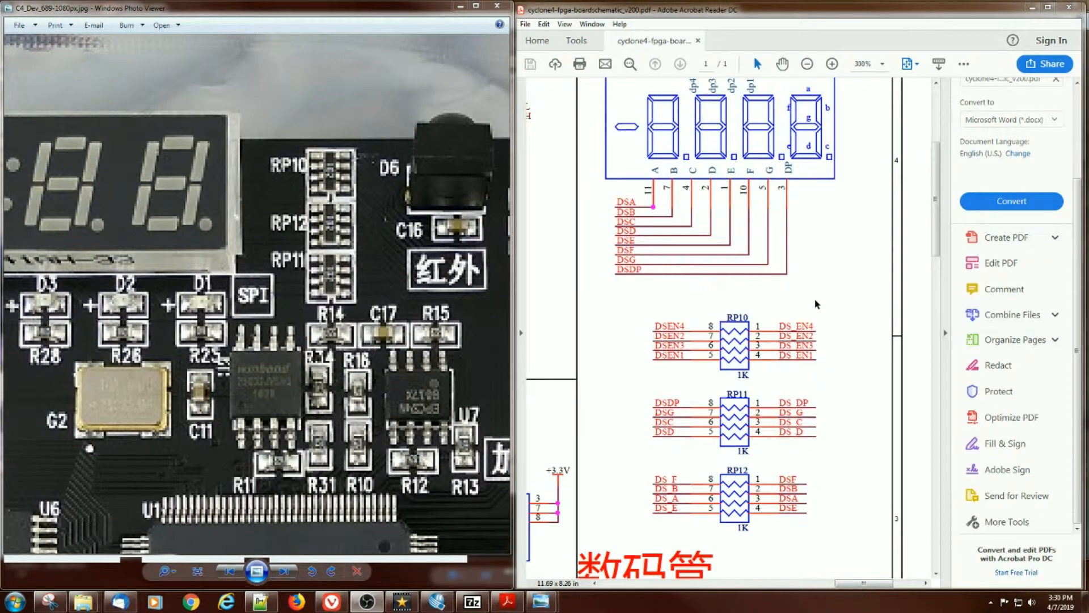
pyautogui.moveTo(813, 272)
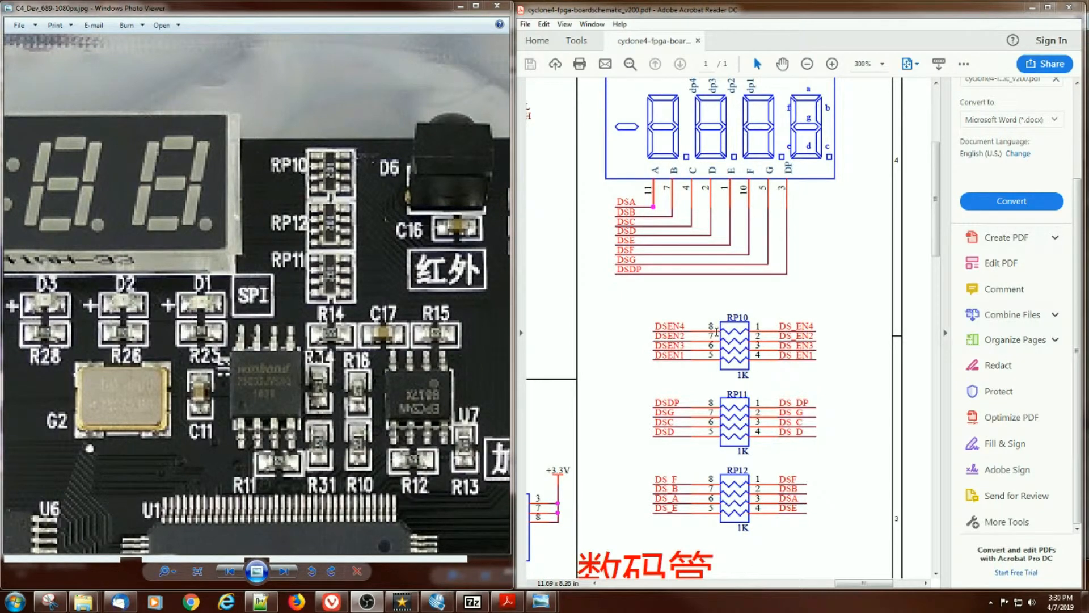
pyautogui.moveTo(427, 201)
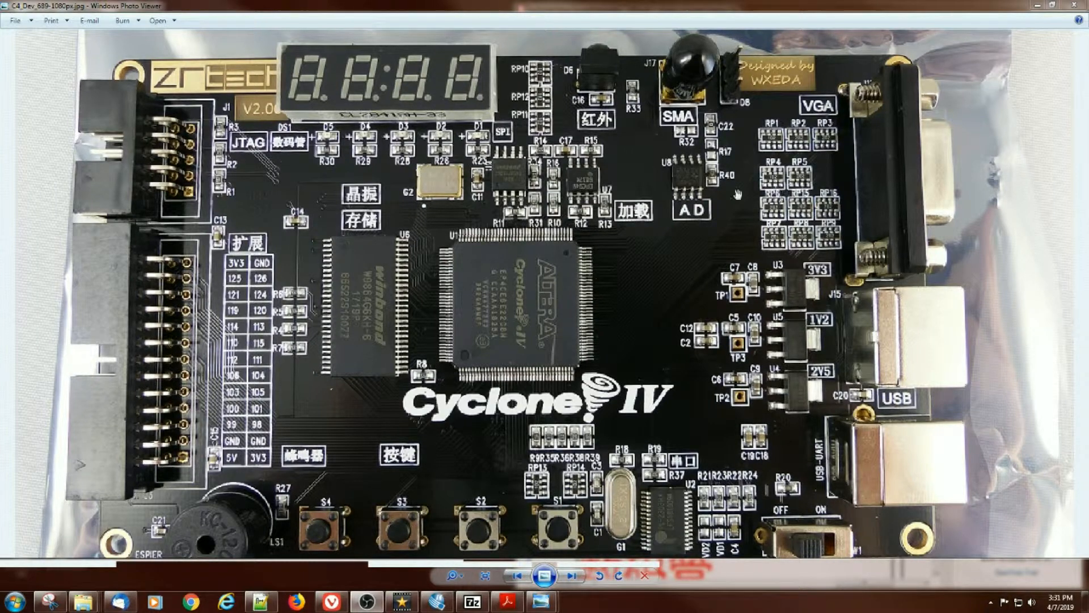
pyautogui.moveTo(189, 272)
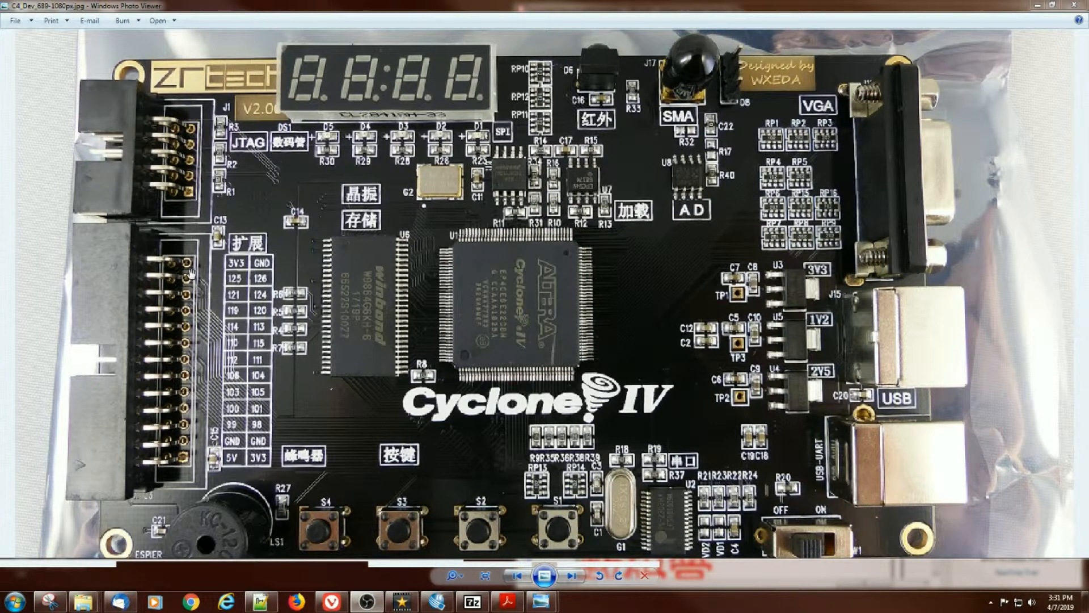
pyautogui.moveTo(191, 293)
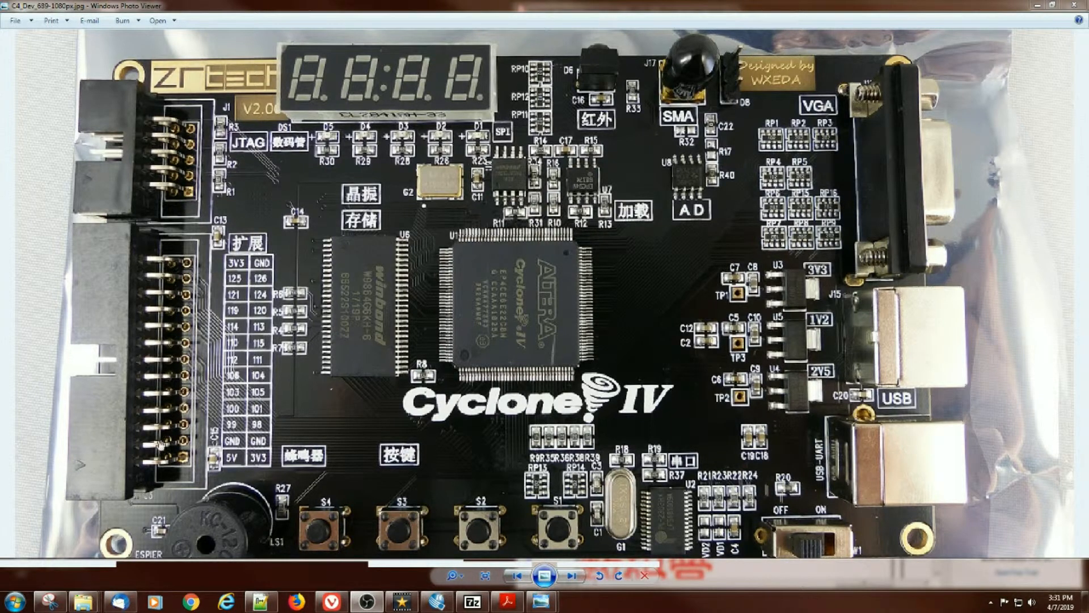
pyautogui.moveTo(163, 385)
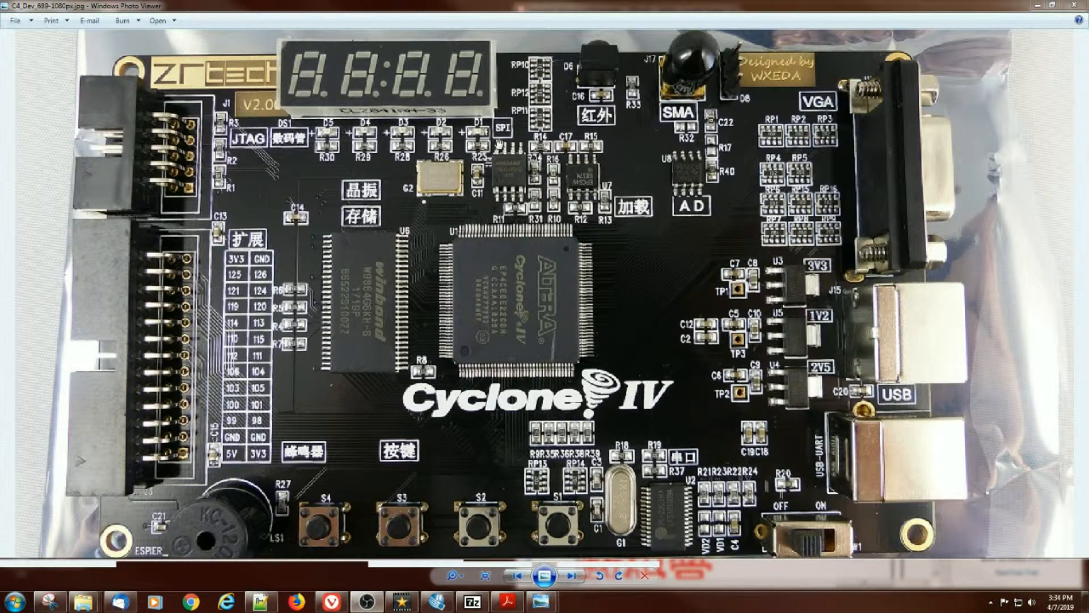
pyautogui.moveTo(510, 458)
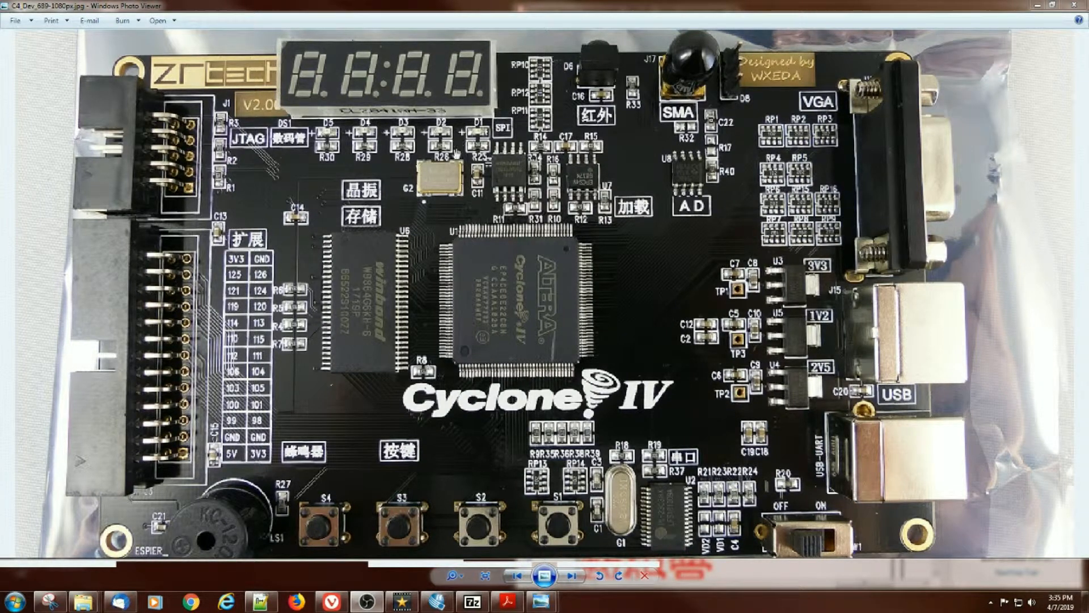
pyautogui.moveTo(430, 223)
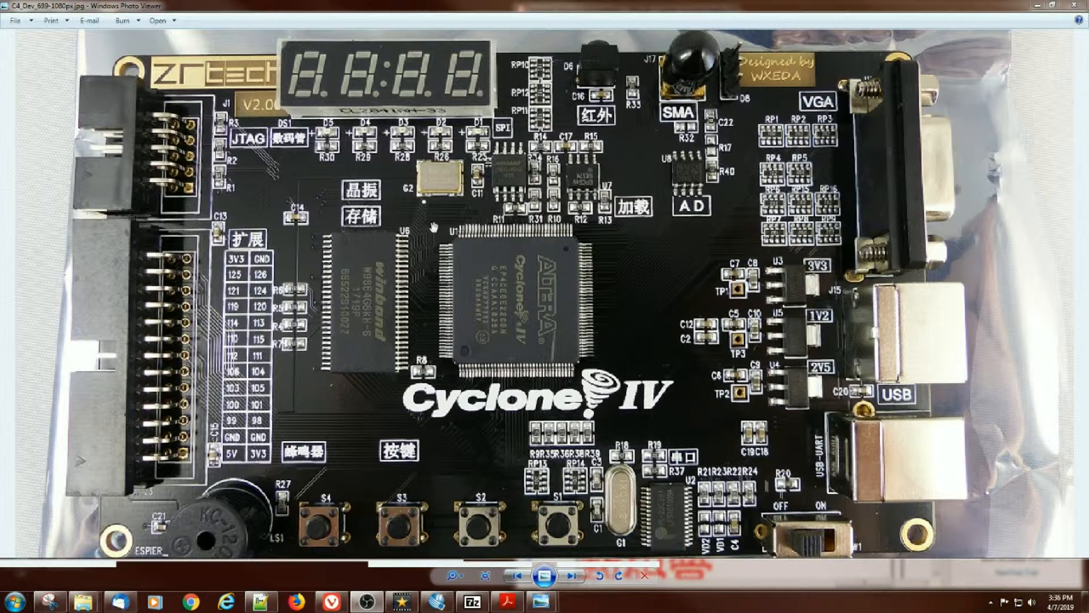
pyautogui.moveTo(384, 343)
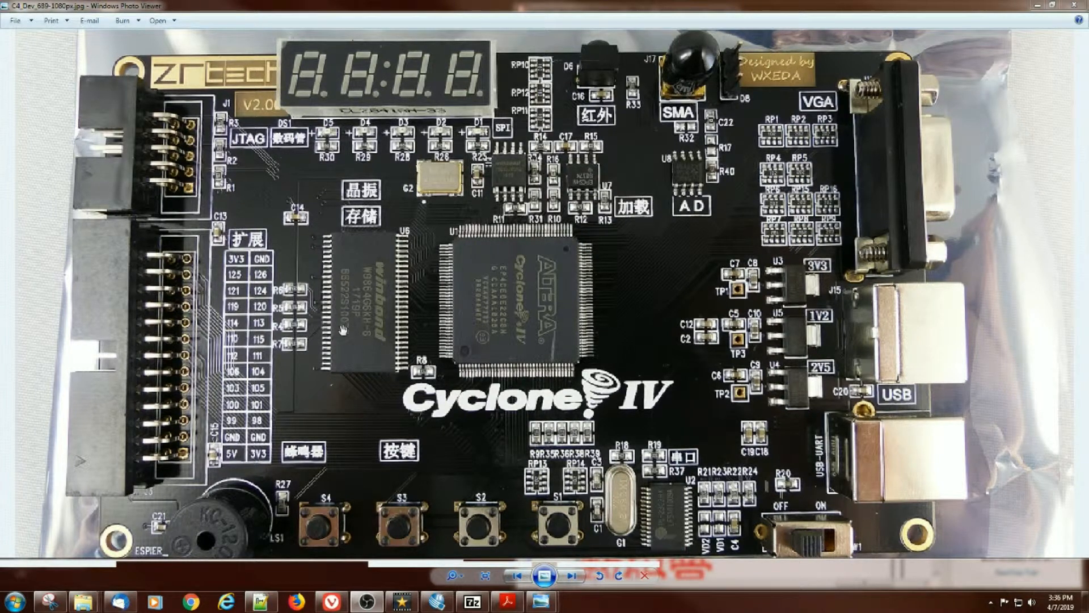
pyautogui.moveTo(341, 332)
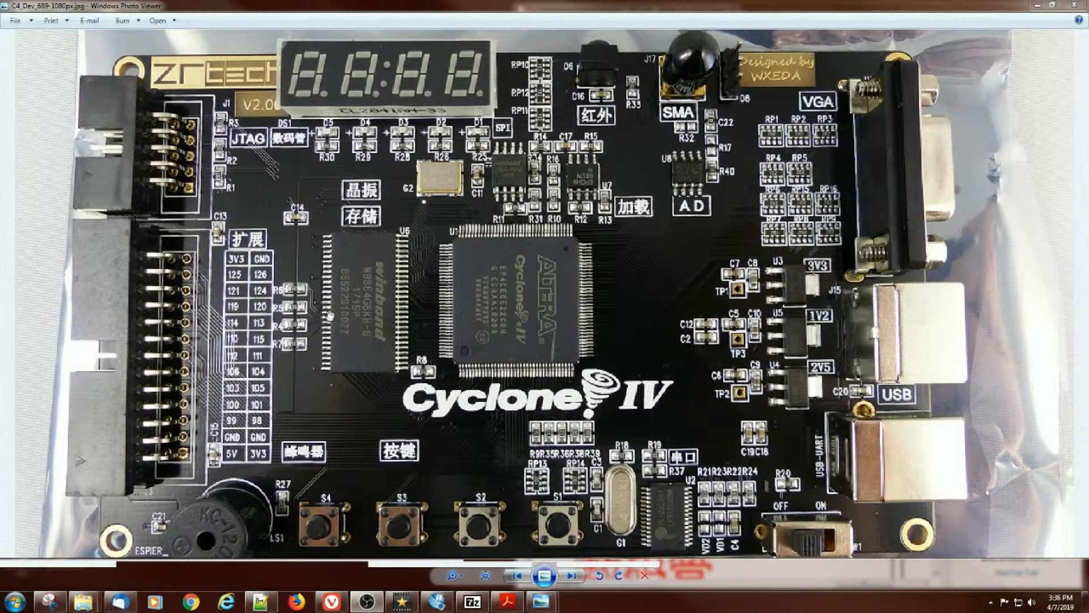
pyautogui.moveTo(420, 258)
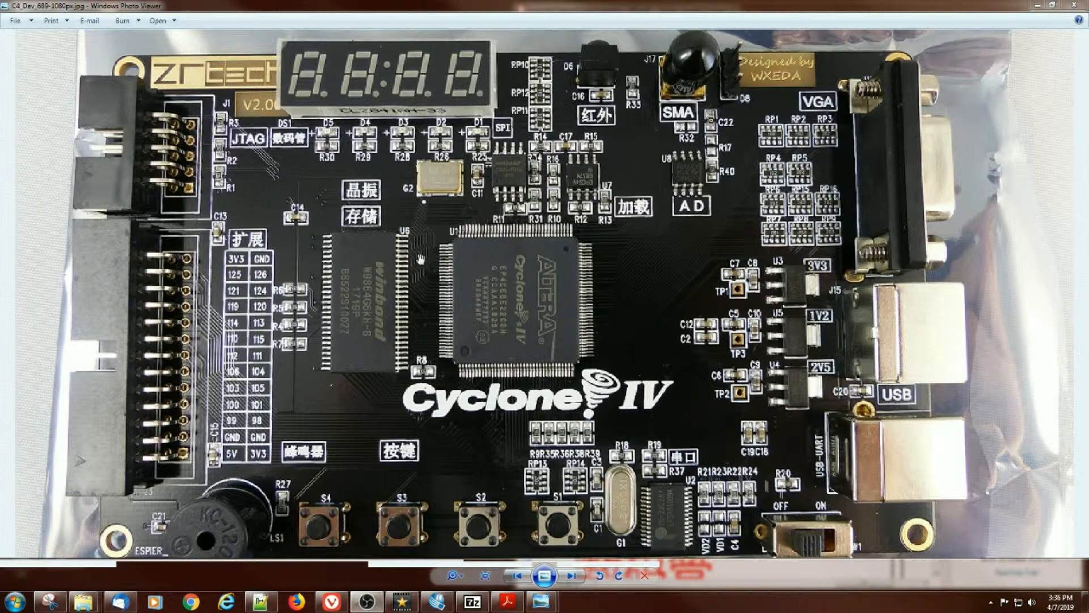
pyautogui.moveTo(551, 242)
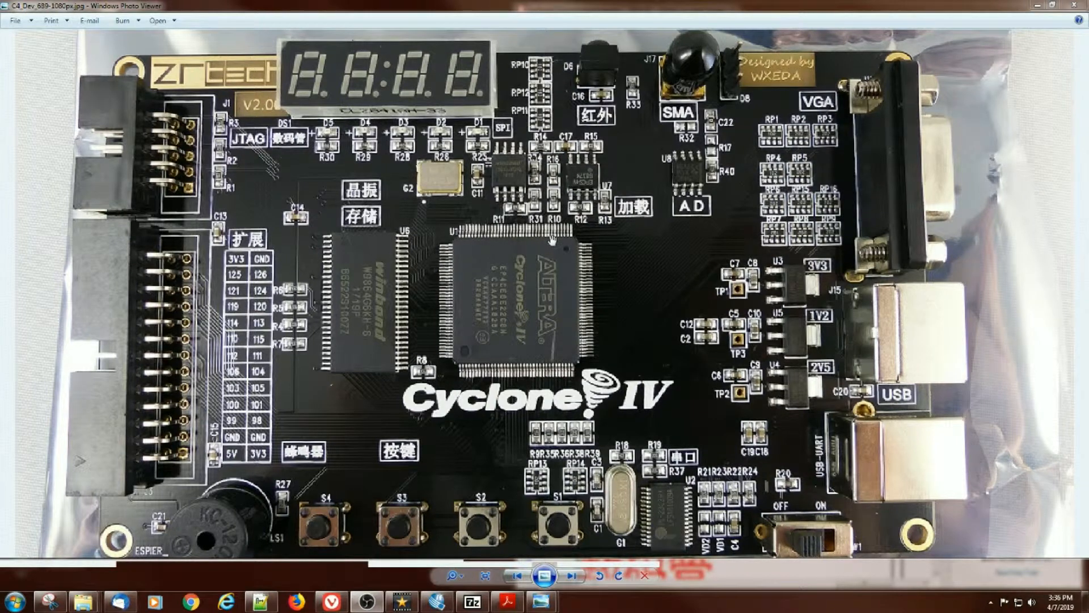
pyautogui.moveTo(538, 264)
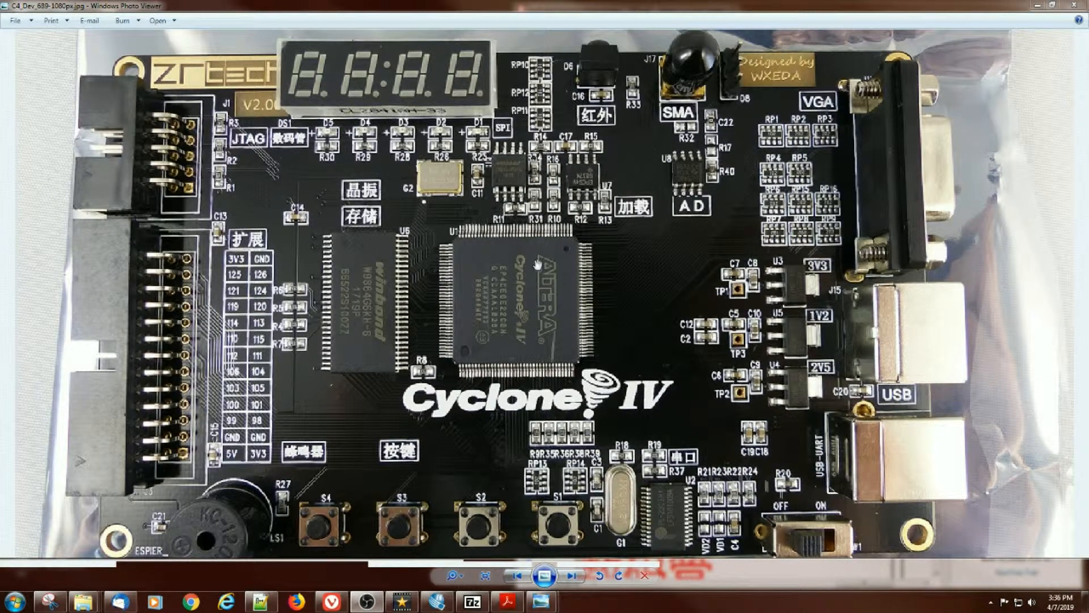
pyautogui.moveTo(375, 340)
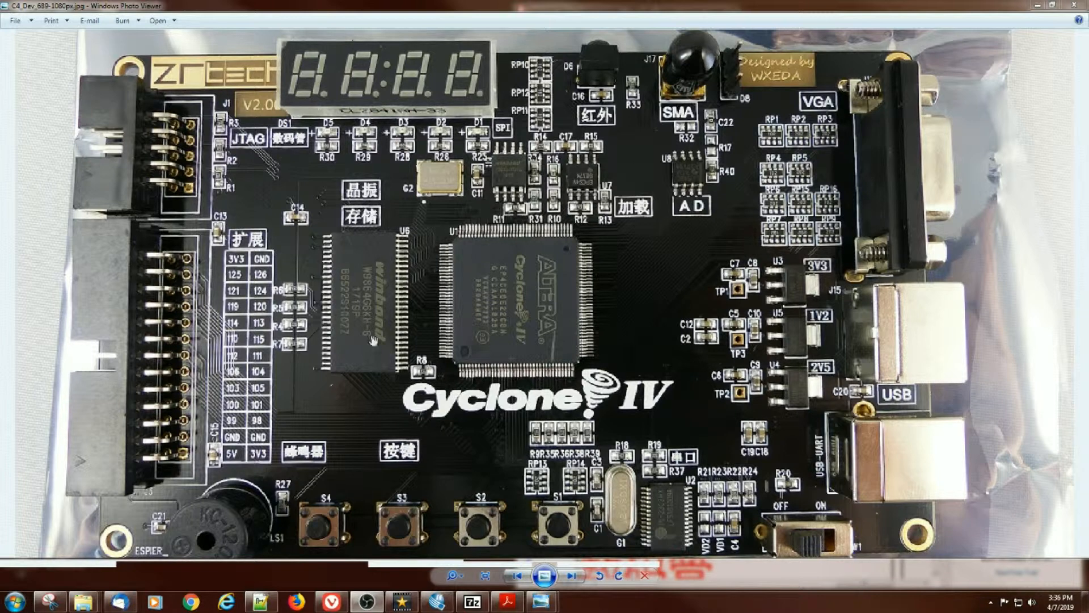
pyautogui.moveTo(498, 239)
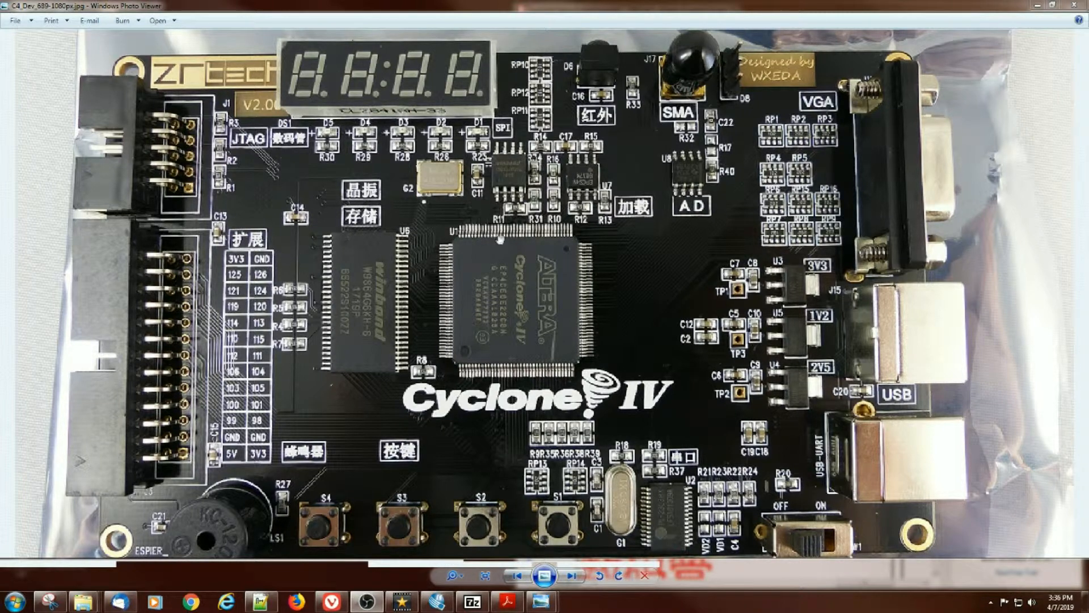
pyautogui.moveTo(420, 275)
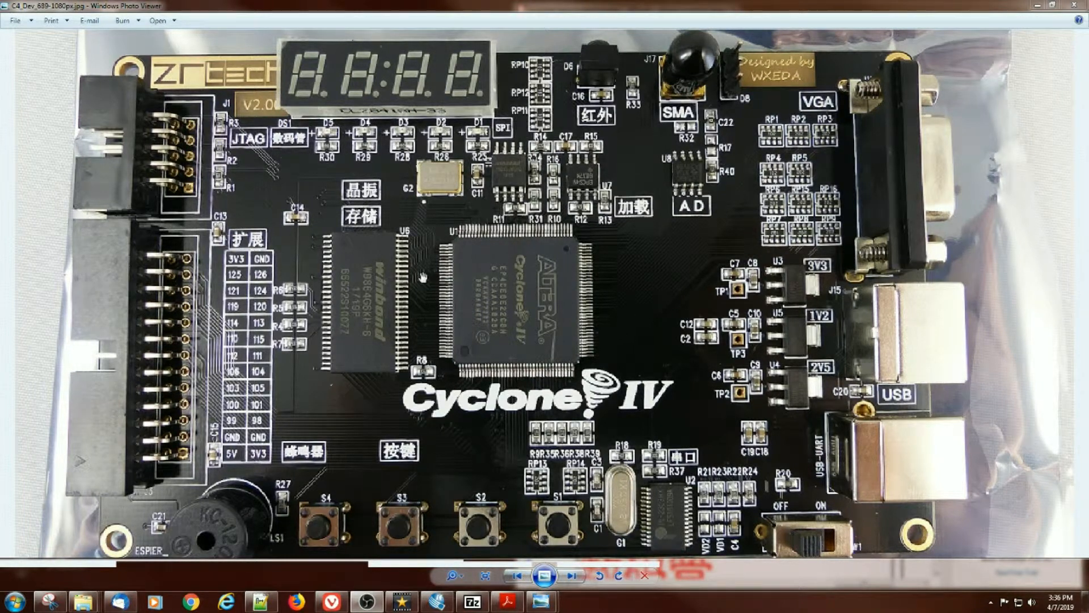
pyautogui.moveTo(421, 252)
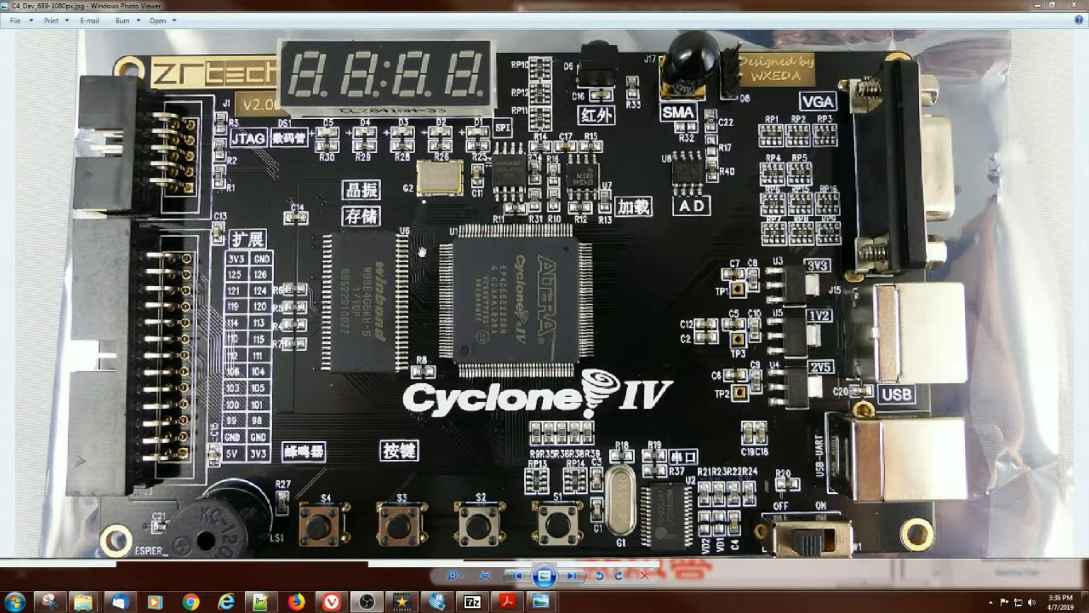